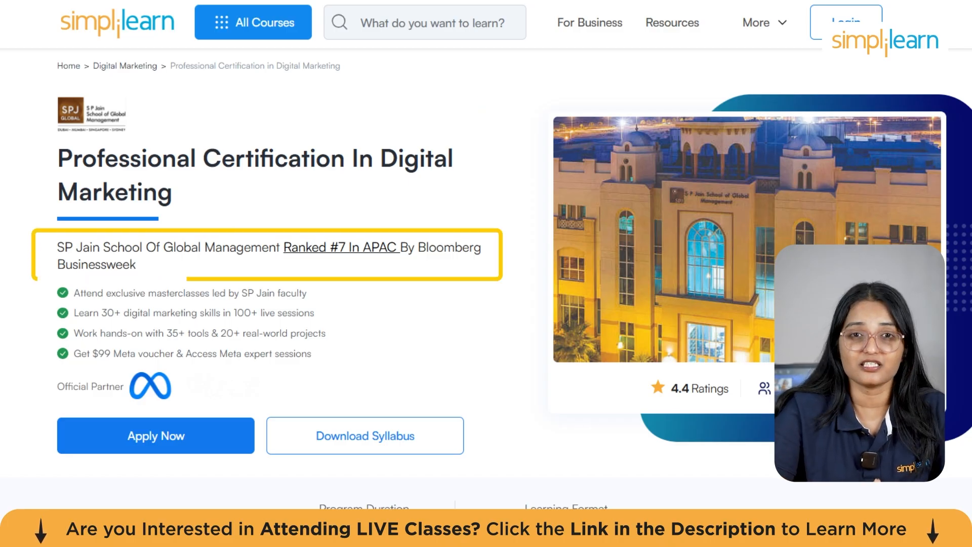
Search Google for 'google sites' and go to the official Google Sites website
{"action": "scroll", "scroll_direction": "down", "scroll_amount": 3}
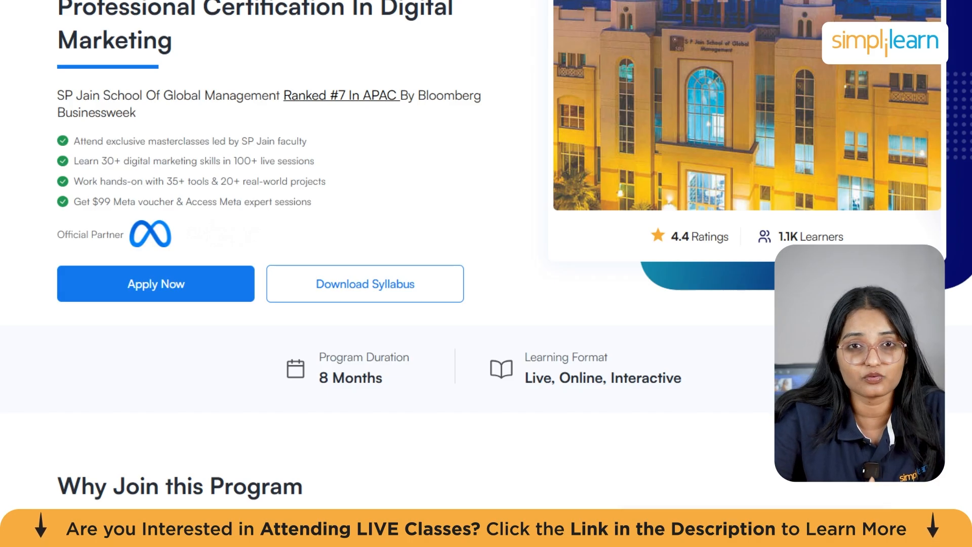
{"action": "scroll", "scroll_direction": "down", "scroll_amount": 3}
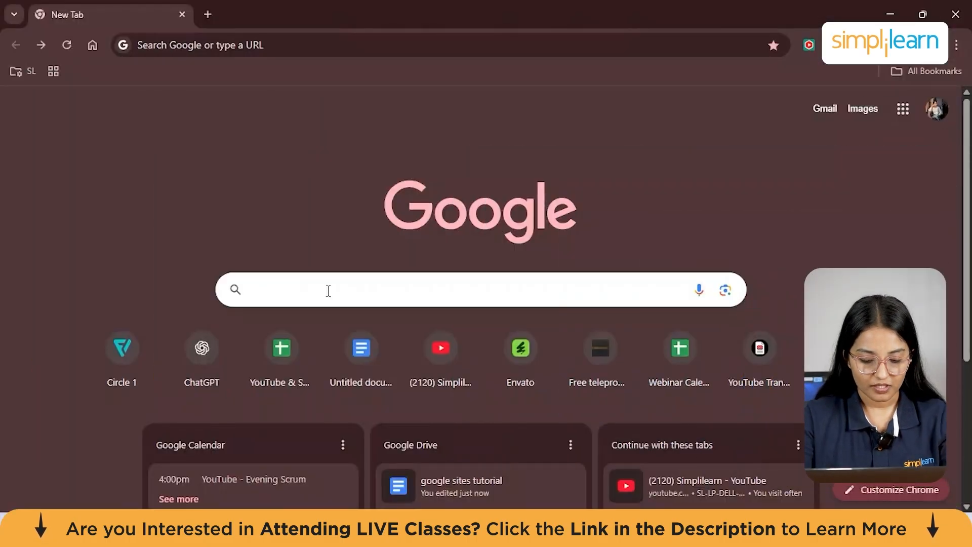
{"action": "type", "text": "google sites"}
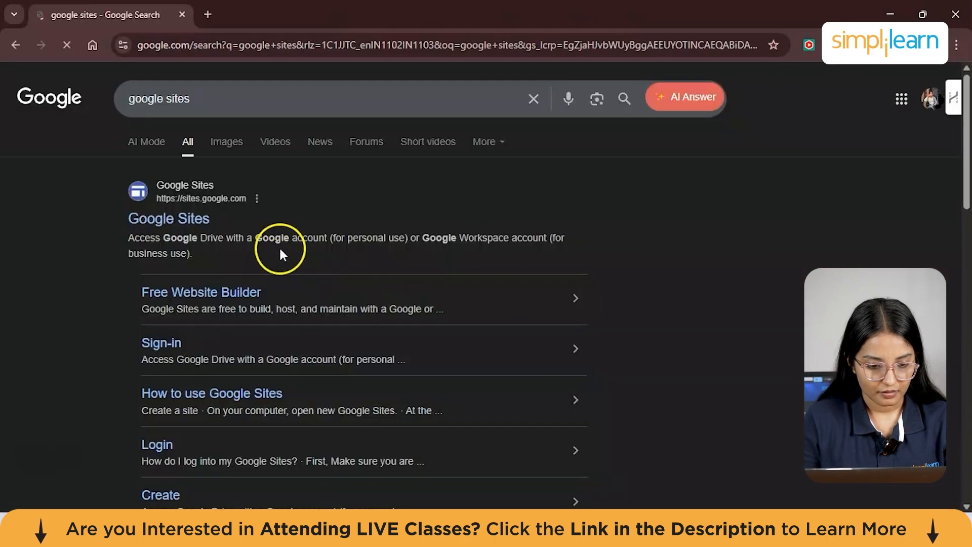
{"action": "mouse_move", "coordinate": [169, 219]}
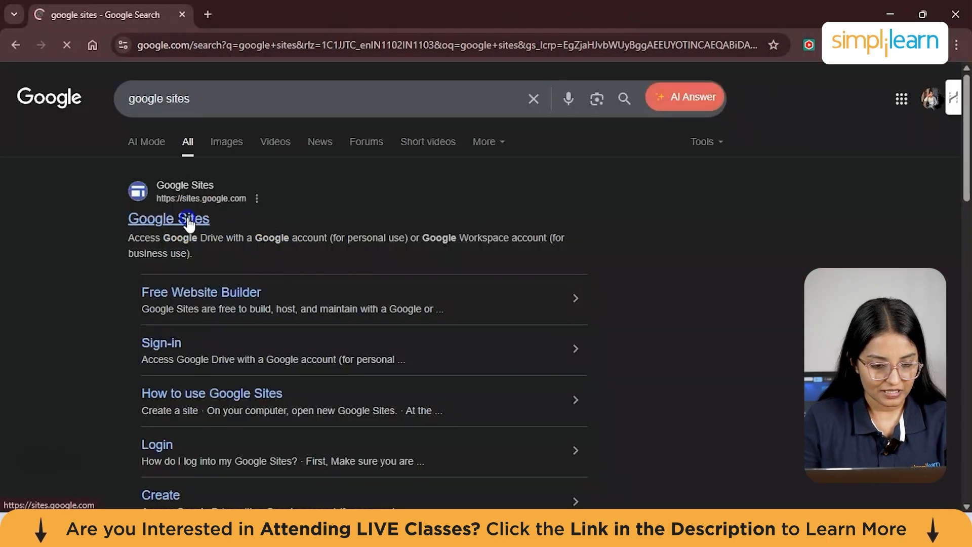
{"action": "left_click", "coordinate": [168, 218]}
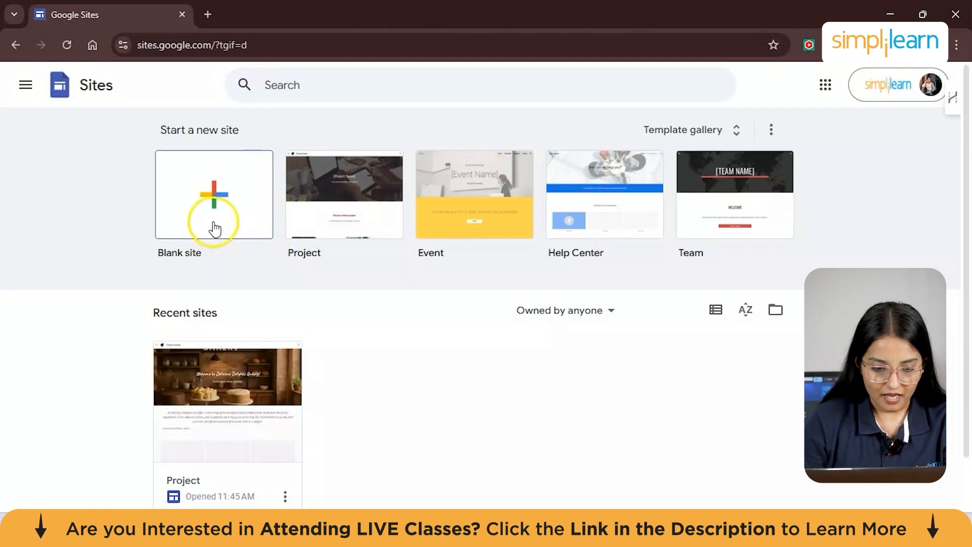
{"action": "mouse_move", "coordinate": [700, 224]}
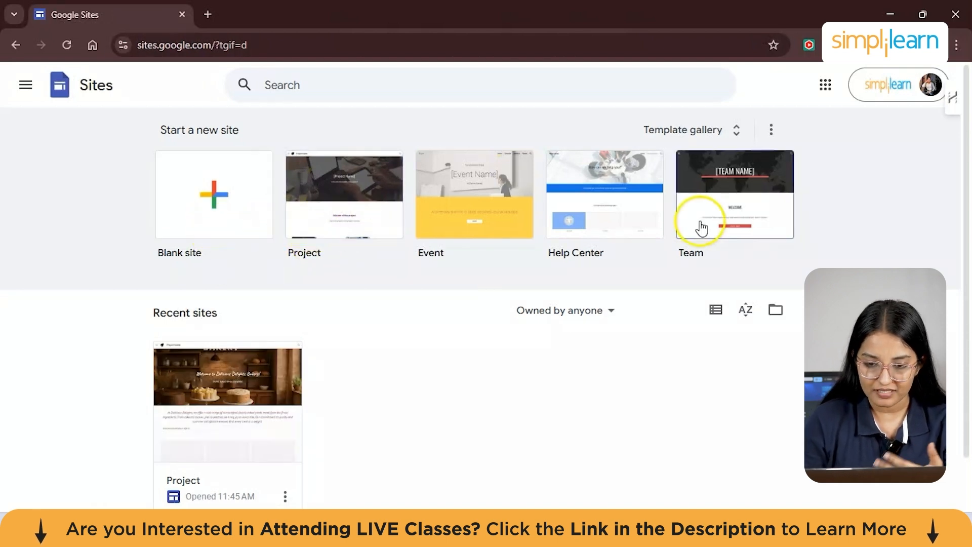
{"action": "scroll", "scroll_direction": "down", "scroll_amount": 3}
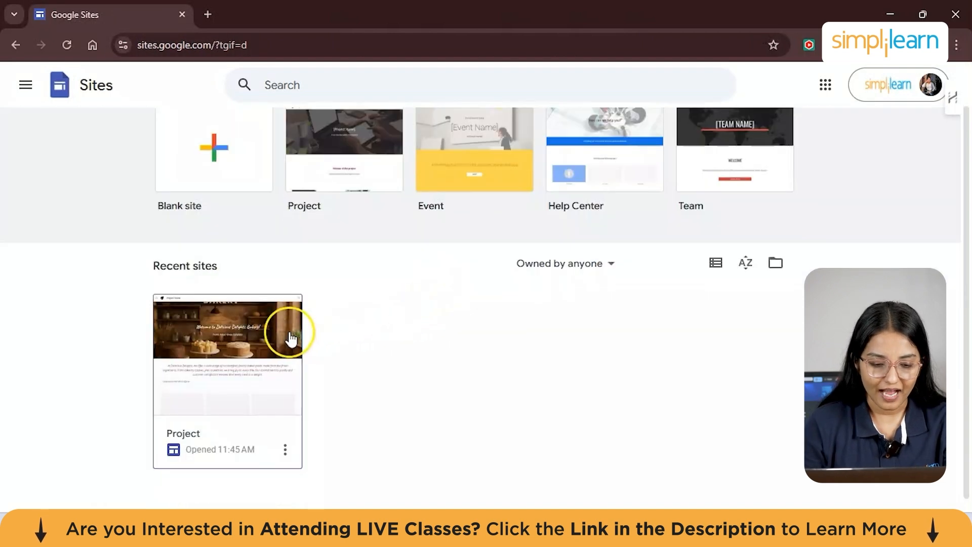
{"action": "mouse_move", "coordinate": [308, 335]}
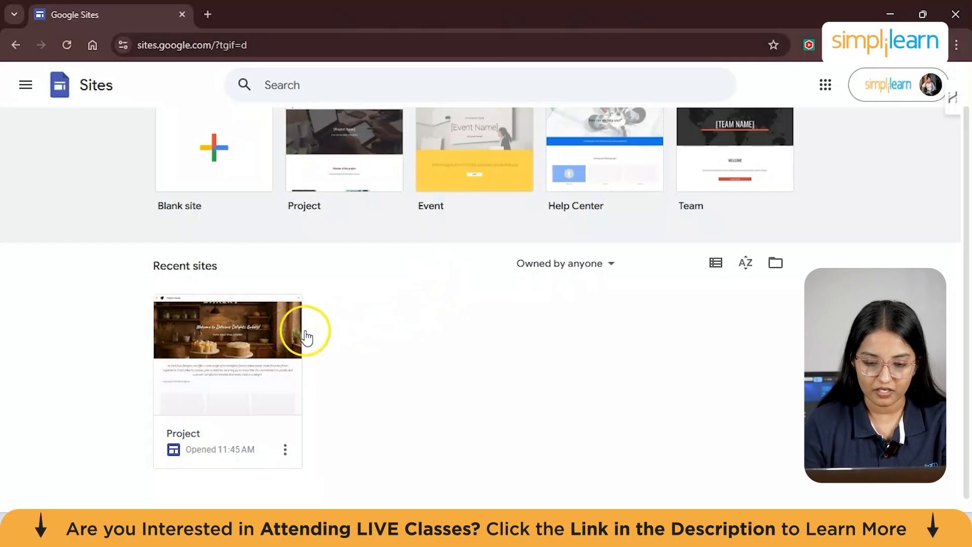
{"action": "scroll", "scroll_direction": "up", "scroll_amount": 3}
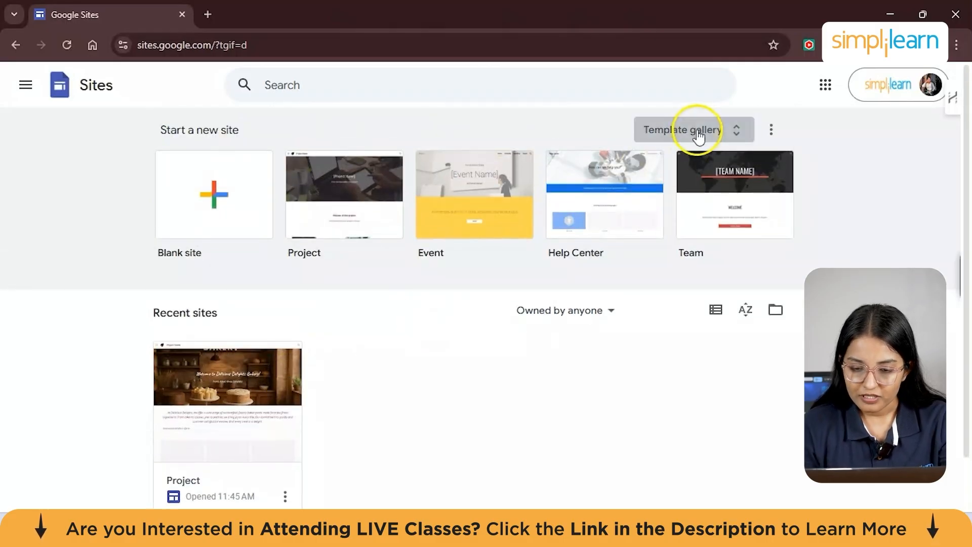
Browse the General template gallery and create a new site from the Project template
{"action": "left_click", "coordinate": [681, 129]}
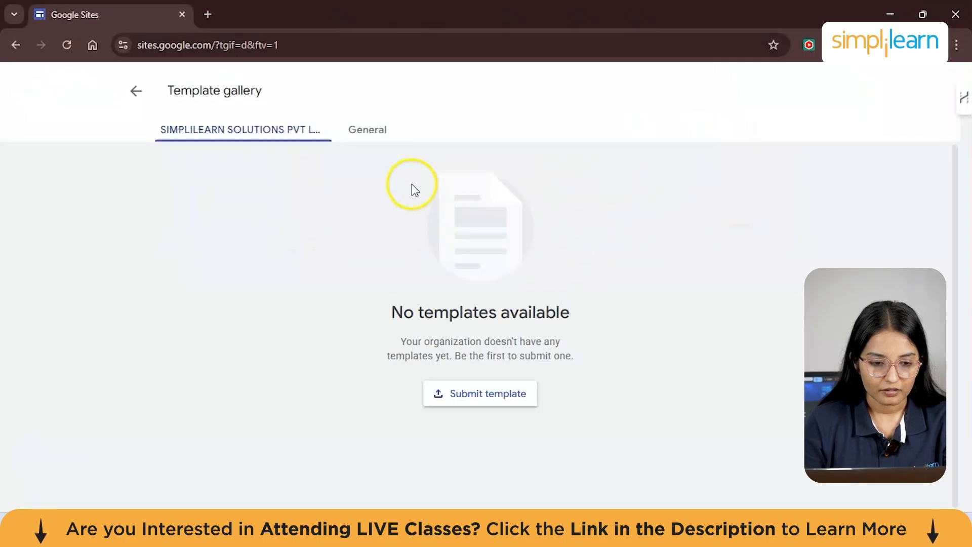
{"action": "left_click", "coordinate": [366, 129]}
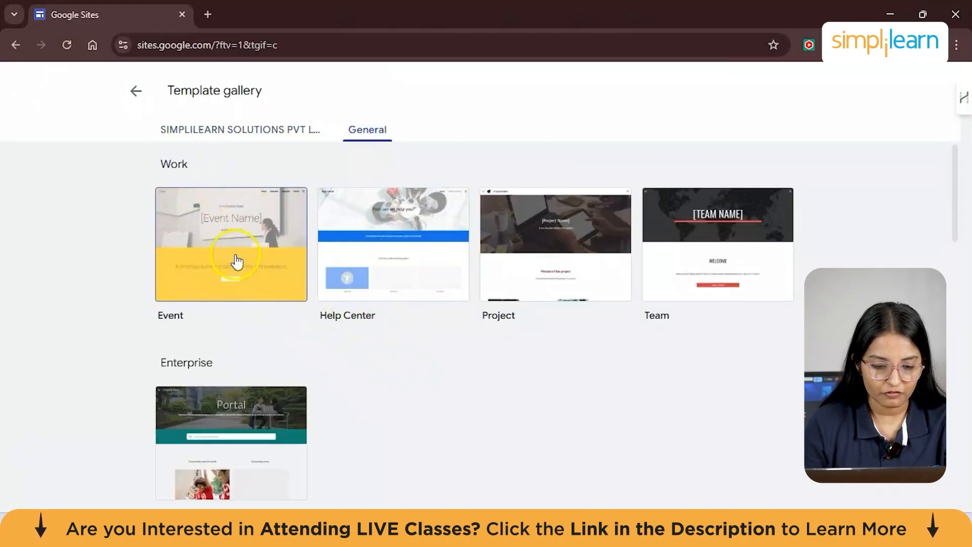
{"action": "mouse_move", "coordinate": [538, 358]}
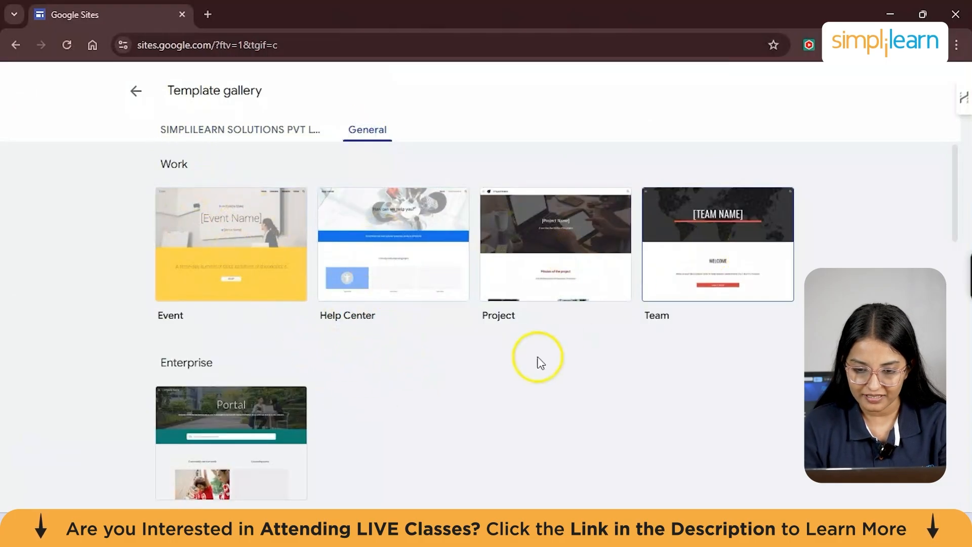
{"action": "scroll", "scroll_direction": "down", "scroll_amount": 3}
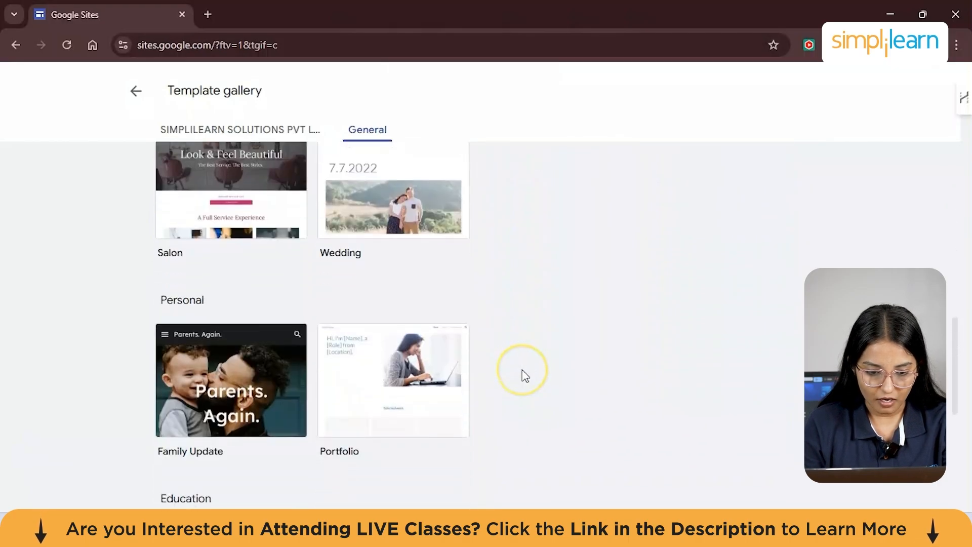
{"action": "scroll", "scroll_direction": "down", "scroll_amount": 3}
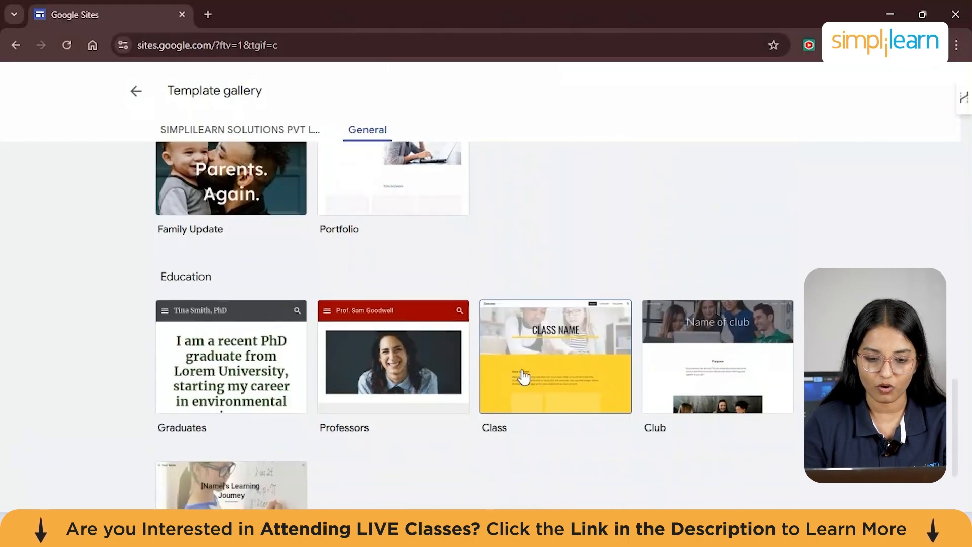
{"action": "scroll", "scroll_direction": "down", "scroll_amount": 3}
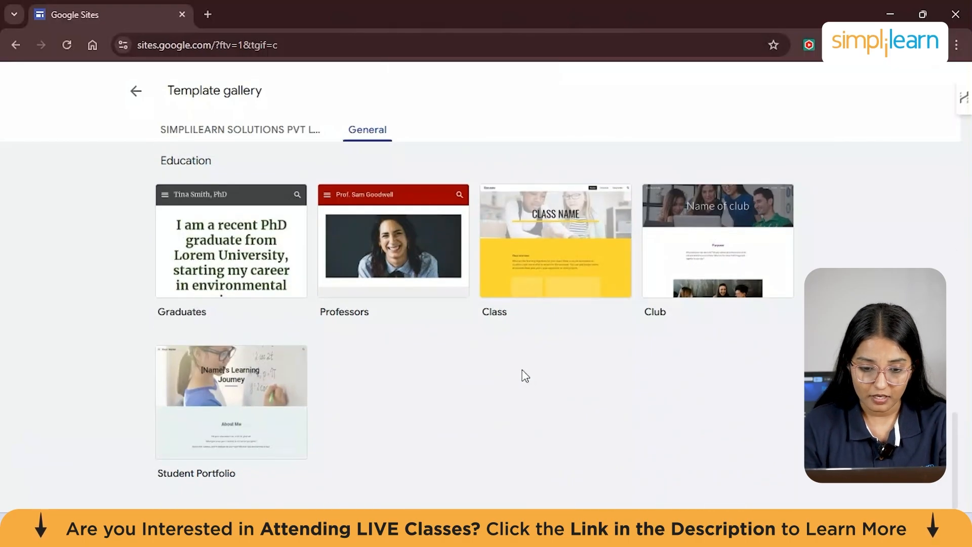
{"action": "scroll", "scroll_direction": "down", "scroll_amount": 3}
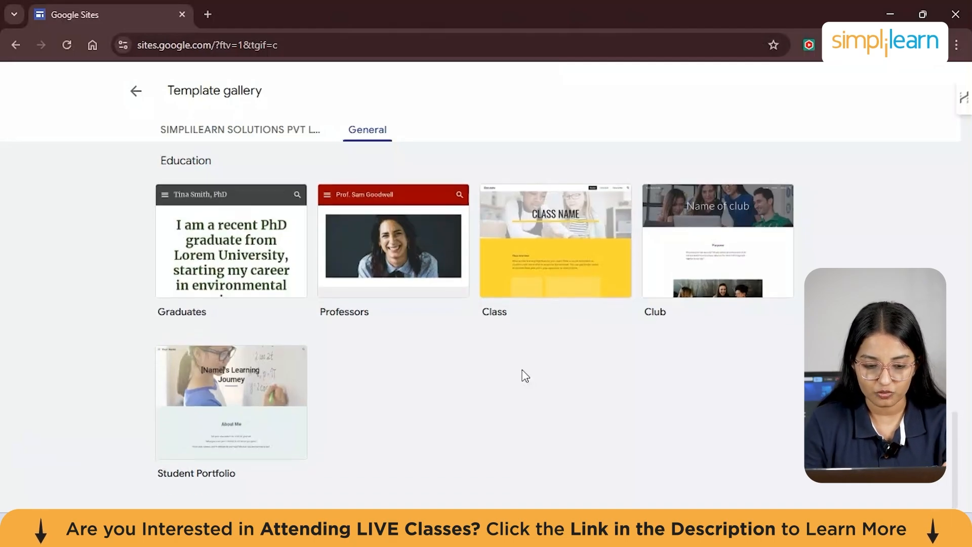
{"action": "scroll", "scroll_direction": "up", "scroll_amount": 3}
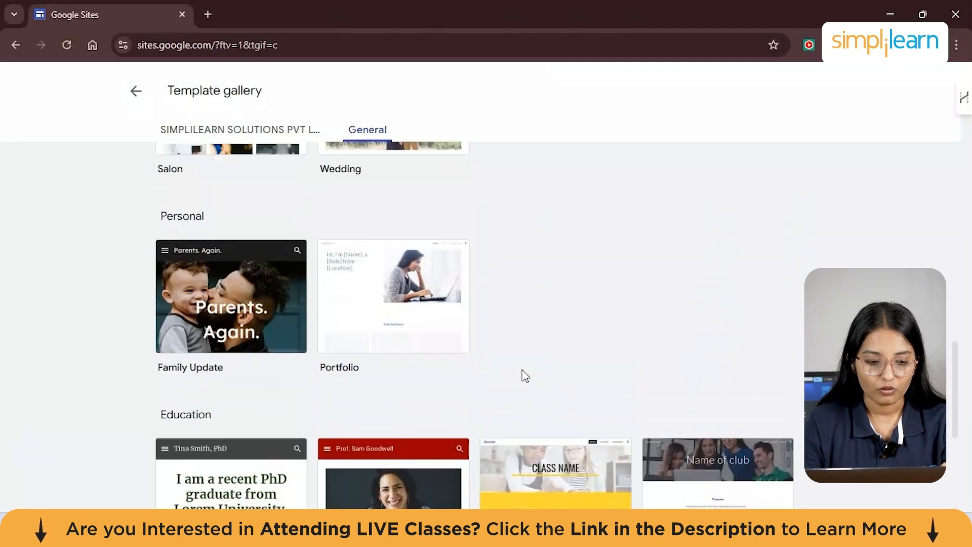
{"action": "scroll", "scroll_direction": "up", "scroll_amount": 3}
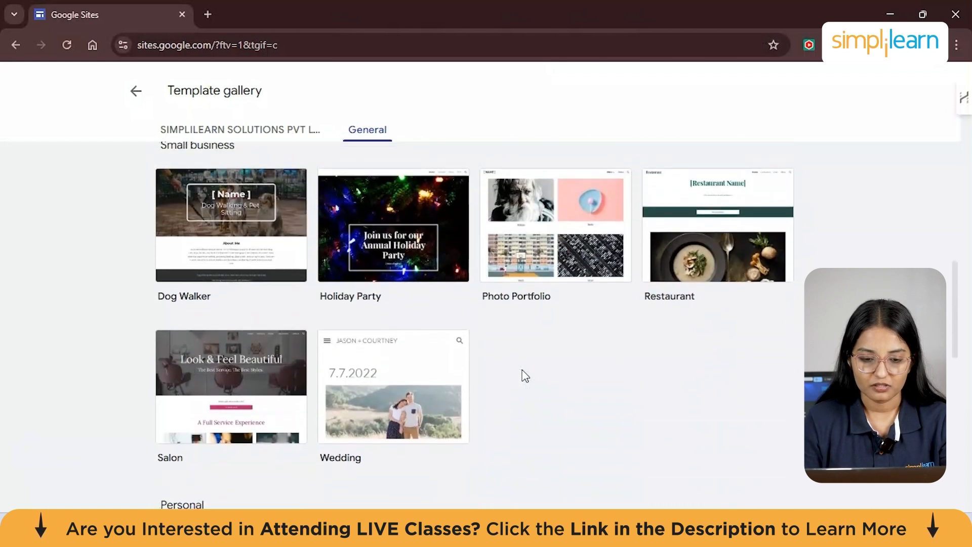
{"action": "scroll", "scroll_direction": "down", "scroll_amount": 3}
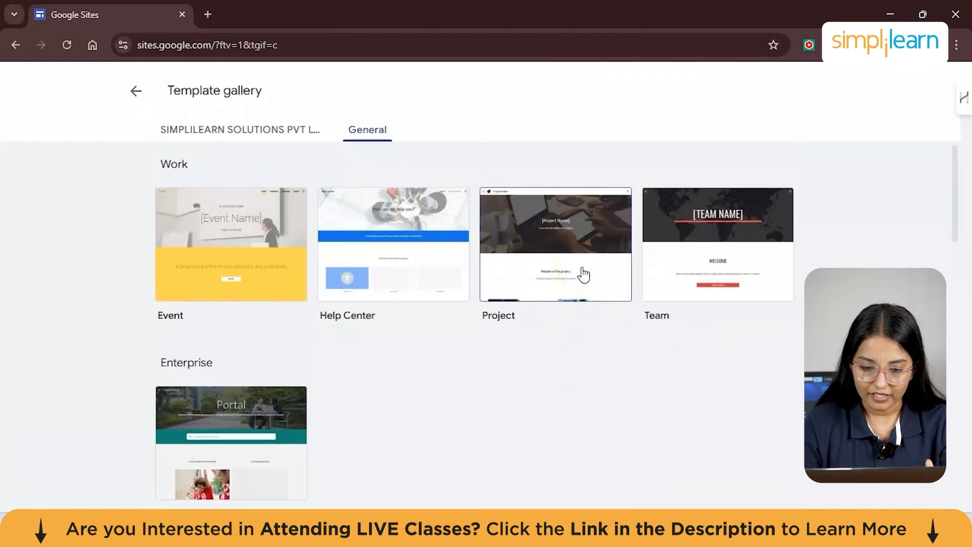
{"action": "left_click", "coordinate": [555, 244]}
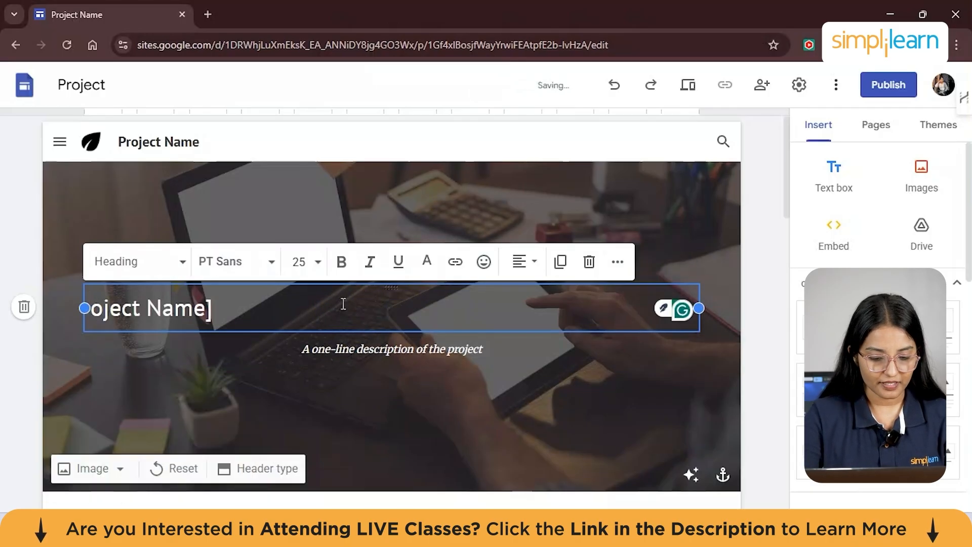
Replace the [Project Name] heading with 'Delicious Delights Bakery!' and select it
{"action": "type", "text": "Delic"}
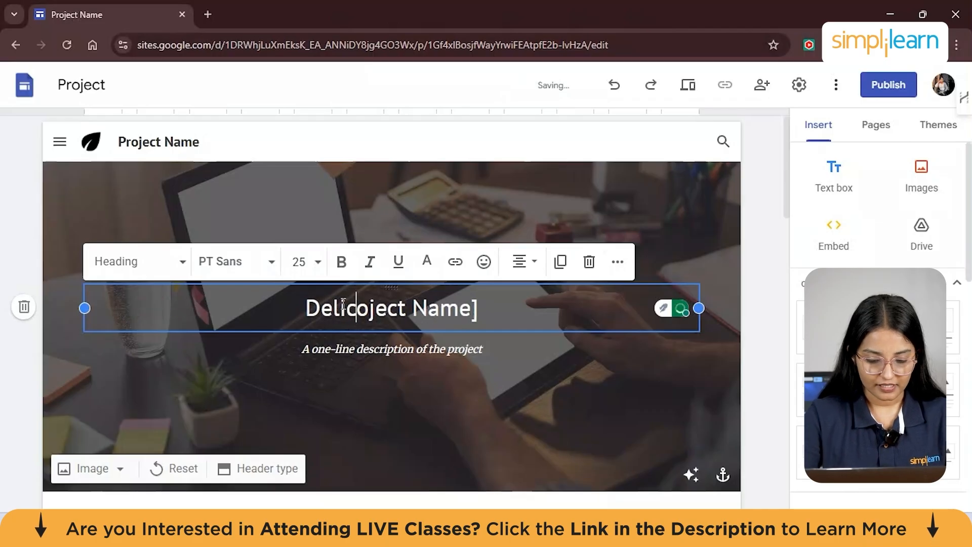
{"action": "type", "text": "Delicious Delig"}
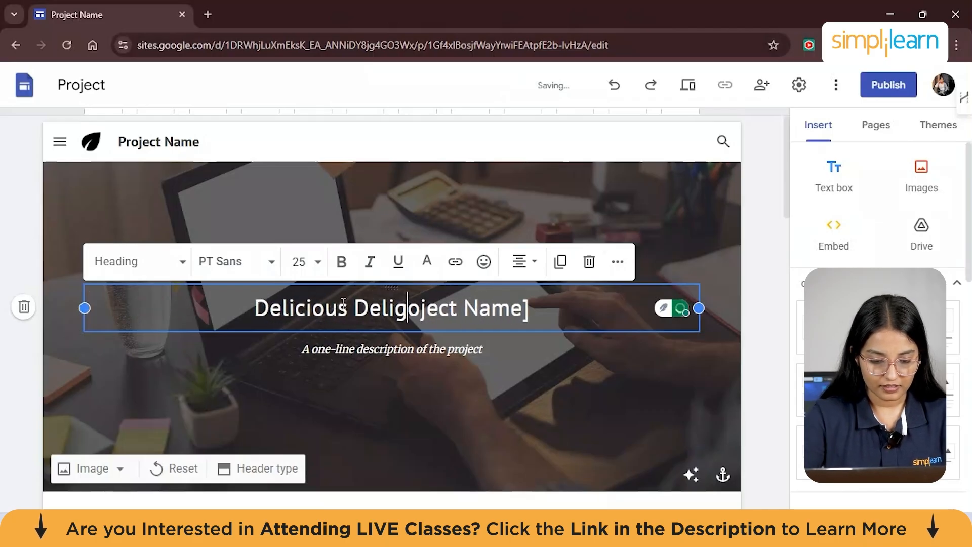
{"action": "type", "text": "hts Bakery!"}
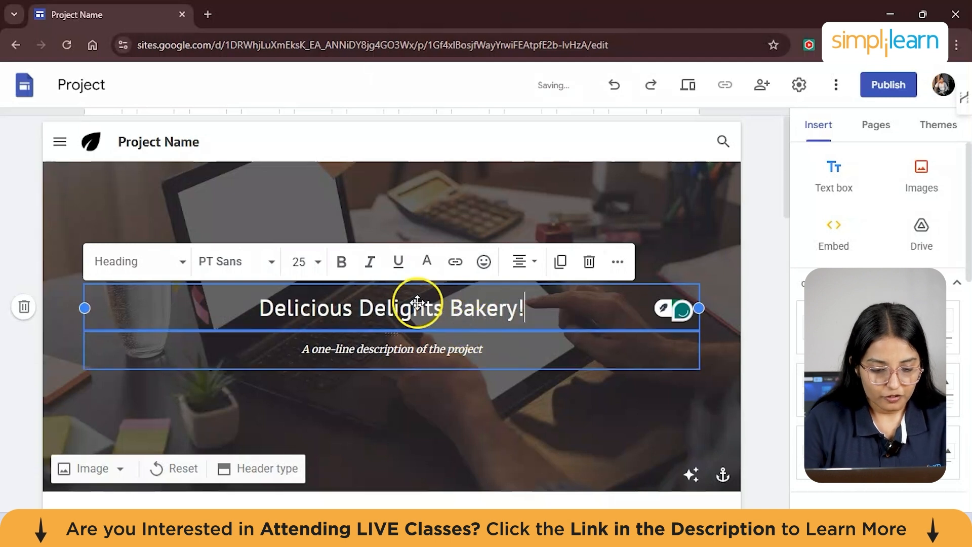
{"action": "triple_click", "coordinate": [391, 308]}
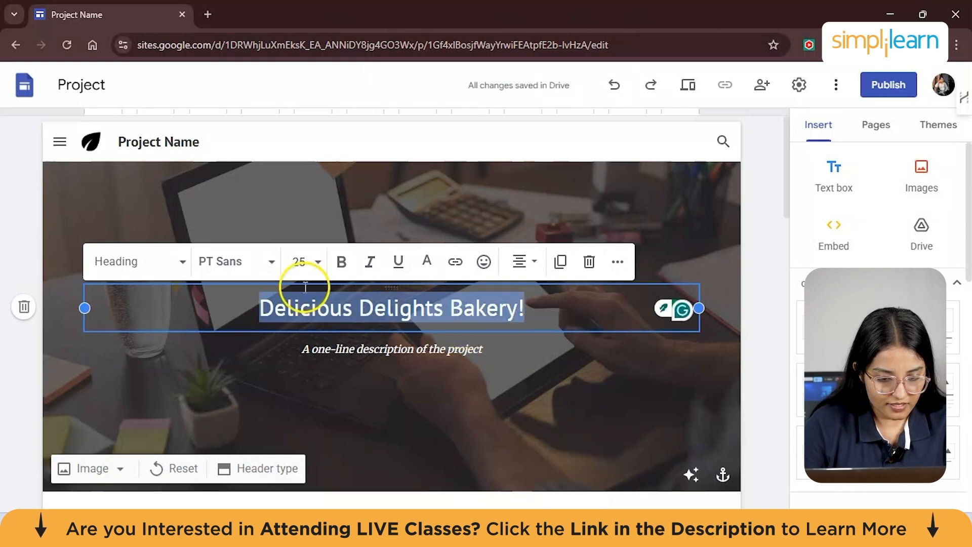
{"action": "mouse_move", "coordinate": [258, 269]}
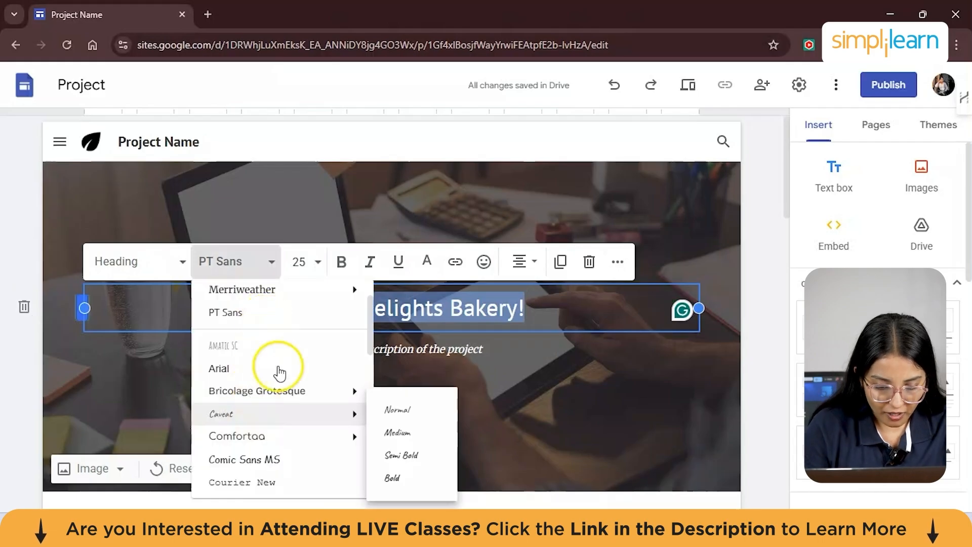
{"action": "mouse_move", "coordinate": [284, 398]}
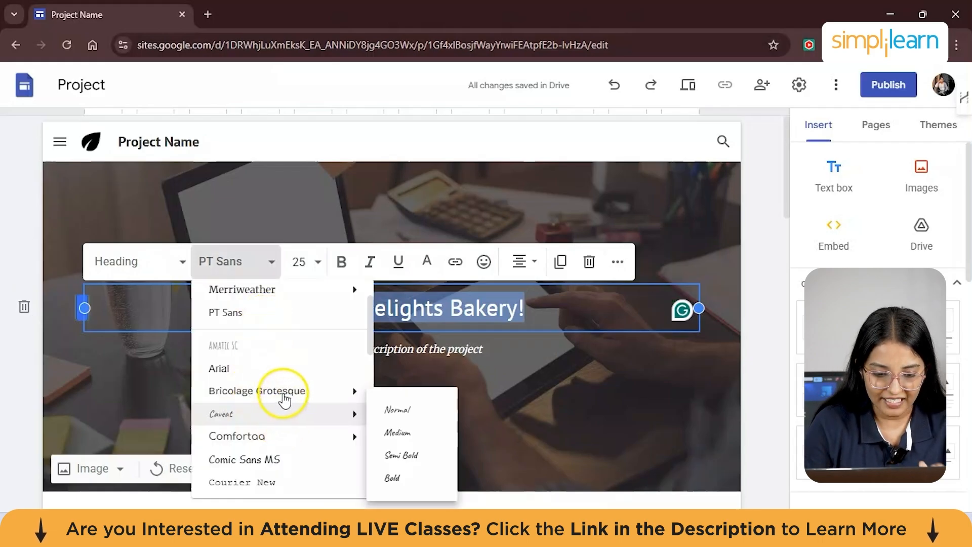
{"action": "mouse_move", "coordinate": [396, 436]}
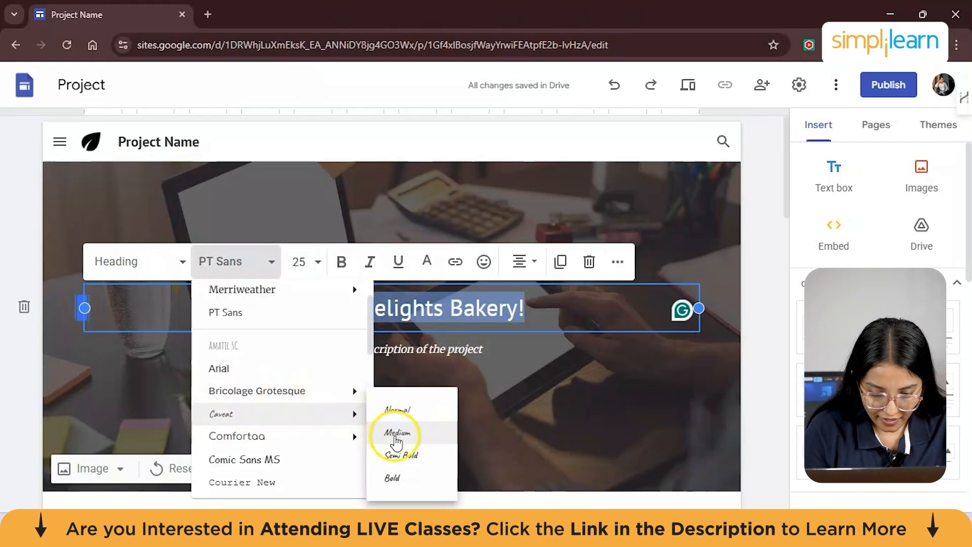
{"action": "mouse_move", "coordinate": [402, 456]}
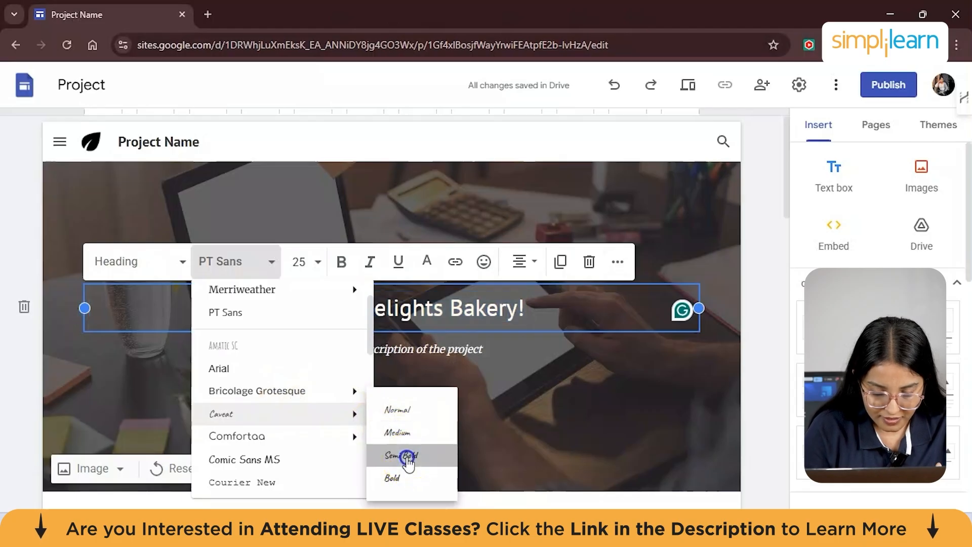
Style the banner heading in Caveat Semi Bold at size 30
{"action": "left_click", "coordinate": [402, 457]}
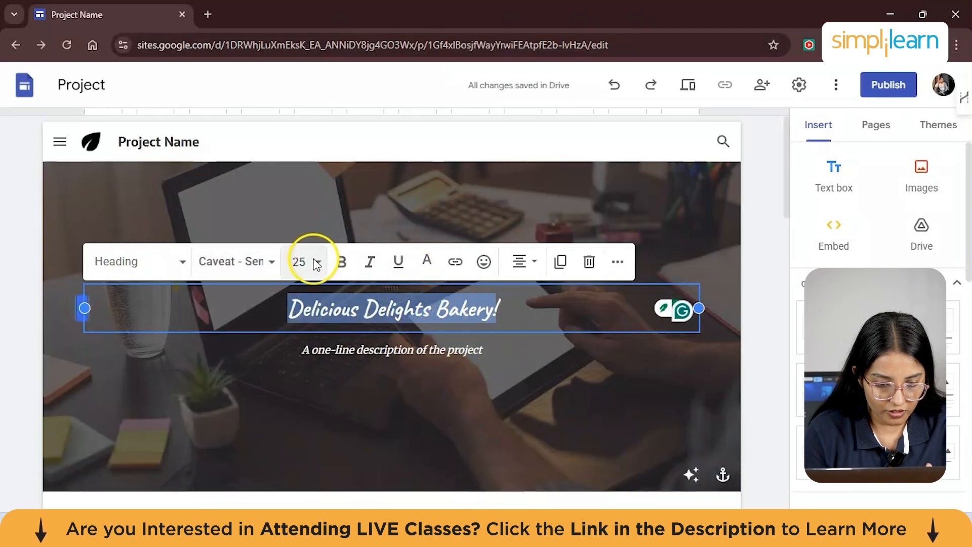
{"action": "left_click", "coordinate": [304, 261]}
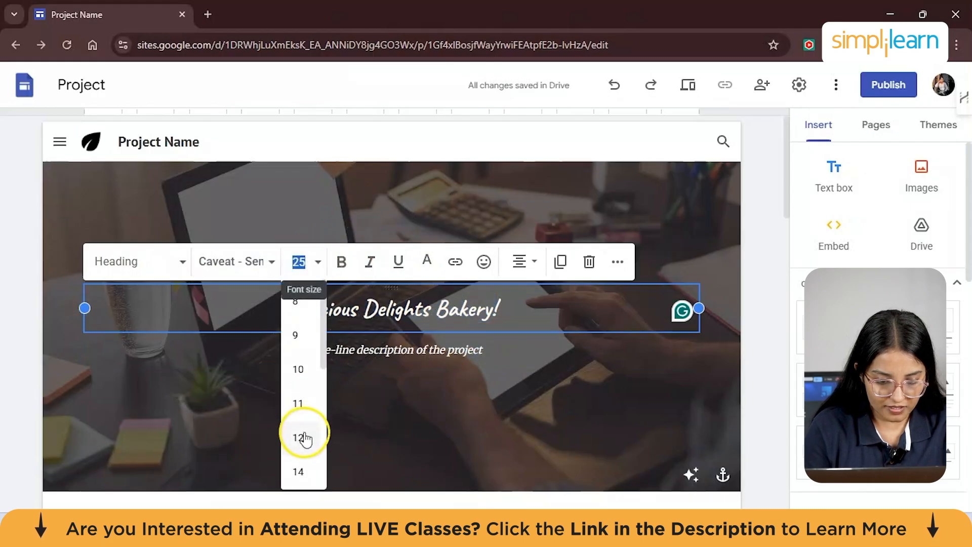
{"action": "scroll", "scroll_direction": "down", "scroll_amount": 3}
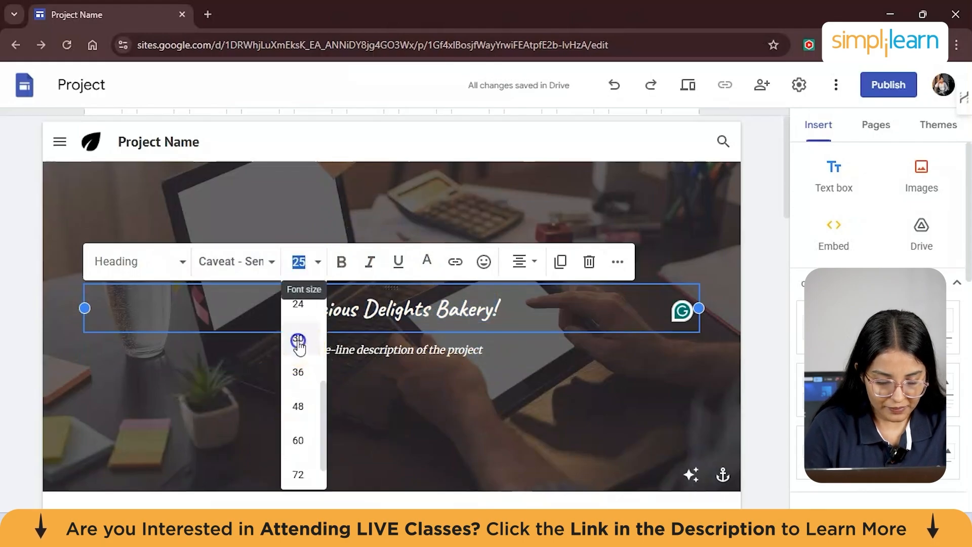
{"action": "left_click", "coordinate": [298, 340]}
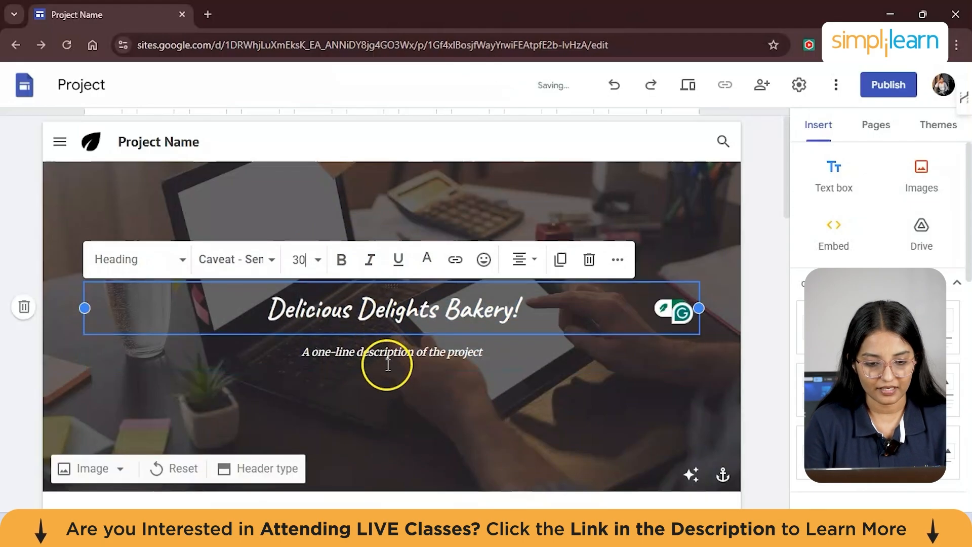
{"action": "left_click", "coordinate": [391, 352]}
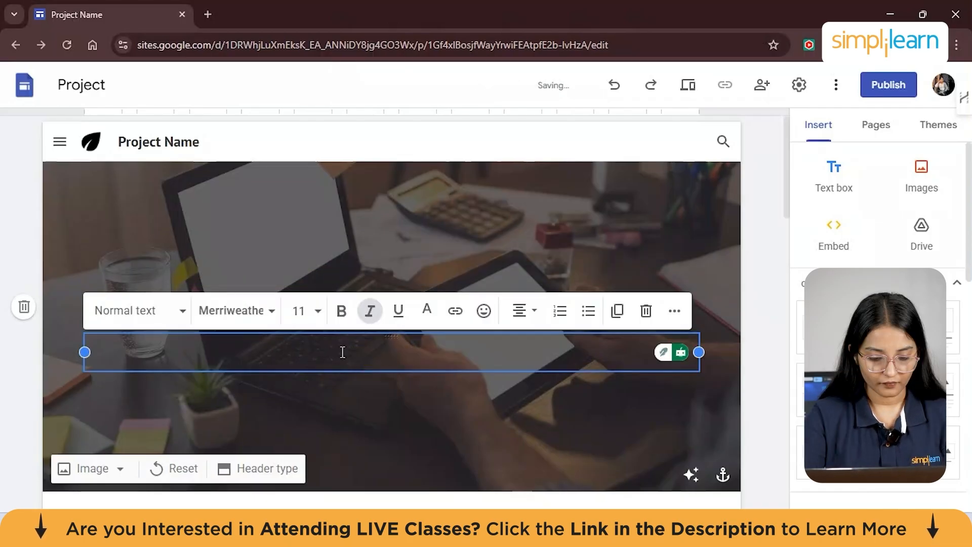
Write the tagline 'Freshly Baked,Always Delightful' and add 'Welcome to' before the bakery name
{"action": "type", "text": "Fresh"}
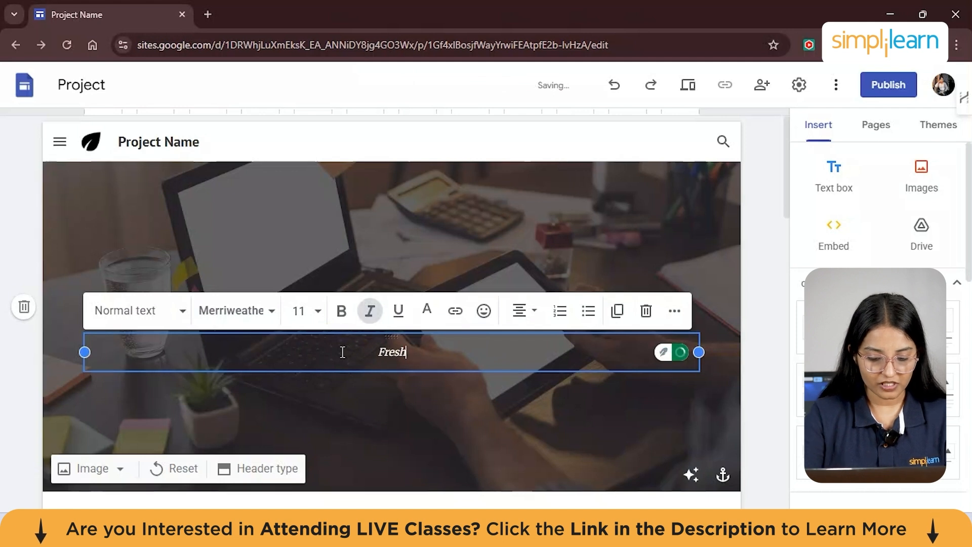
{"action": "type", "text": "ly Baked"}
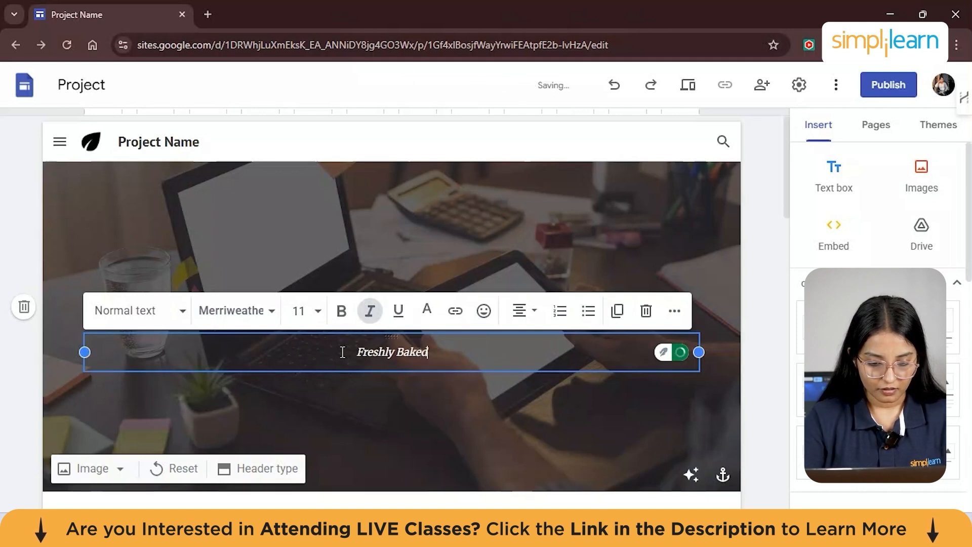
{"action": "type", "text": ",A"}
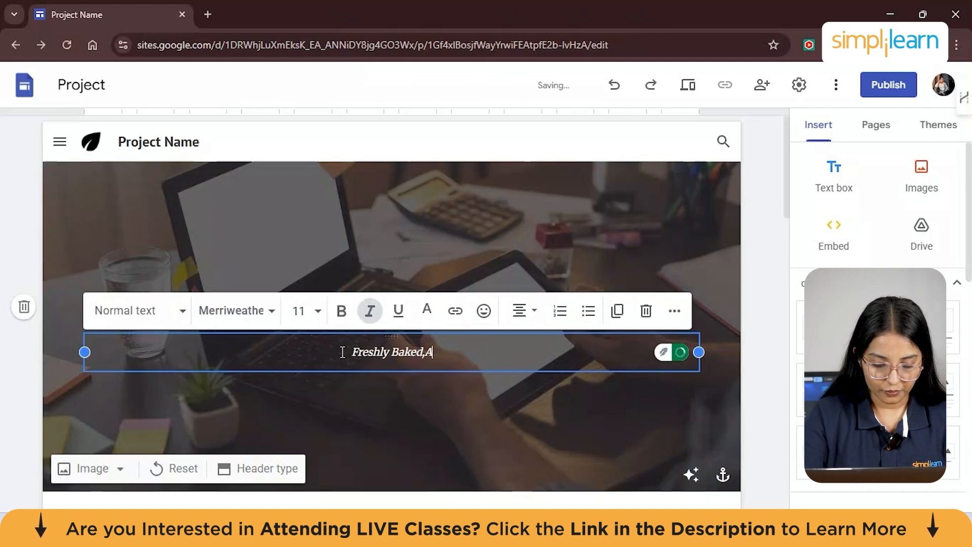
{"action": "type", "text": "lways Delightful"}
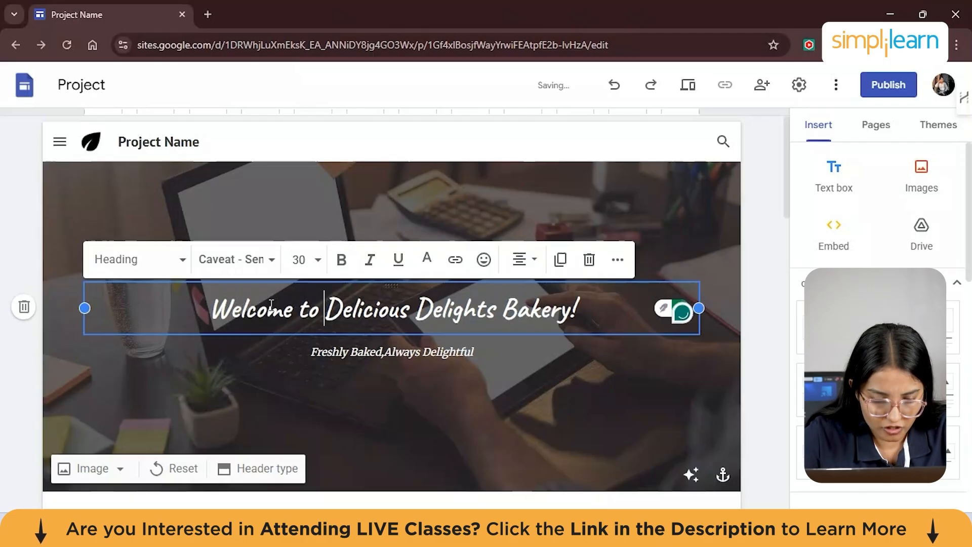
{"action": "mouse_move", "coordinate": [319, 394]}
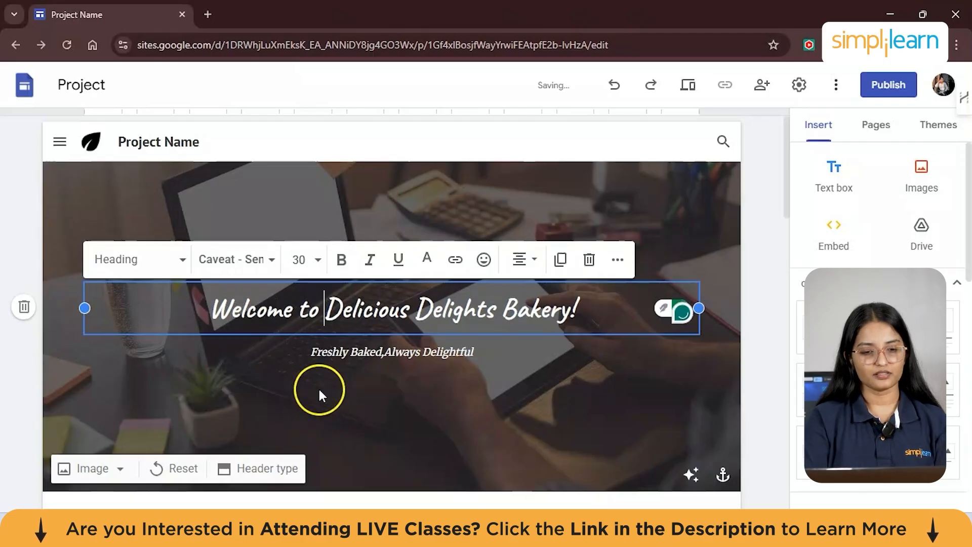
{"action": "left_click", "coordinate": [321, 396]}
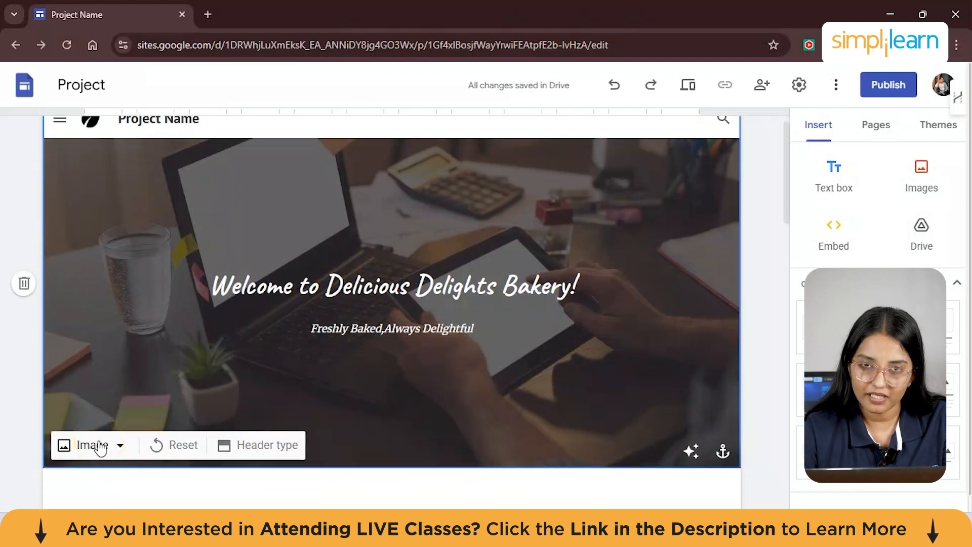
Swap the banner's laptop photo for a bakery interior and fix the tagline to 'Freshly Baked, Always Delightful'
{"action": "left_click", "coordinate": [92, 446]}
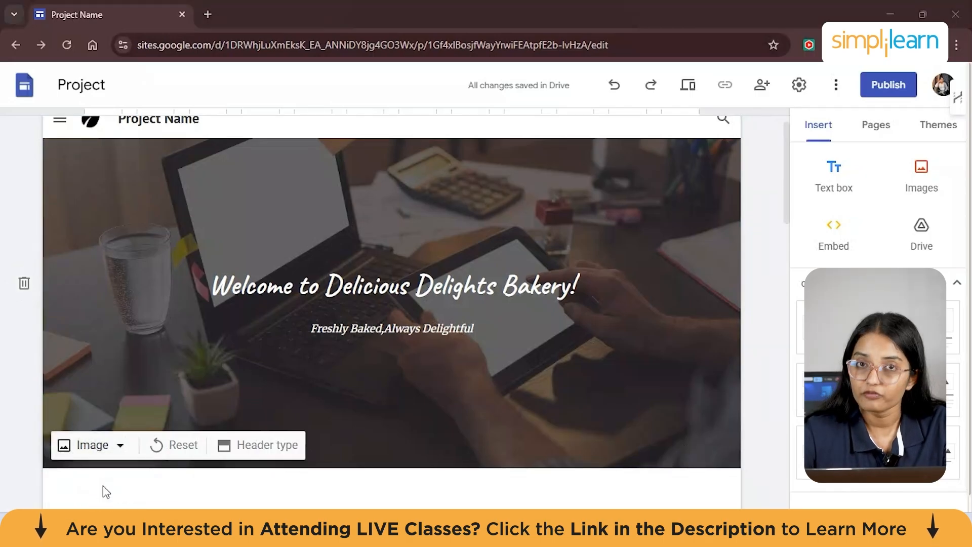
{"action": "left_click", "coordinate": [84, 446]}
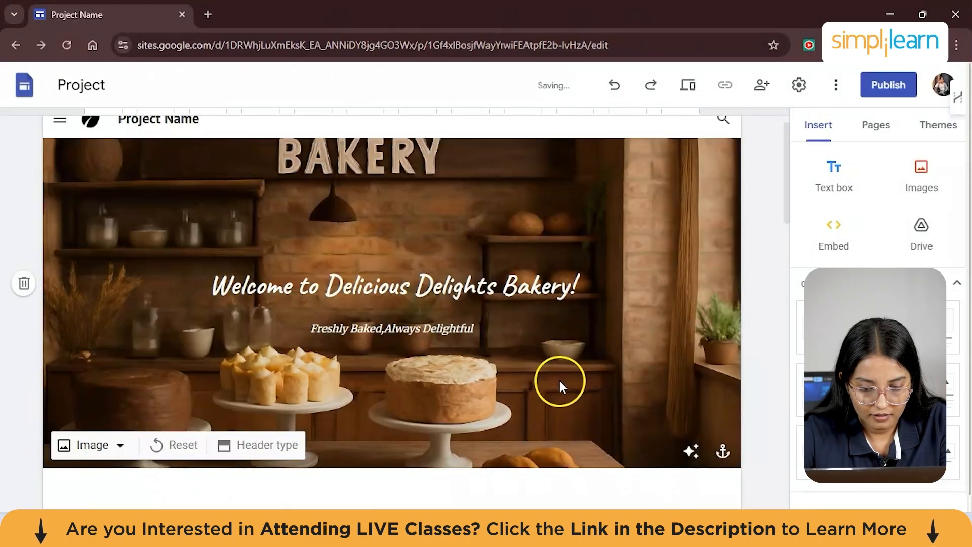
{"action": "mouse_move", "coordinate": [384, 328]}
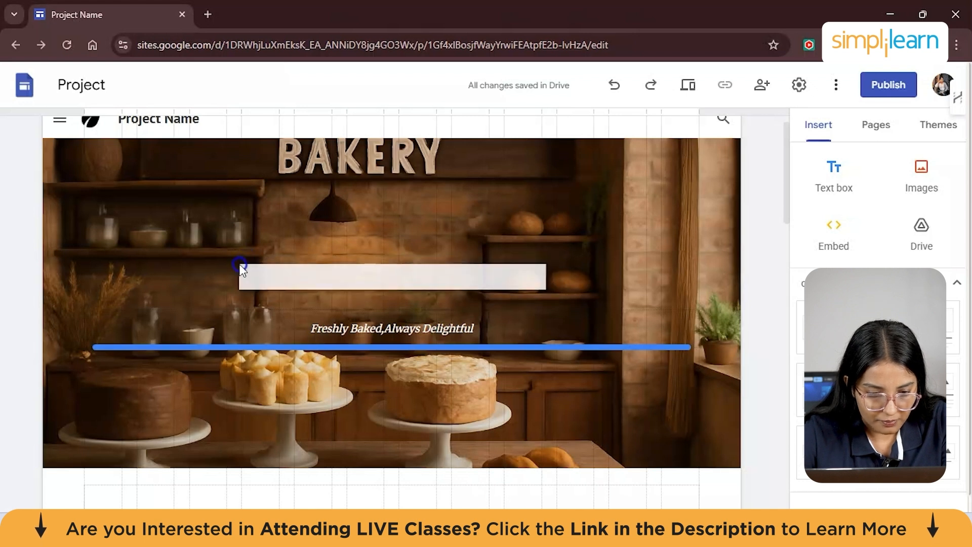
{"action": "left_click", "coordinate": [391, 328]}
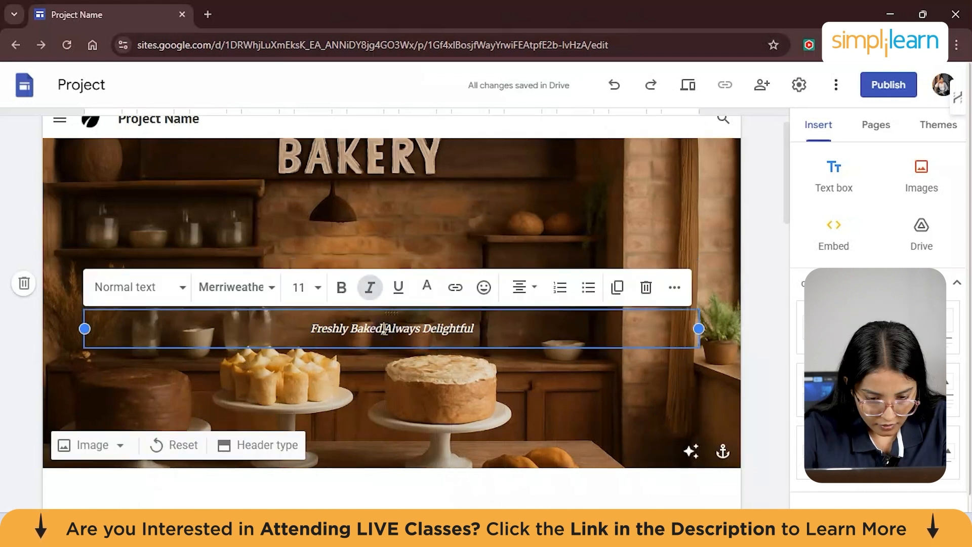
{"action": "type", "text": ","}
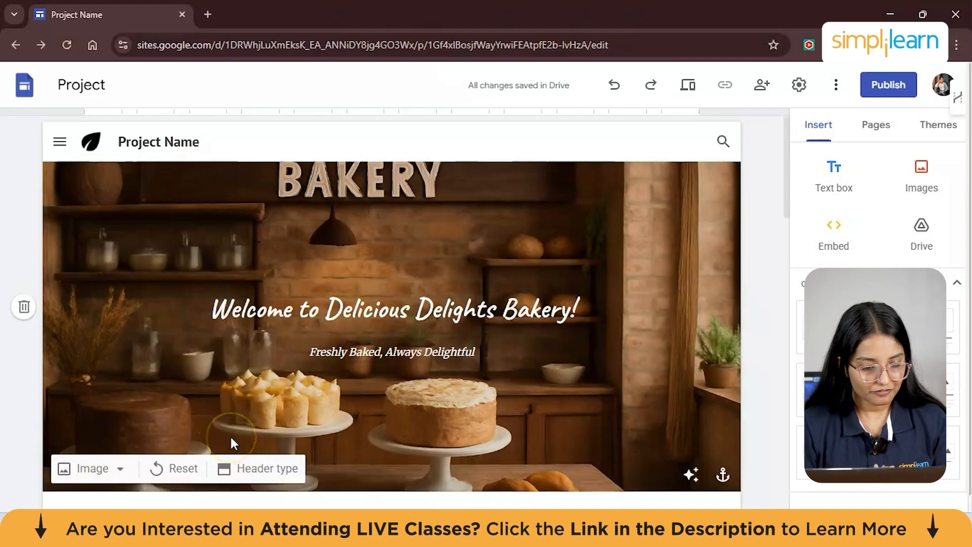
{"action": "left_click", "coordinate": [403, 352]}
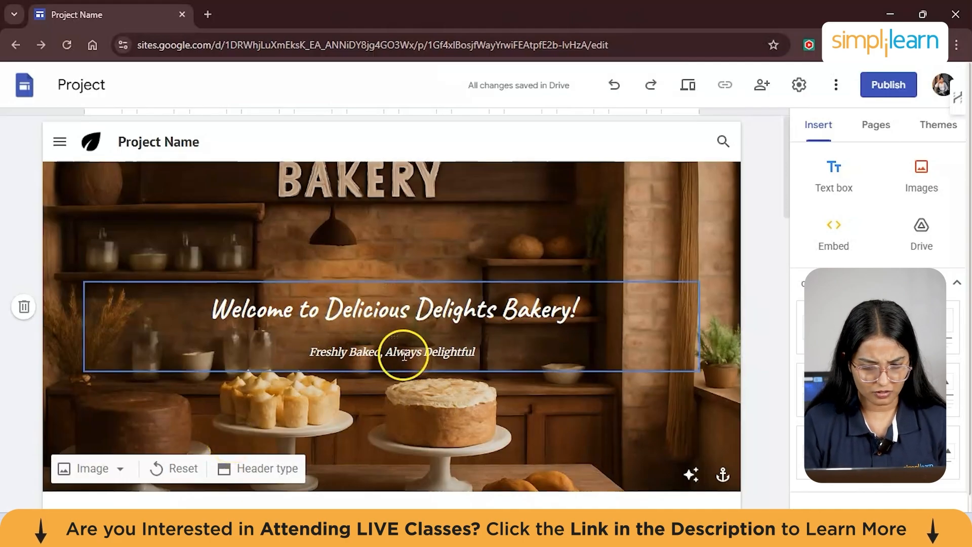
{"action": "scroll", "scroll_direction": "down", "scroll_amount": 3}
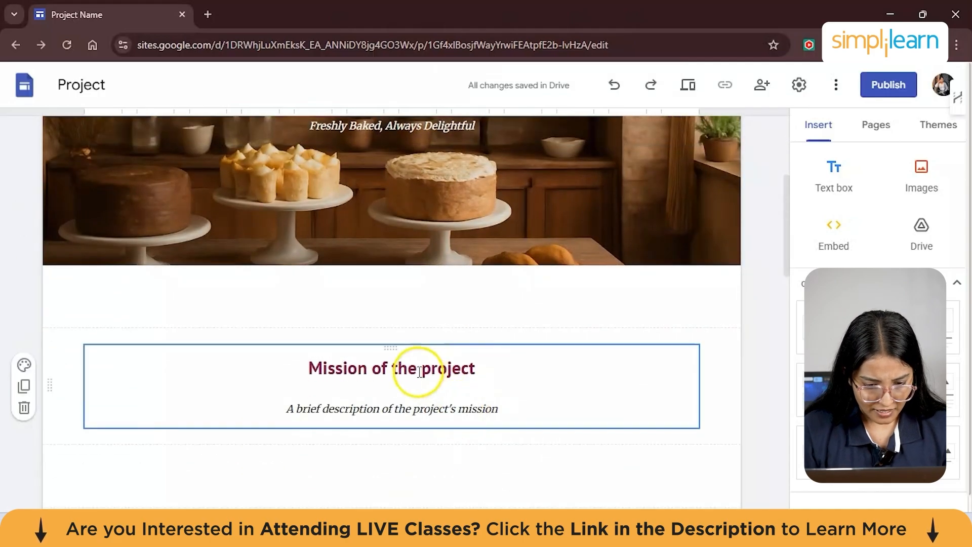
{"action": "scroll", "scroll_direction": "down", "scroll_amount": 3}
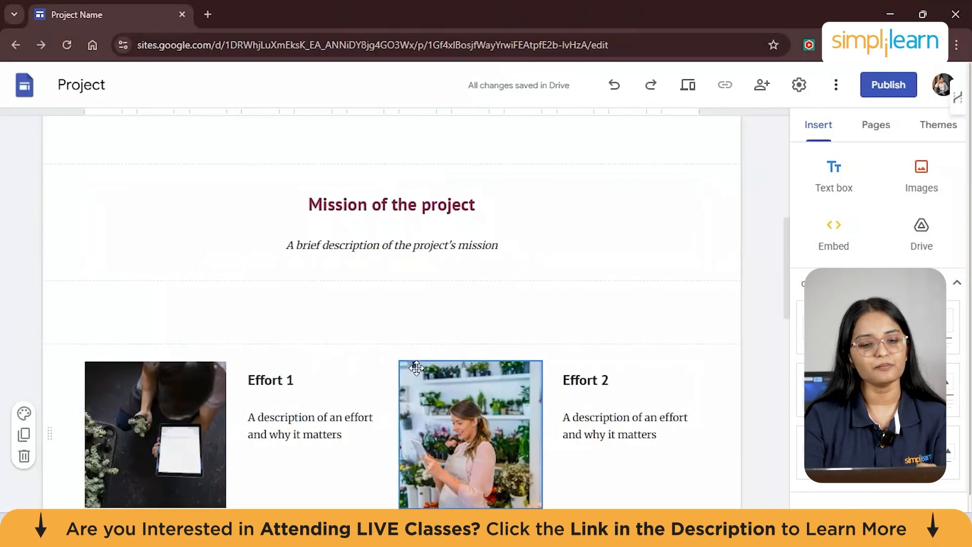
{"action": "left_click", "coordinate": [338, 245]}
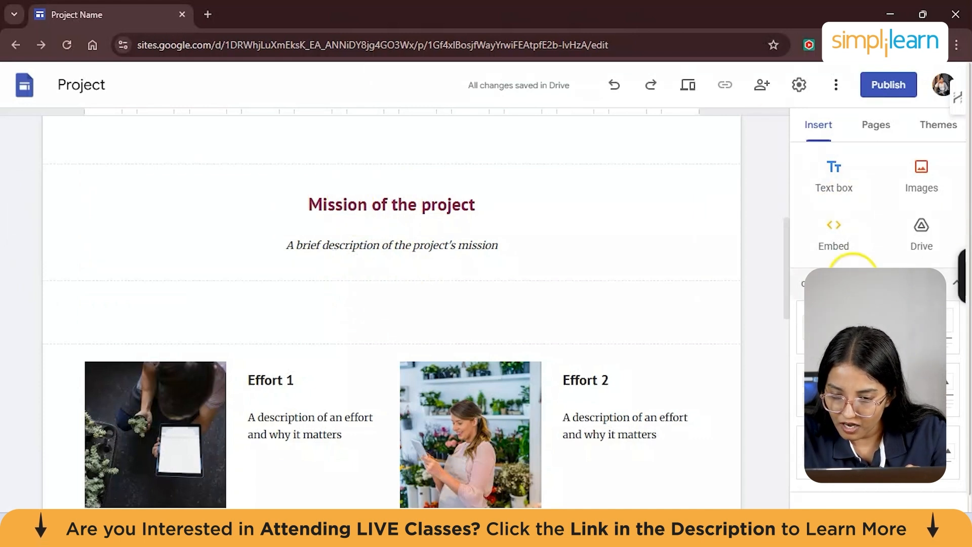
{"action": "scroll", "scroll_direction": "down", "scroll_amount": 3}
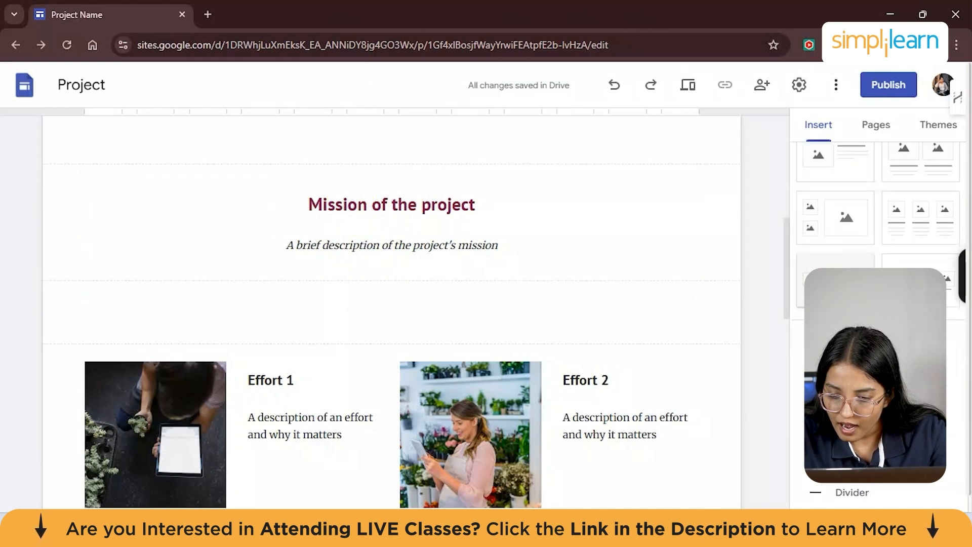
{"action": "scroll", "scroll_direction": "down", "scroll_amount": 3}
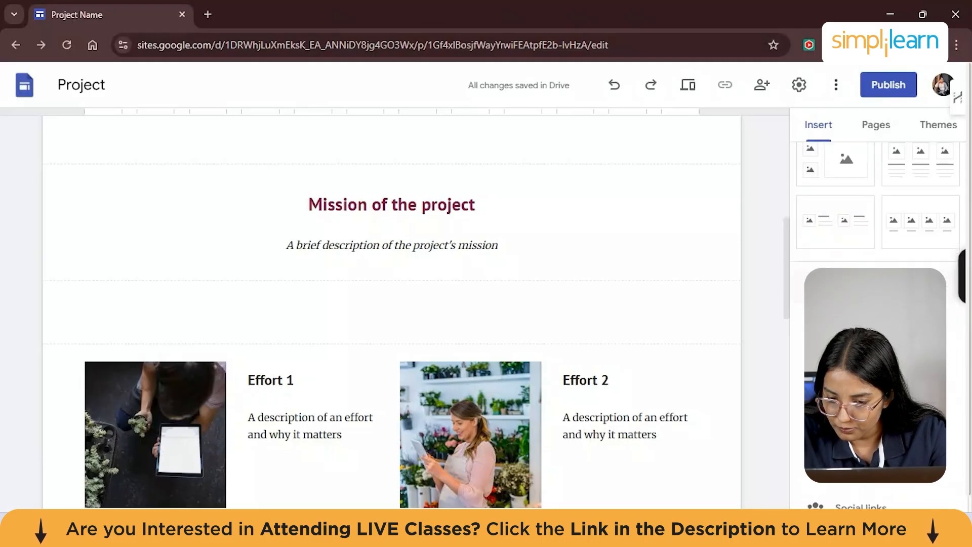
{"action": "scroll", "scroll_direction": "down", "scroll_amount": 3}
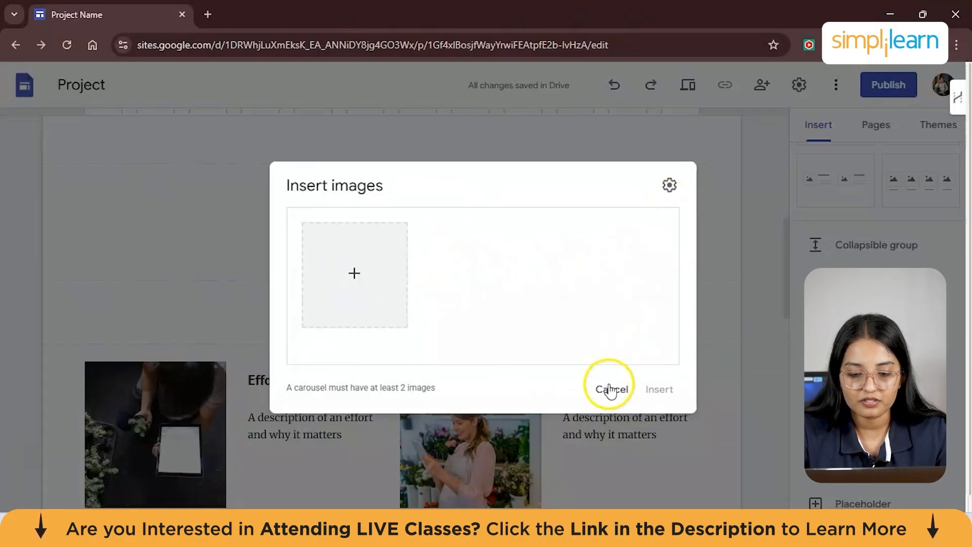
{"action": "left_click", "coordinate": [610, 389]}
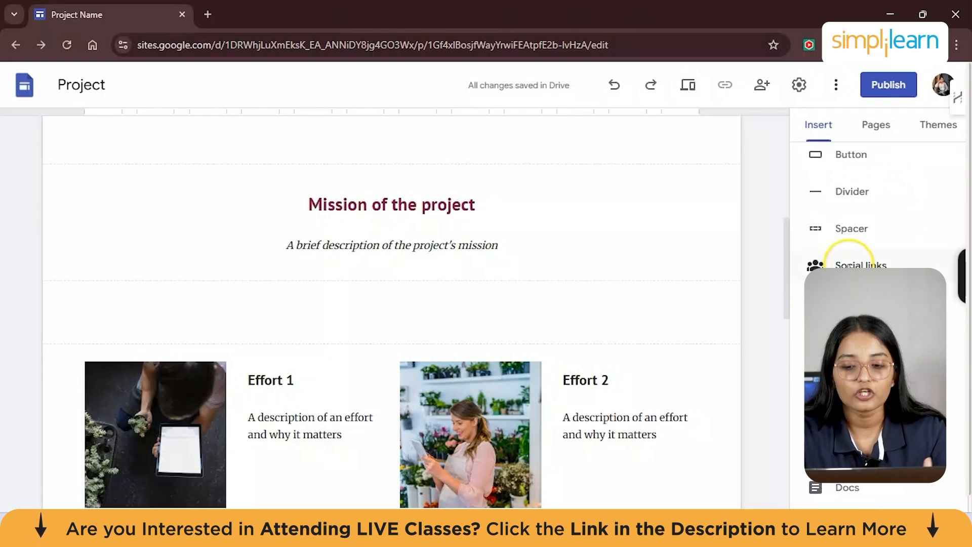
{"action": "scroll", "scroll_direction": "down", "scroll_amount": 3}
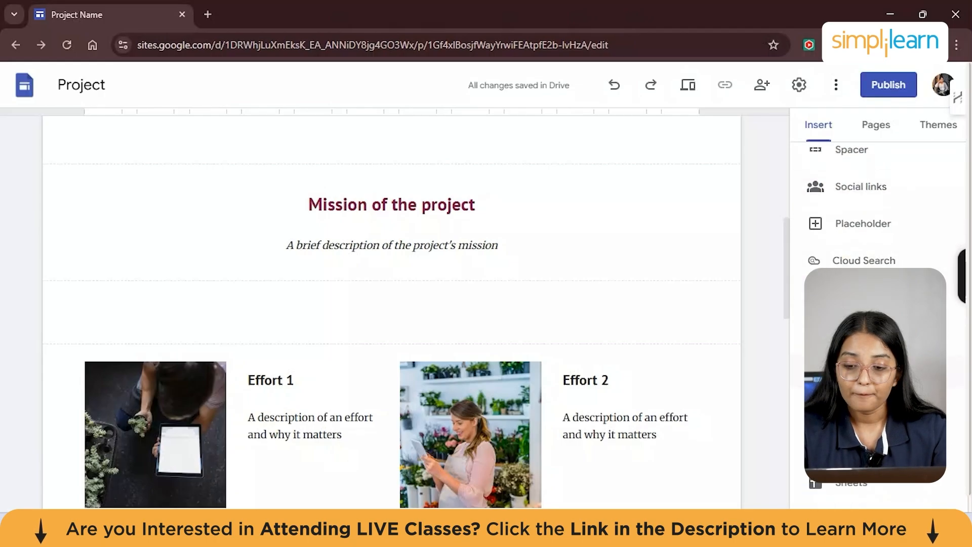
{"action": "scroll", "scroll_direction": "down", "scroll_amount": 3}
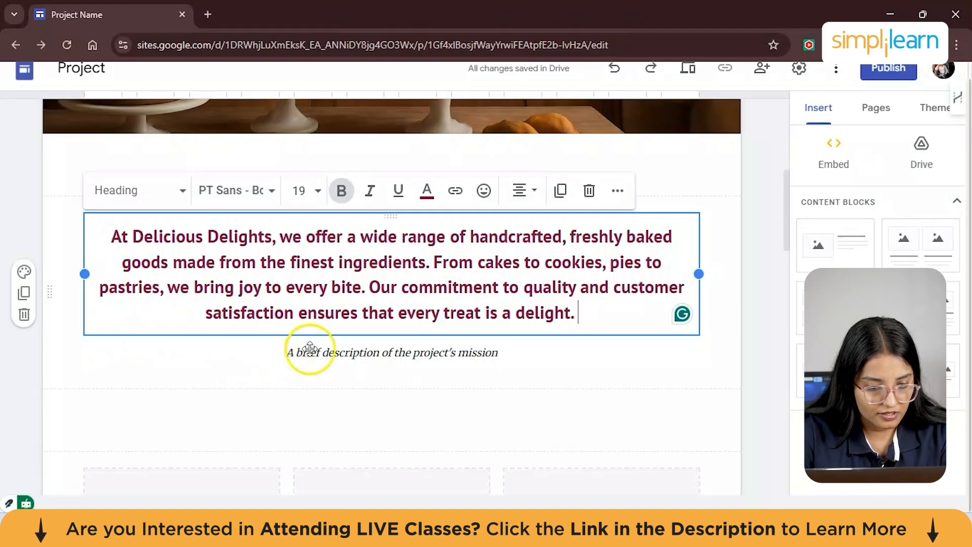
{"action": "mouse_move", "coordinate": [233, 191]}
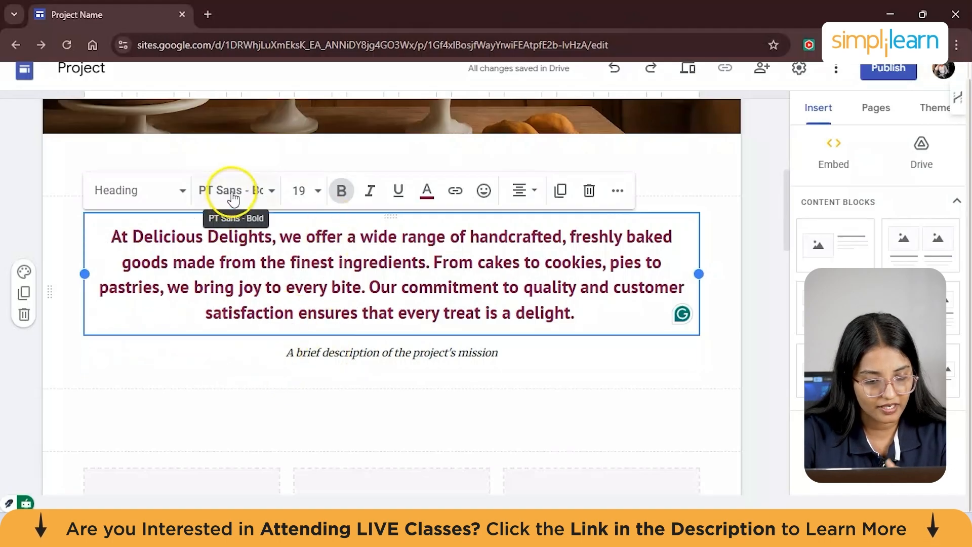
{"action": "mouse_move", "coordinate": [322, 284]}
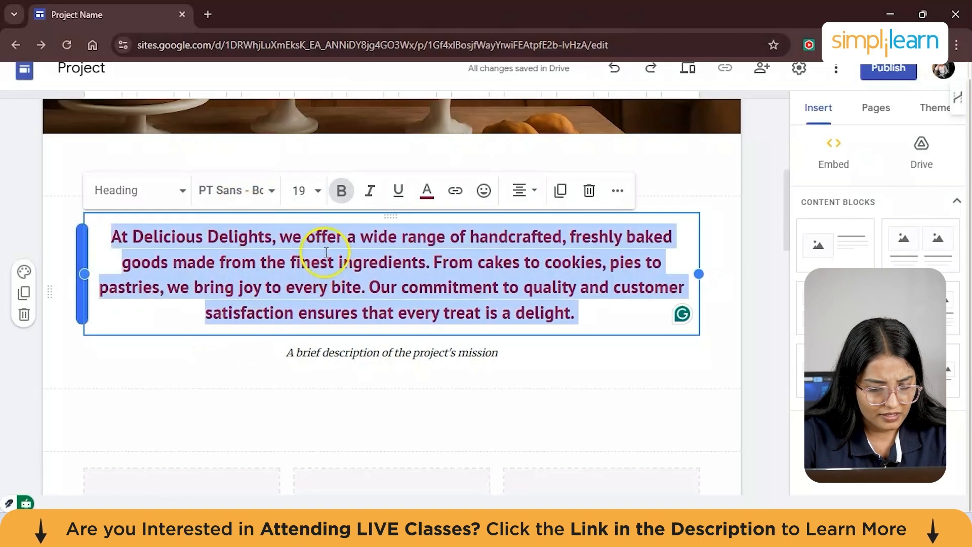
Apply the Caveat Medium font to the mission paragraph
{"action": "left_click", "coordinate": [233, 190]}
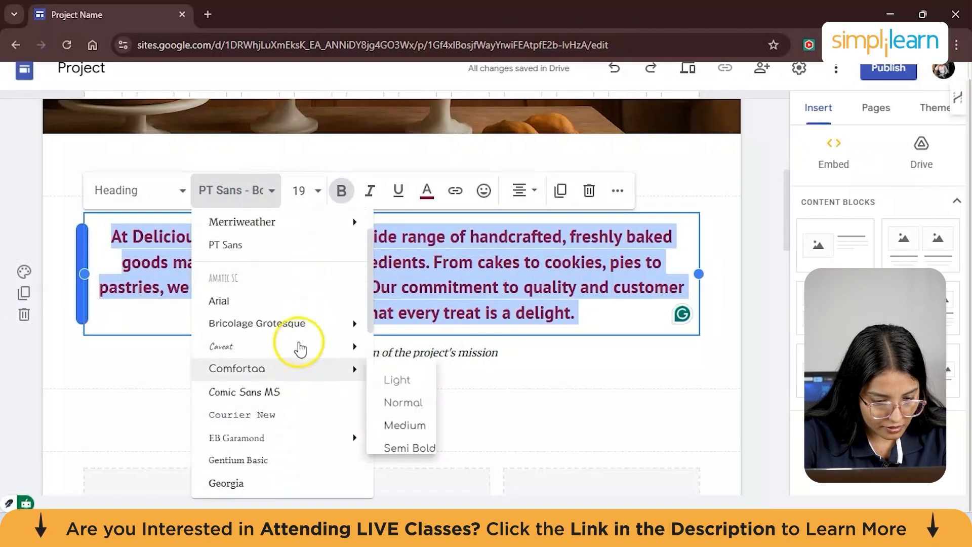
{"action": "mouse_move", "coordinate": [336, 358]}
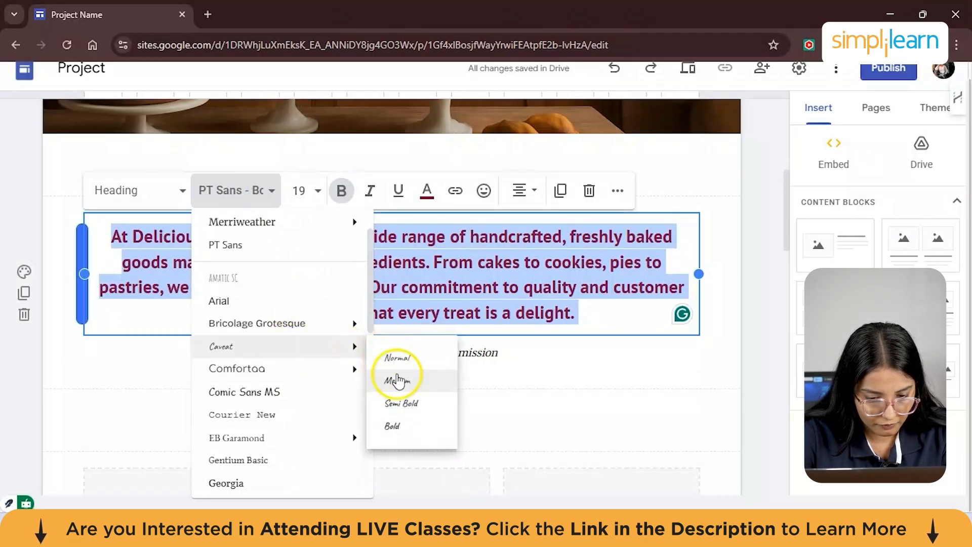
{"action": "left_click", "coordinate": [397, 380]}
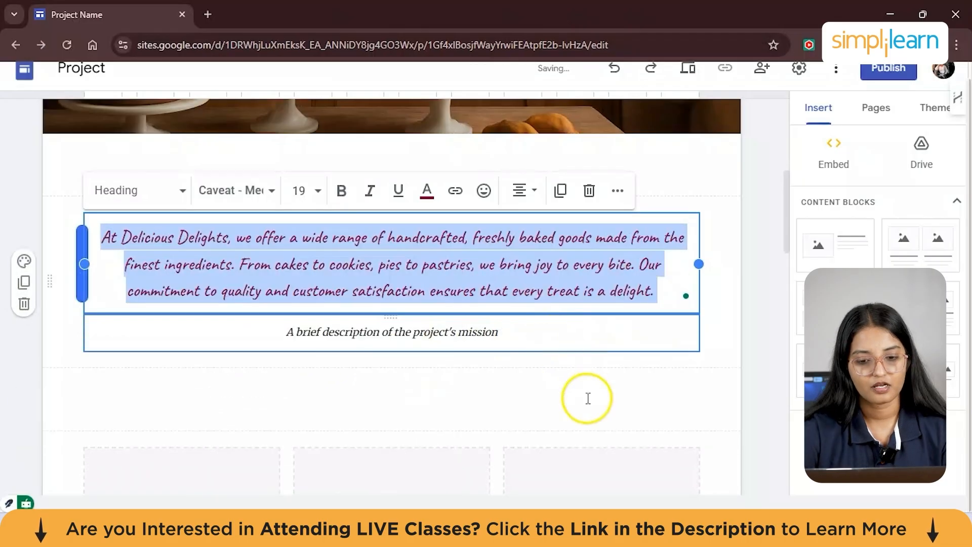
{"action": "left_click", "coordinate": [587, 399]}
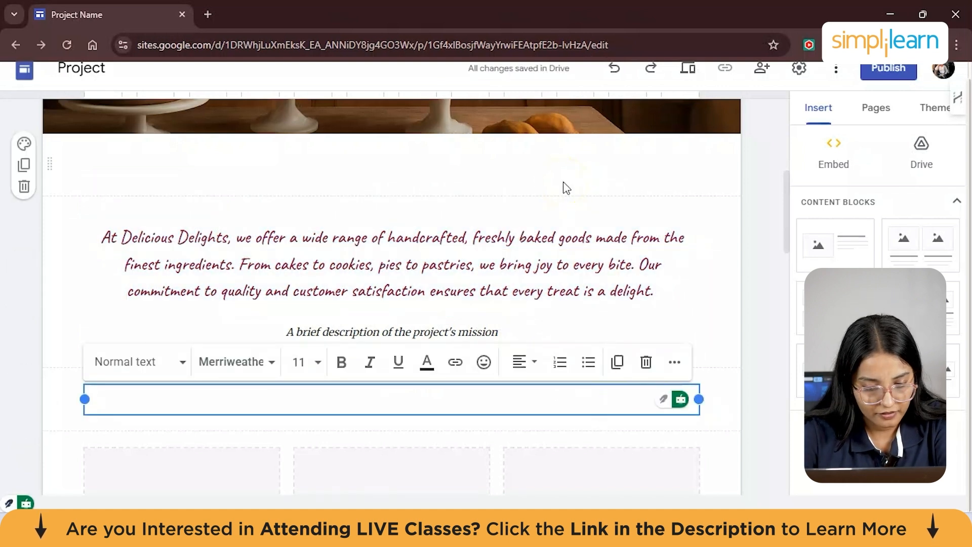
Remove the placeholder description line below the mission paragraph, leaving an empty text box
{"action": "scroll", "scroll_direction": "up", "scroll_amount": 3}
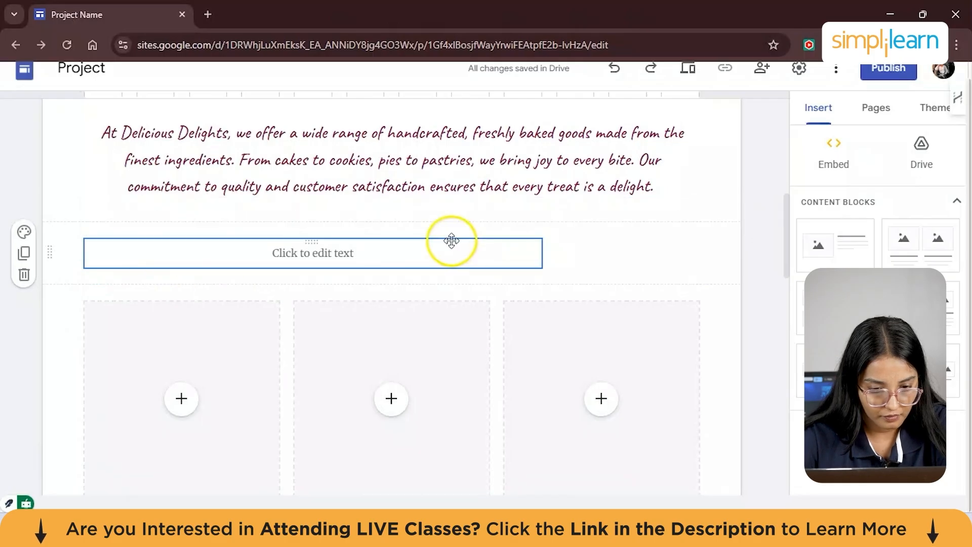
{"action": "left_click", "coordinate": [313, 253]}
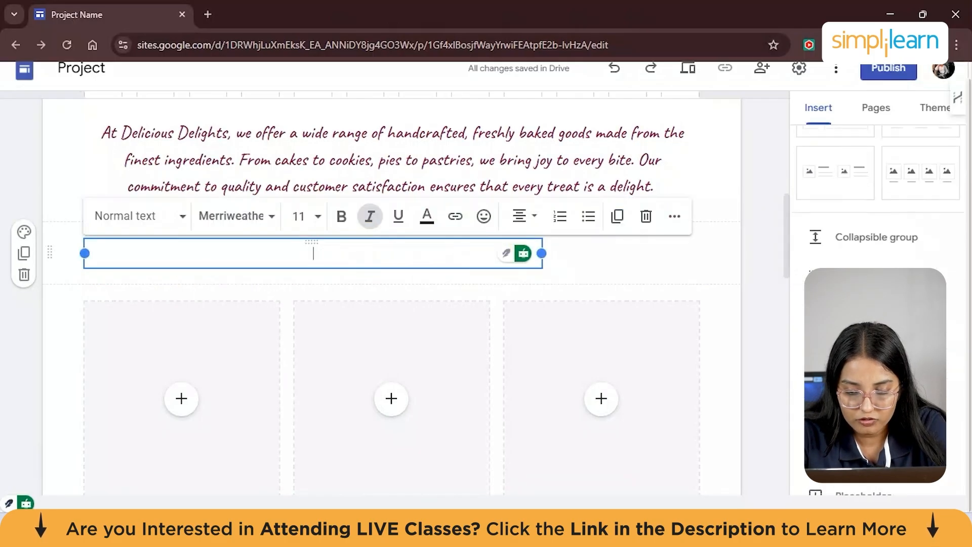
{"action": "scroll", "scroll_direction": "down", "scroll_amount": 3}
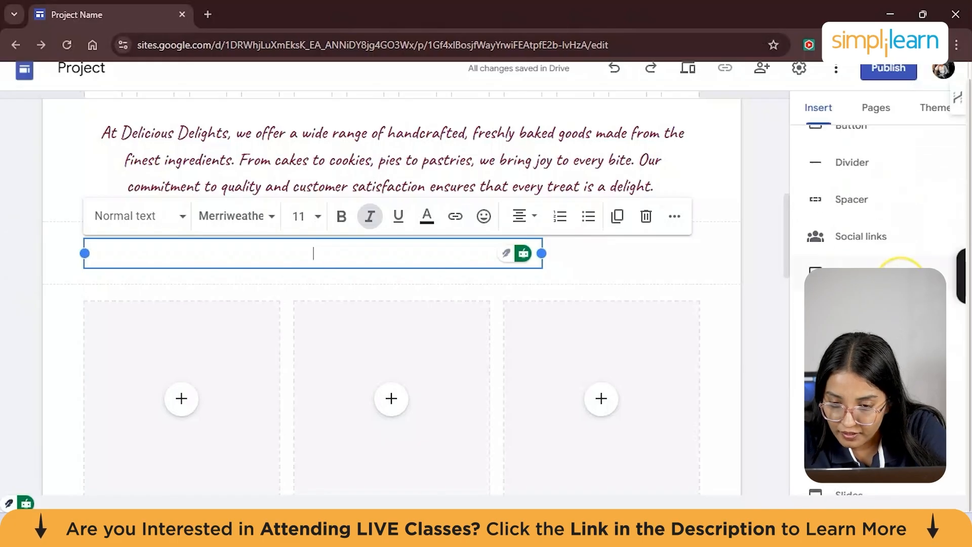
{"action": "left_click", "coordinate": [851, 257]}
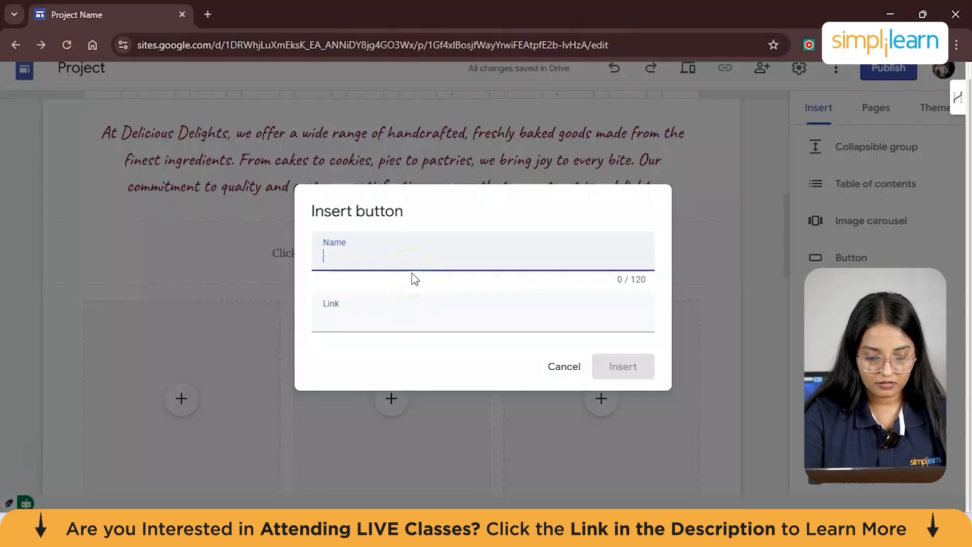
{"action": "type", "text": "Products Off"}
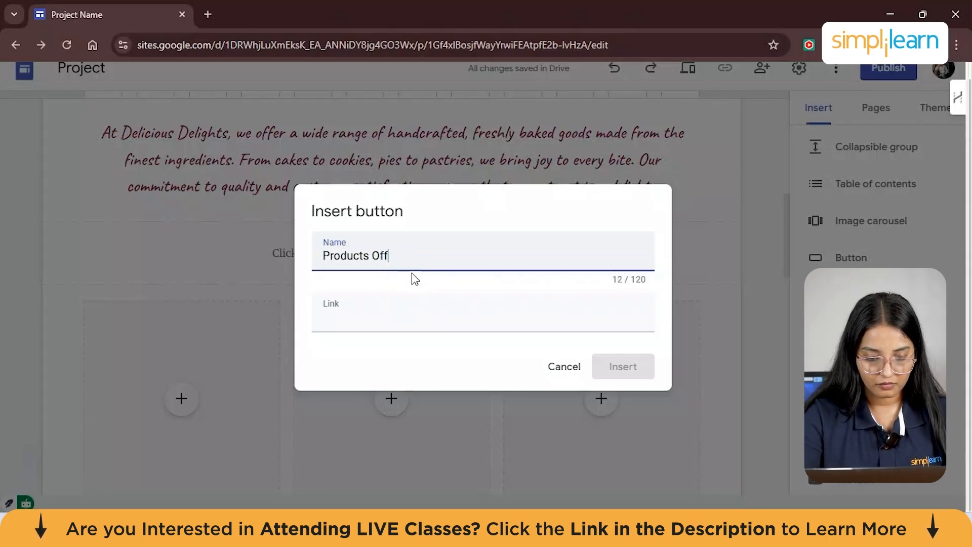
{"action": "type", "text": "ered"}
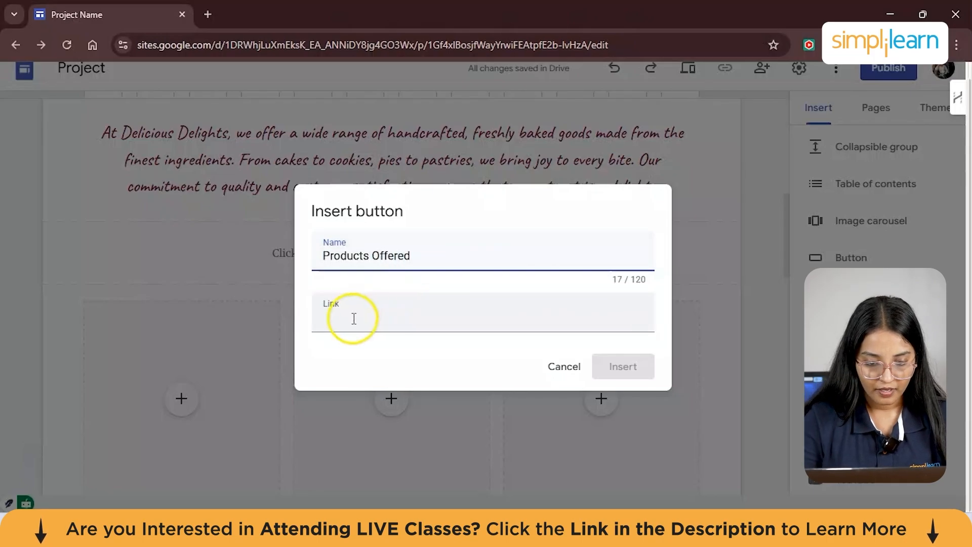
{"action": "left_click", "coordinate": [393, 319]}
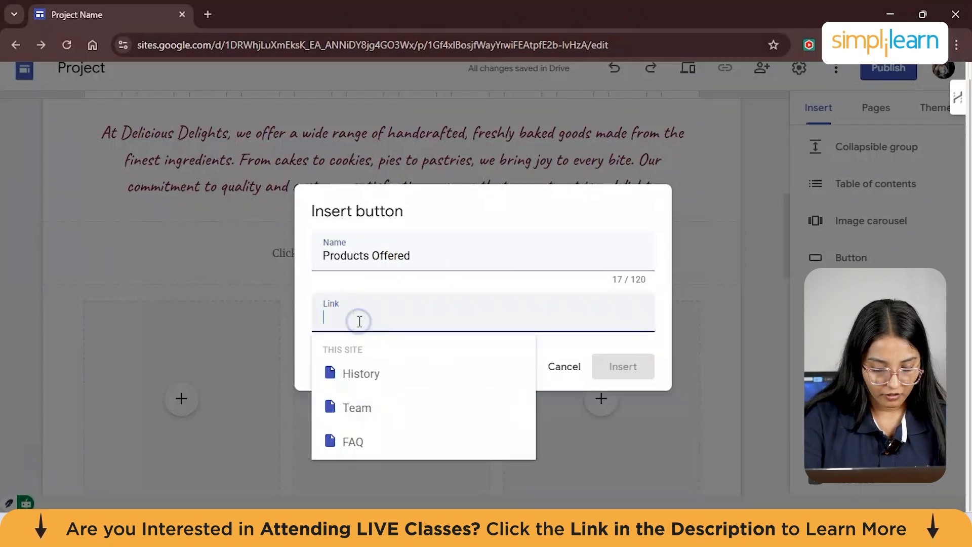
{"action": "type", "text": "https://share.google/dqxVUCj0JYNcCySXo"}
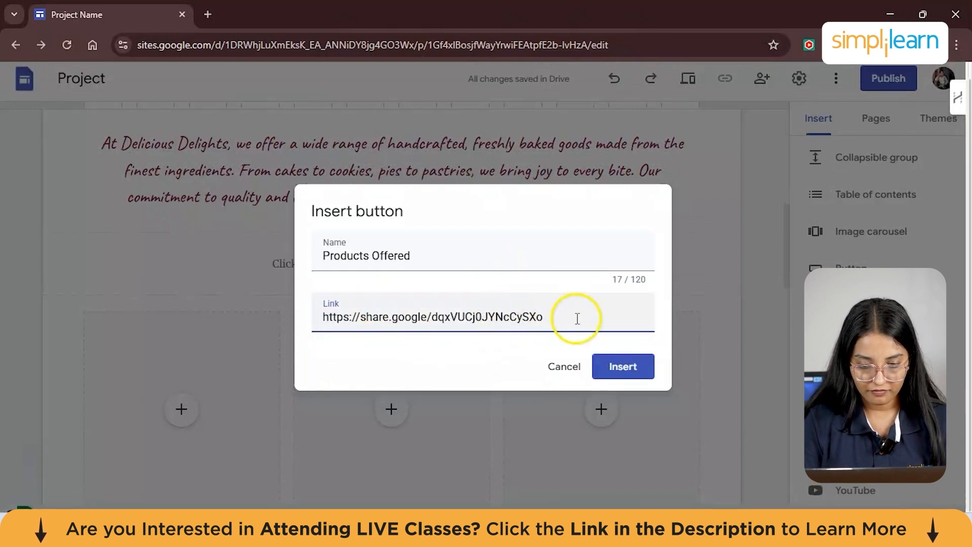
{"action": "left_click", "coordinate": [623, 367]}
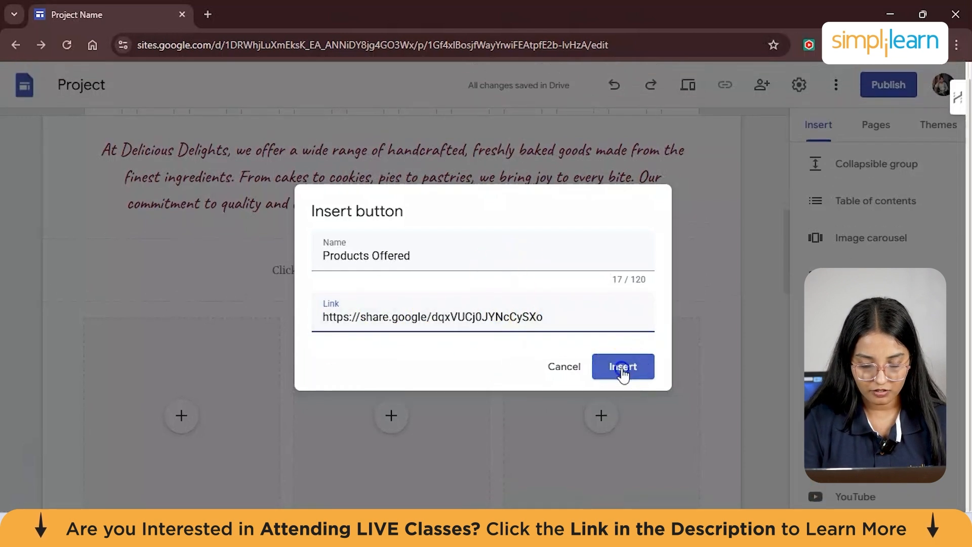
{"action": "left_click", "coordinate": [623, 367]}
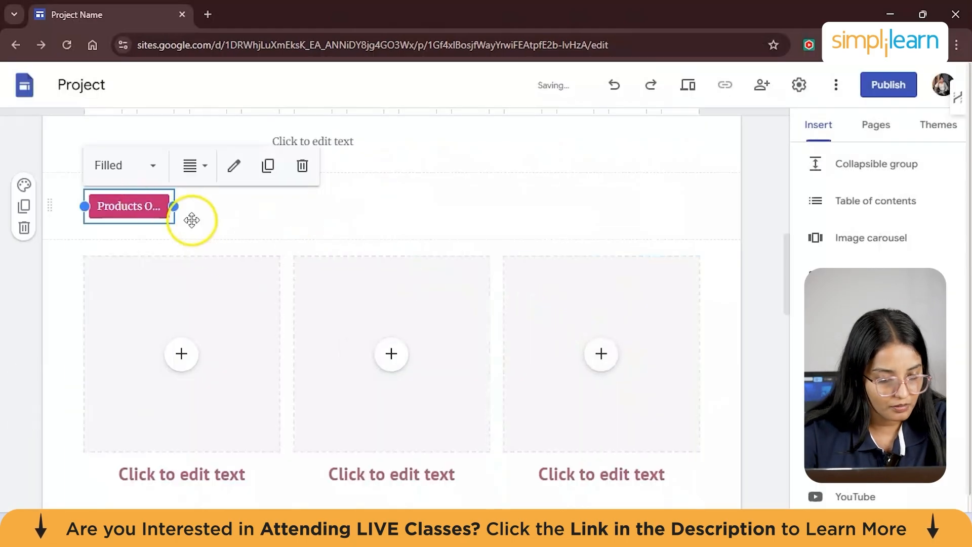
{"action": "mouse_move", "coordinate": [240, 245]}
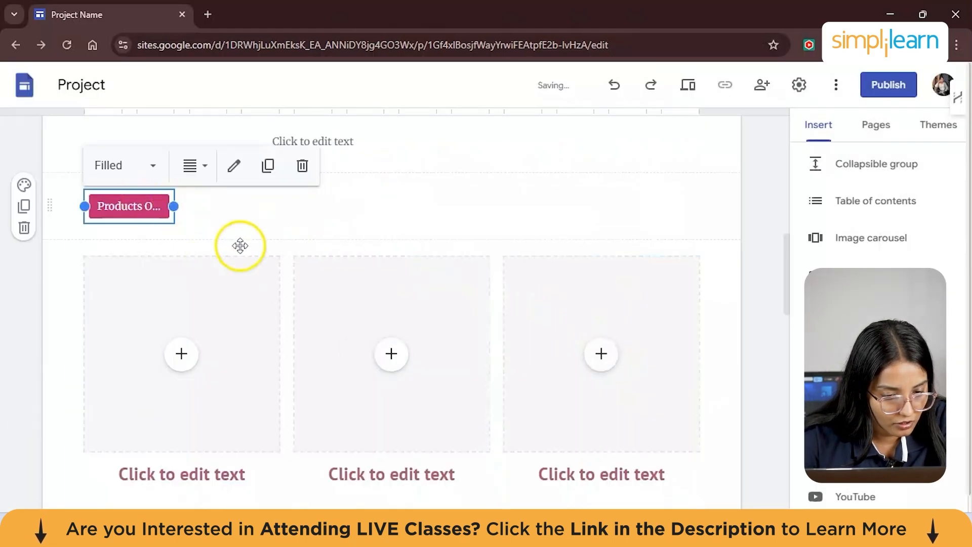
{"action": "mouse_move", "coordinate": [322, 206]}
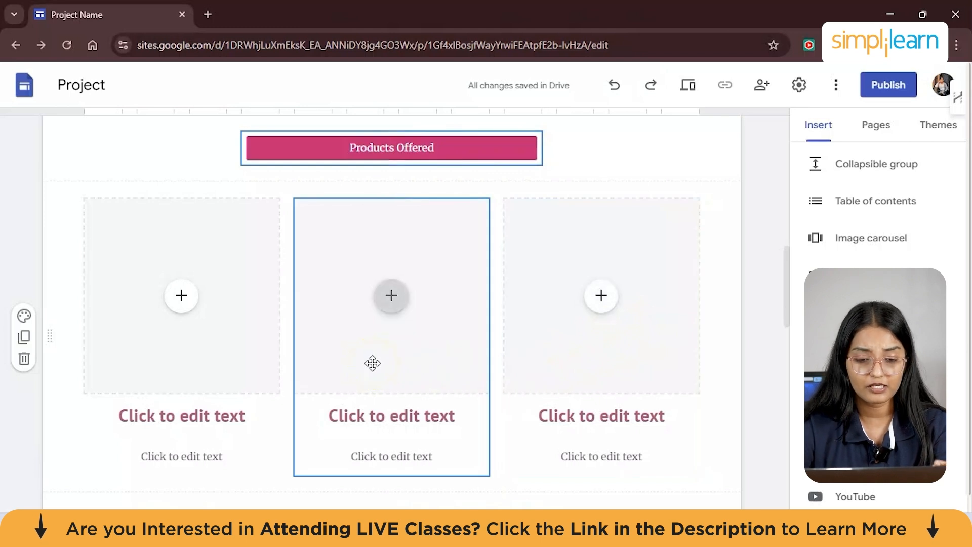
Upload the classic chocolate cake photo into the first product card's image area
{"action": "scroll", "scroll_direction": "down", "scroll_amount": 3}
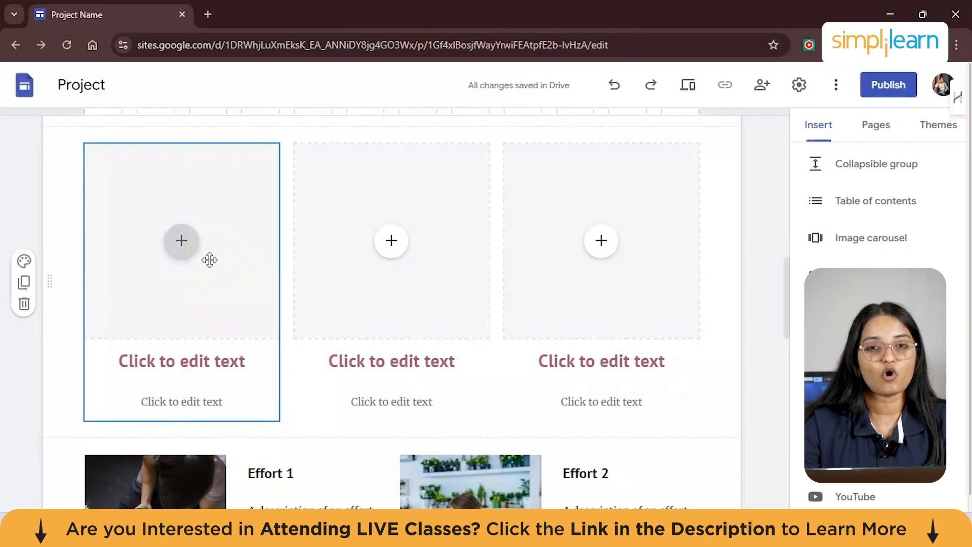
{"action": "left_click", "coordinate": [180, 241]}
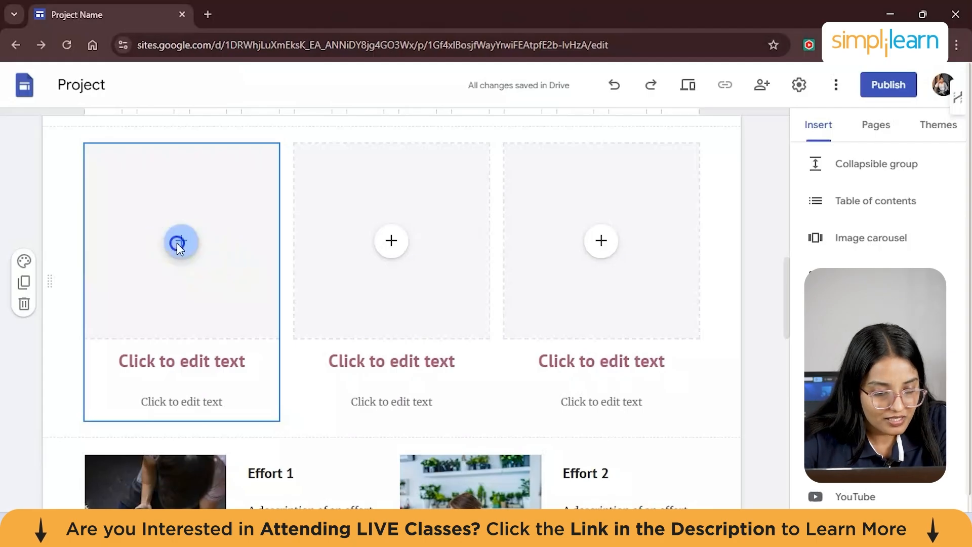
{"action": "left_click", "coordinate": [180, 241]}
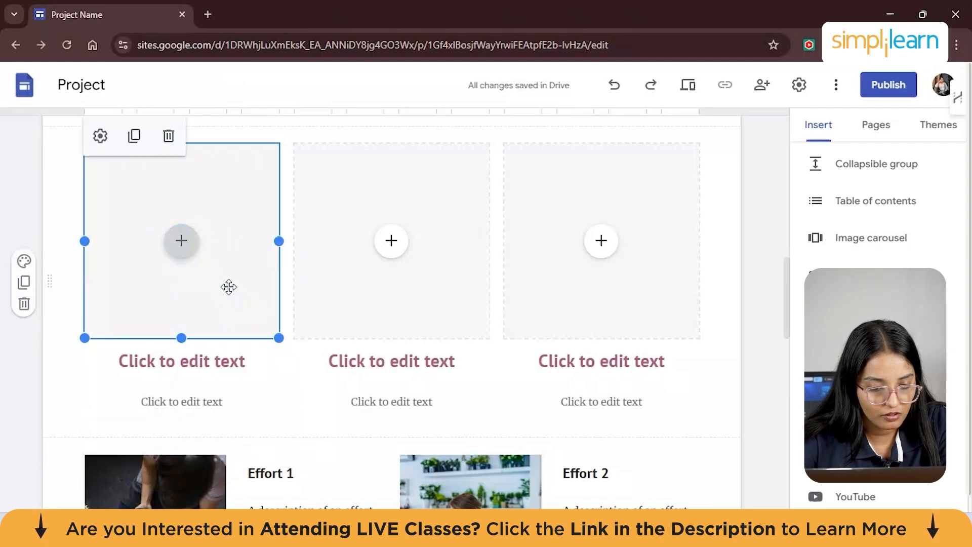
{"action": "left_click", "coordinate": [180, 241]}
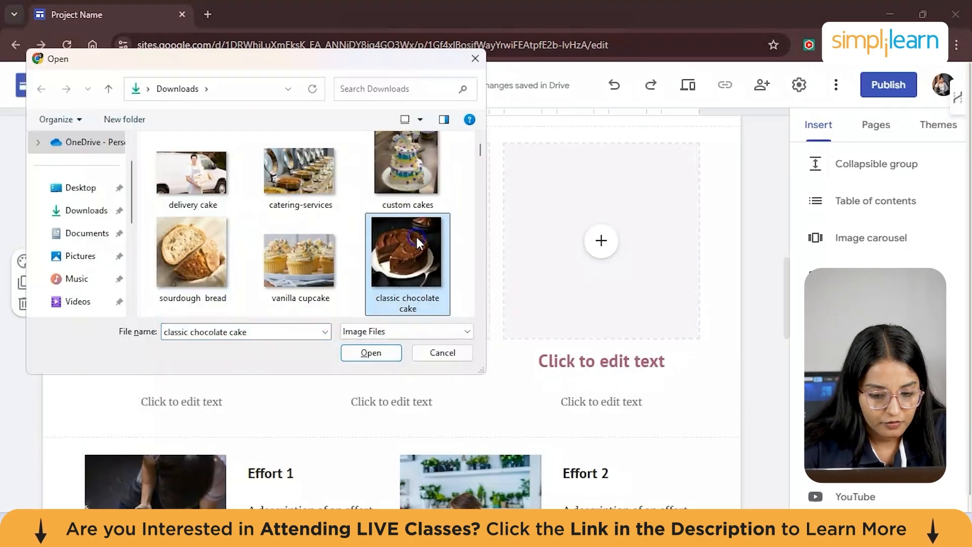
{"action": "left_click", "coordinate": [370, 352]}
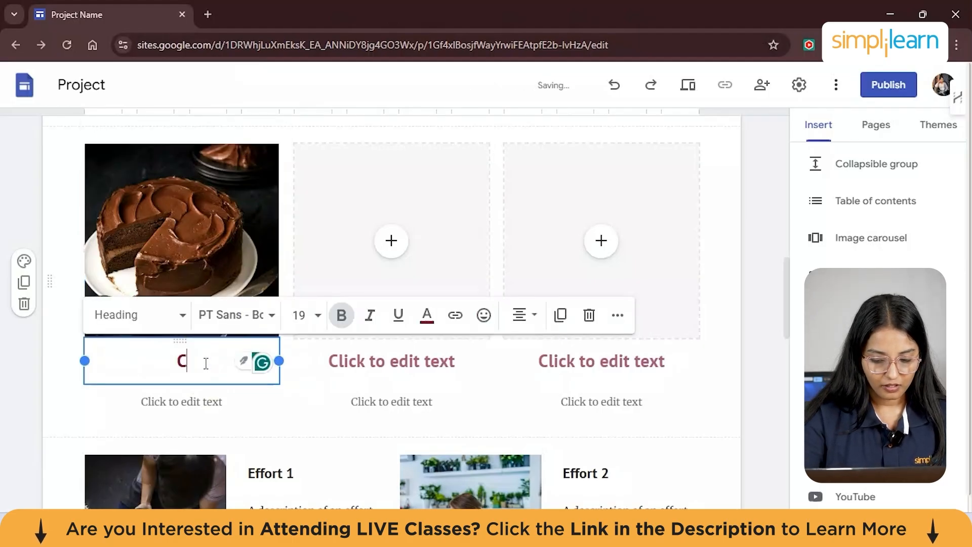
Set the first card's heading to 'Classic Chocolate Cake' and its price line to 'Rs 650'
{"action": "type", "text": "Classic Chocolate Cake"}
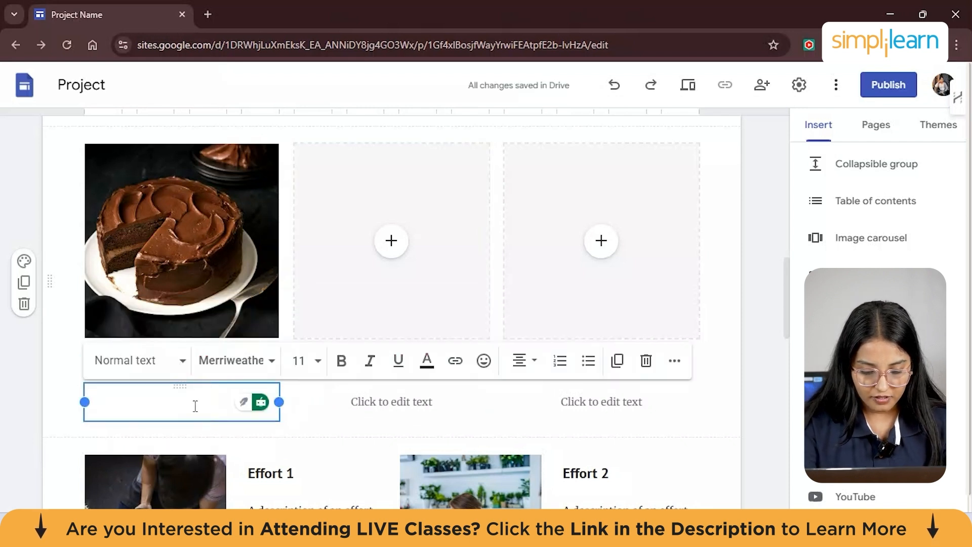
{"action": "type", "text": "80"}
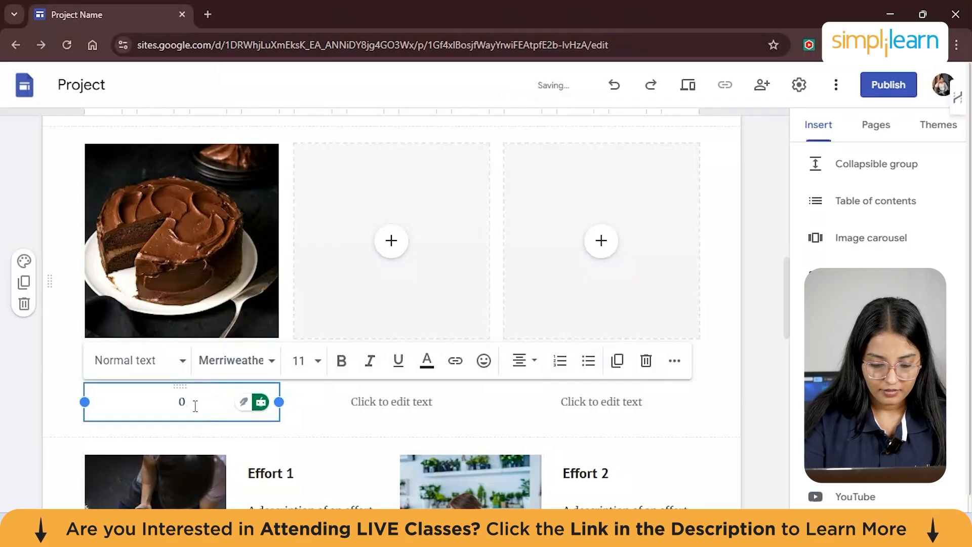
{"action": "type", "text": "60"}
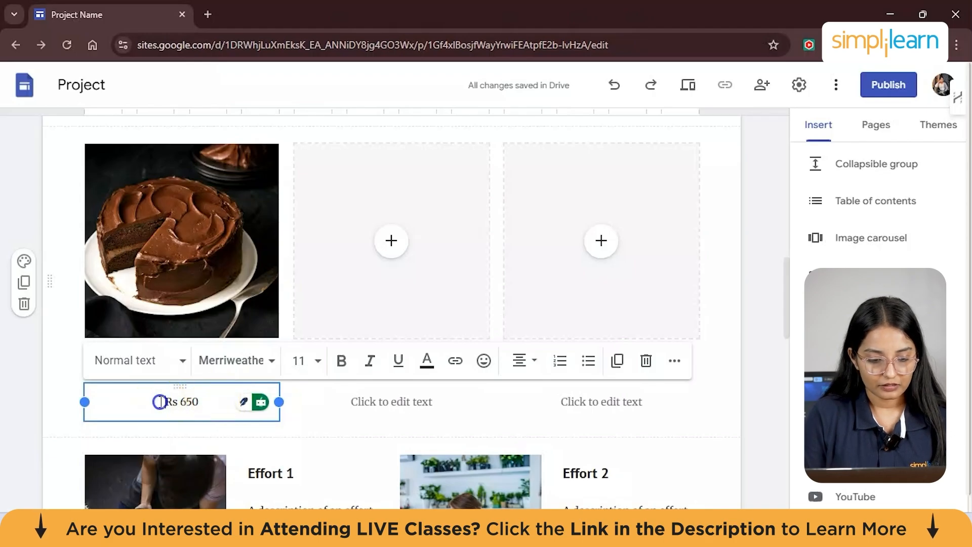
{"action": "type", "text": "get"}
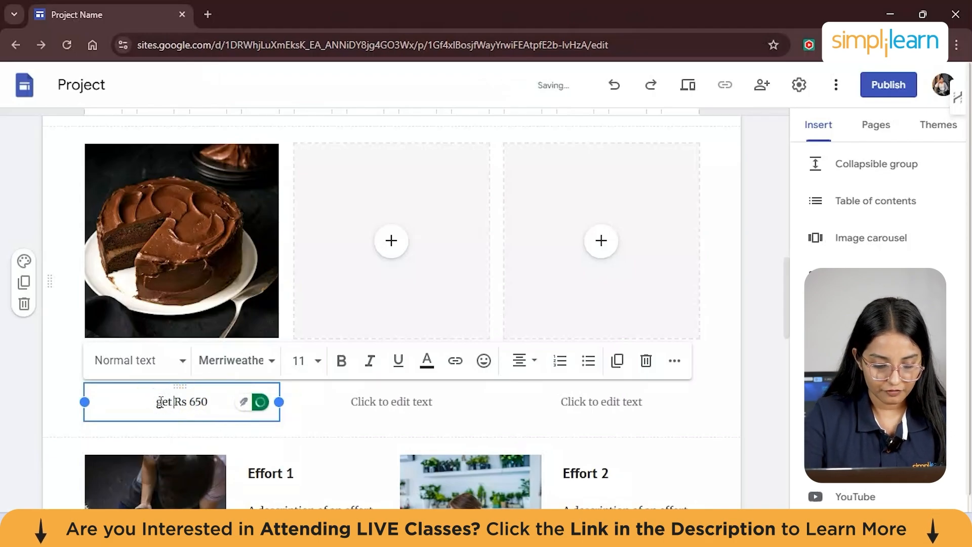
{"action": "key", "text": "Backspace"}
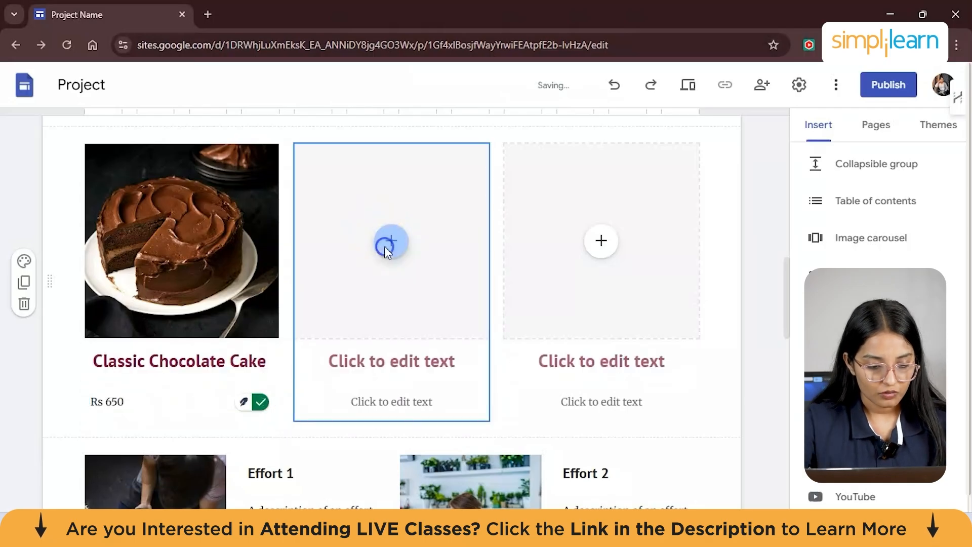
Add the vanilla cupcakes photo to the second product card's image area
{"action": "left_click", "coordinate": [391, 241]}
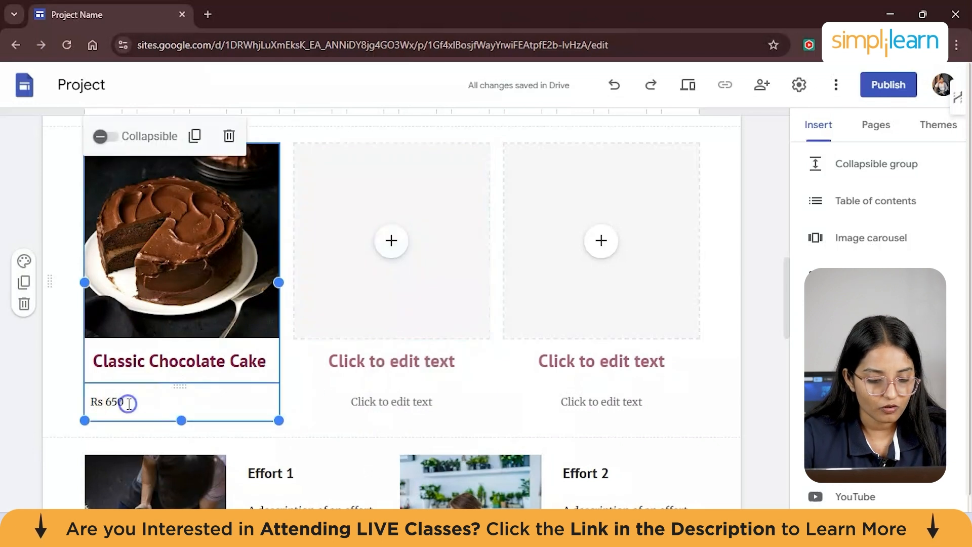
{"action": "left_click", "coordinate": [391, 241]}
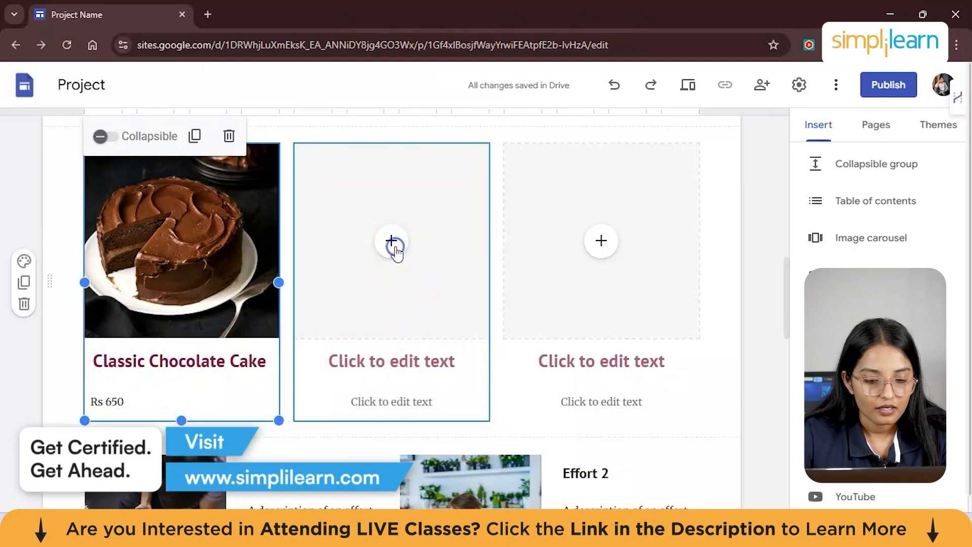
{"action": "left_click", "coordinate": [391, 241]}
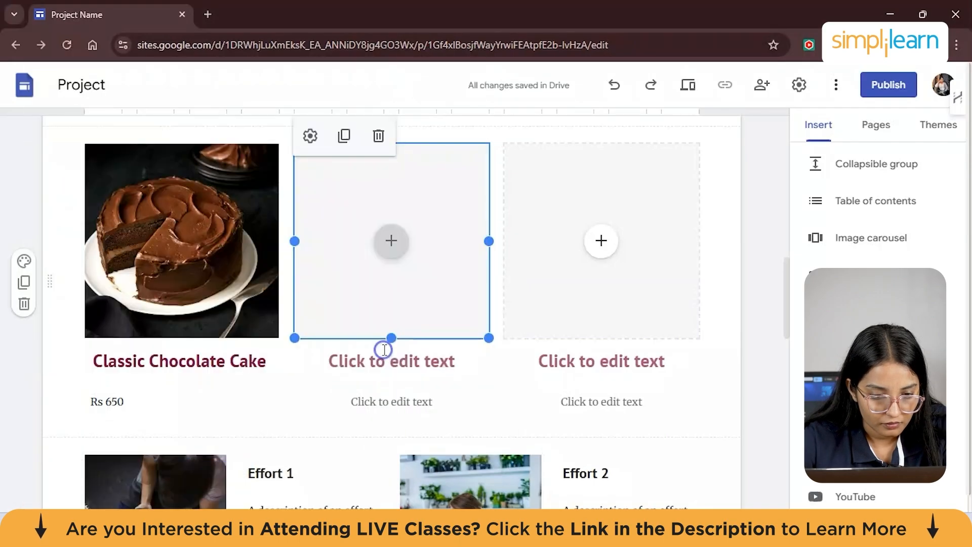
{"action": "left_click", "coordinate": [391, 241]}
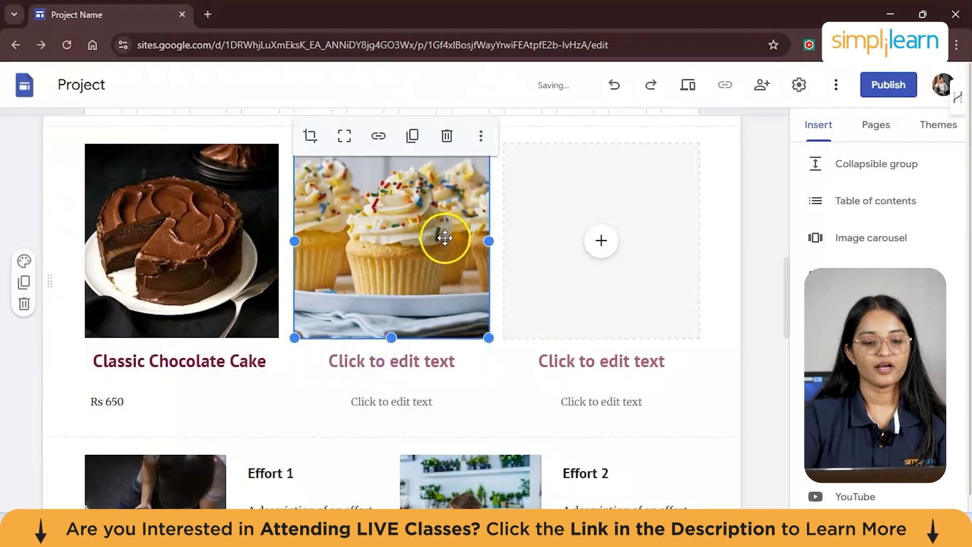
{"action": "mouse_move", "coordinate": [421, 376]}
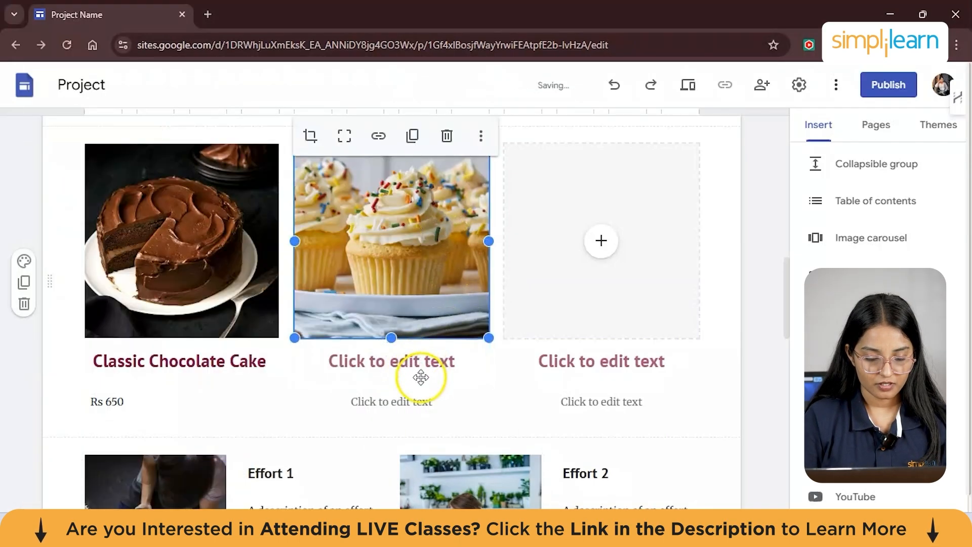
Title the second card 'Vanilla Cupcakes' and price it 'Rs 250'
{"action": "left_click", "coordinate": [391, 360]}
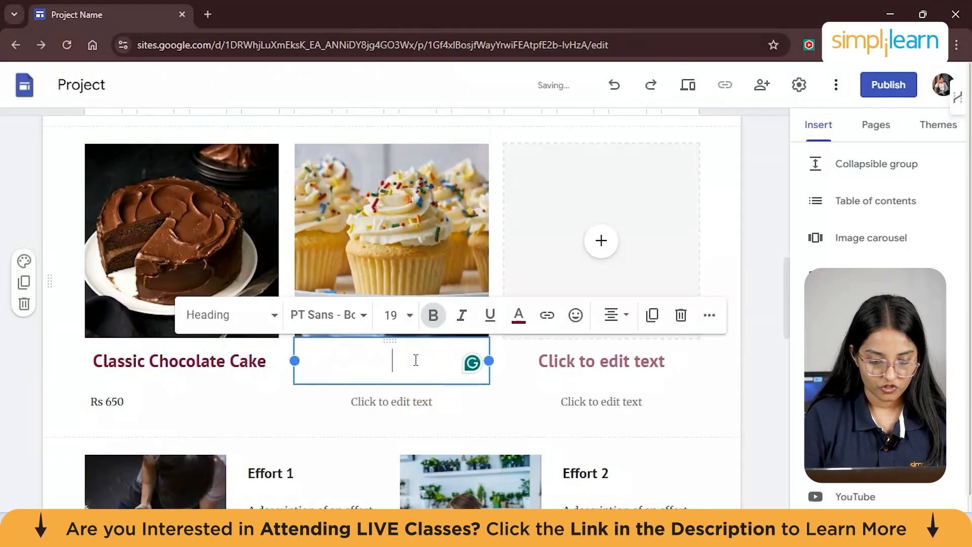
{"action": "type", "text": "Vanilla"}
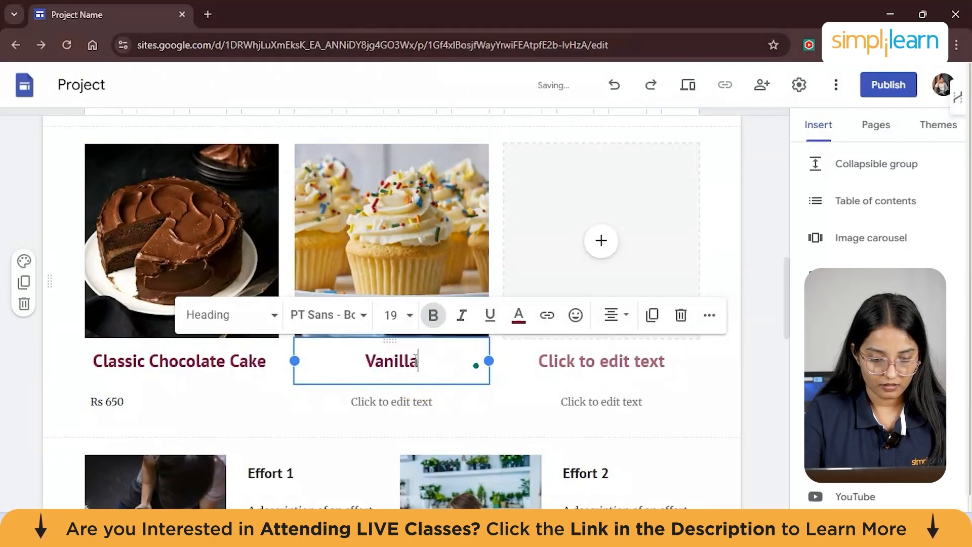
{"action": "type", "text": "Cupcake"}
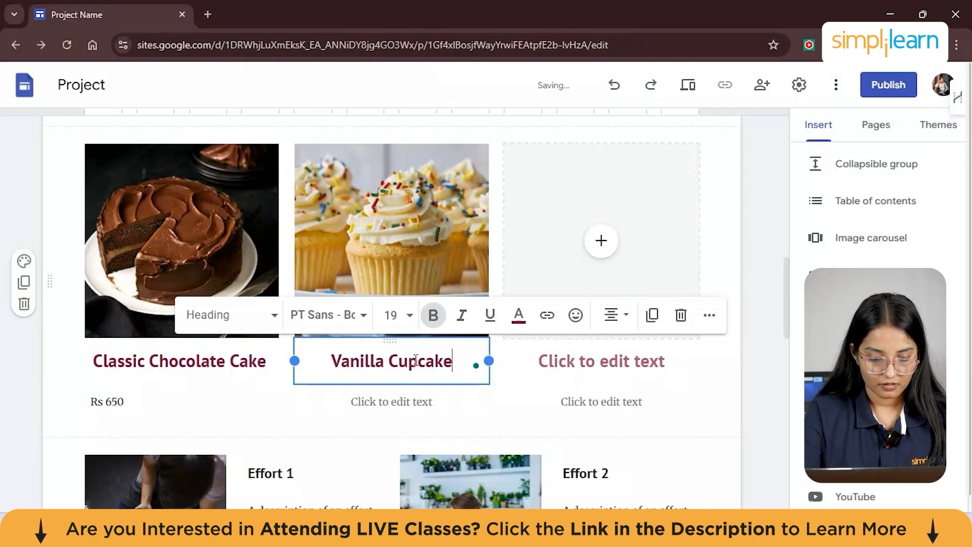
{"action": "left_click", "coordinate": [391, 401]}
{"action": "type", "text": "Rs"}
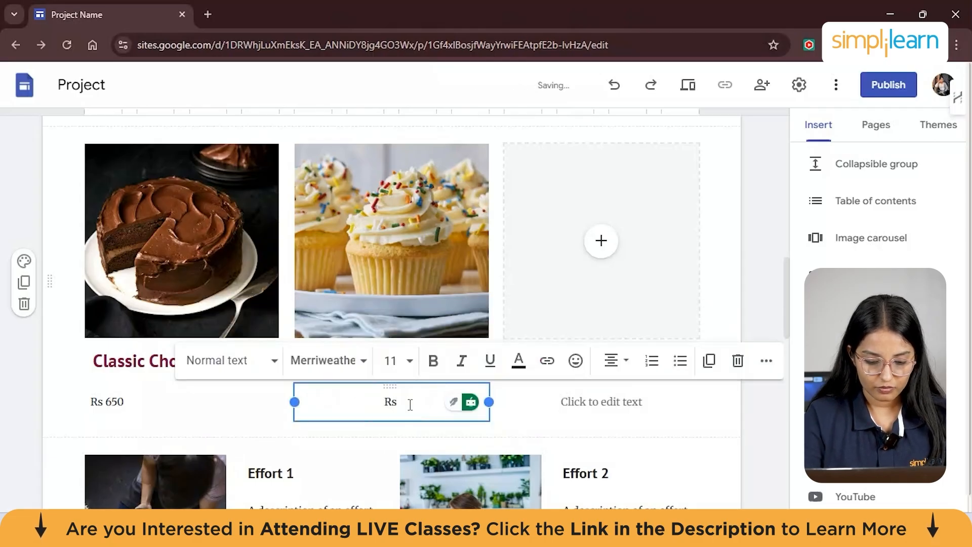
{"action": "type", "text": "250"}
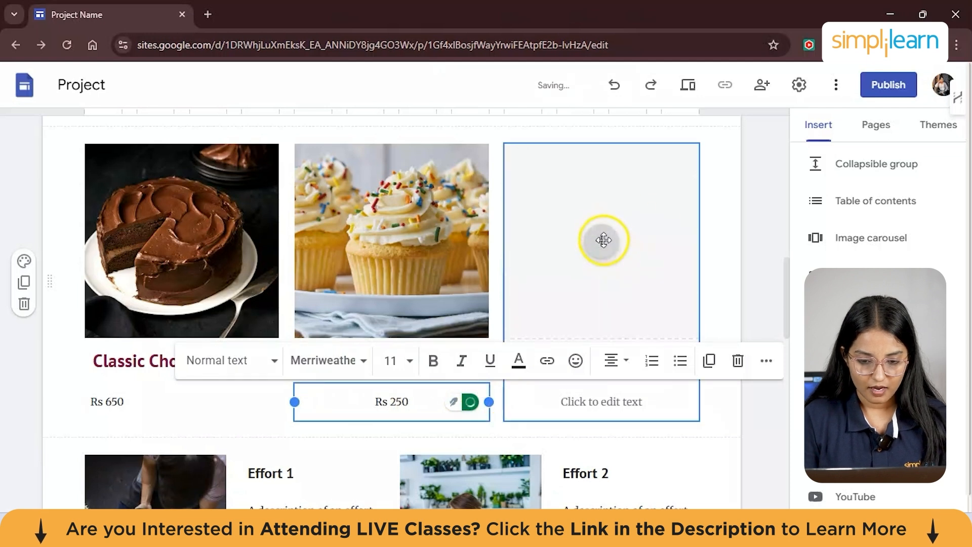
{"action": "left_click", "coordinate": [600, 241]}
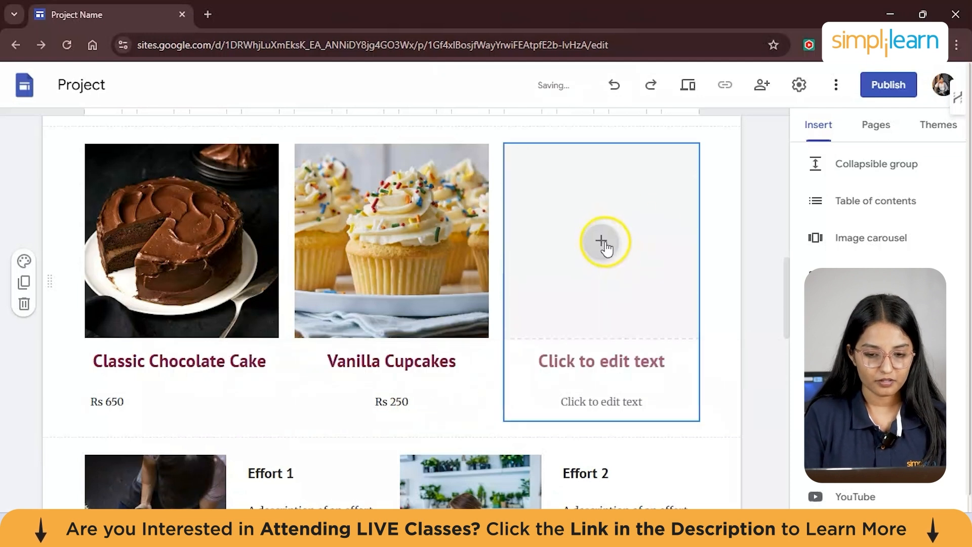
Upload the sourdough_bread photo into the third card's empty image slot
{"action": "left_click", "coordinate": [601, 241]}
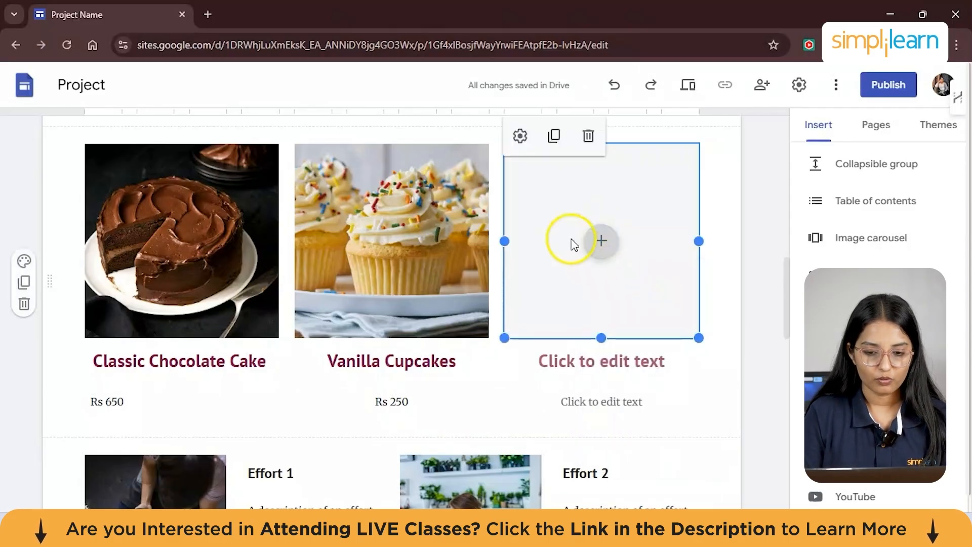
{"action": "left_click", "coordinate": [600, 241]}
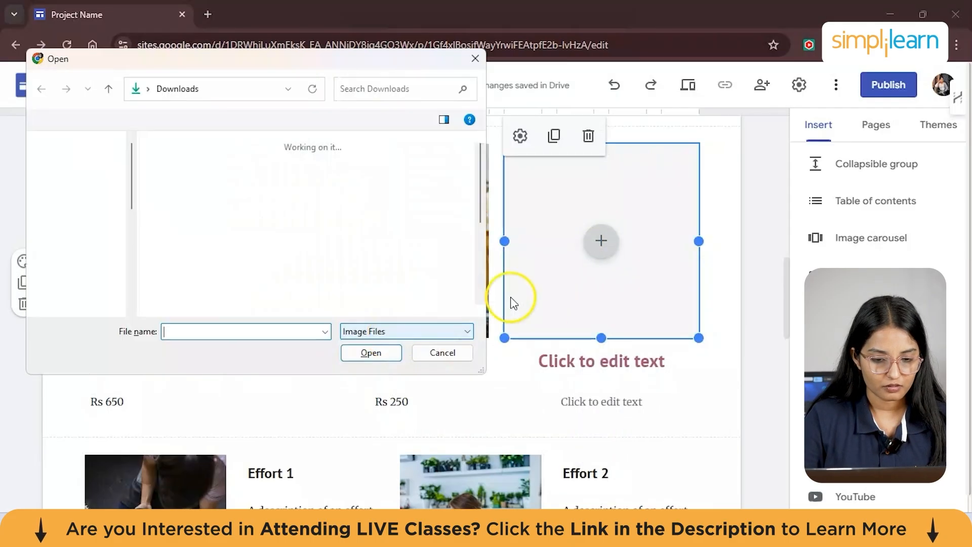
{"action": "left_click", "coordinate": [193, 254]}
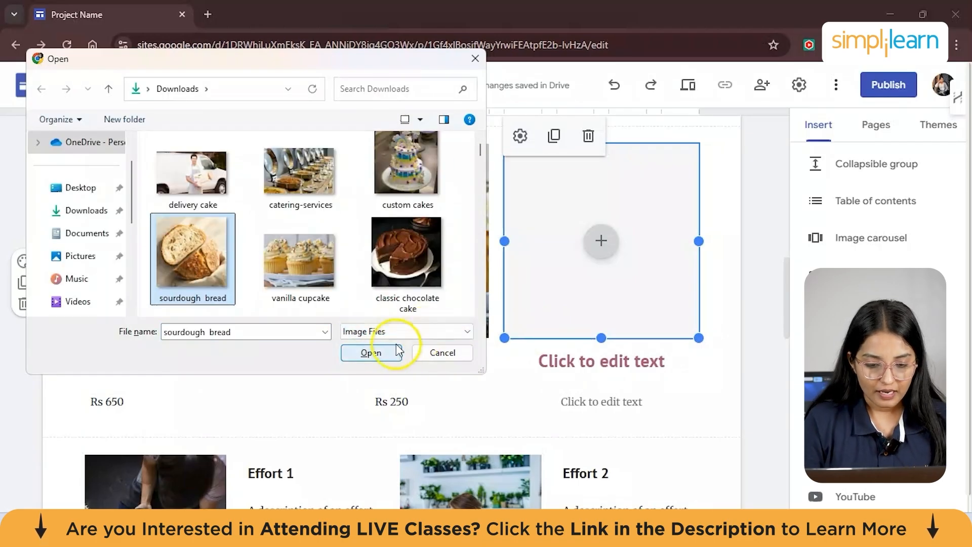
{"action": "left_click", "coordinate": [368, 353]}
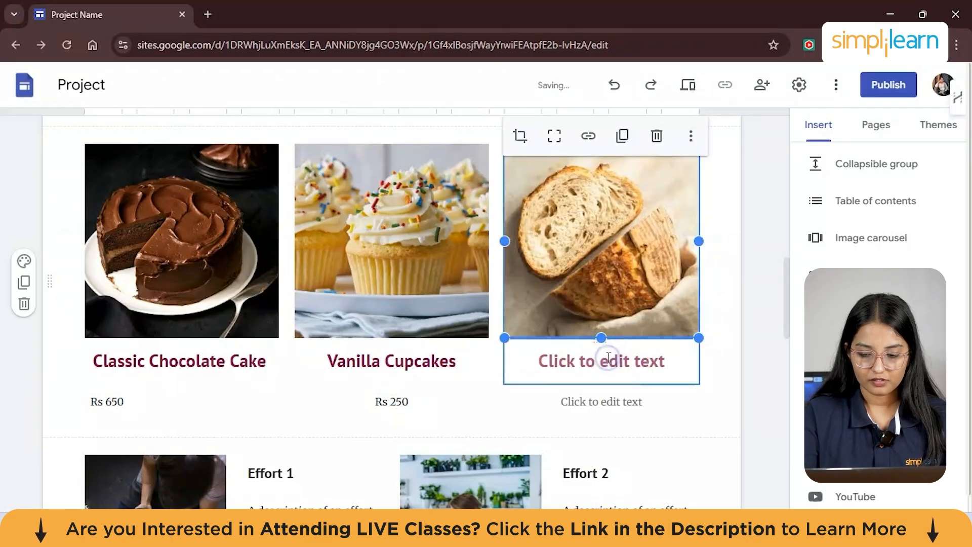
Title the third card 'SourDough Bread' and price it 'Rs 200'
{"action": "left_click", "coordinate": [600, 361]}
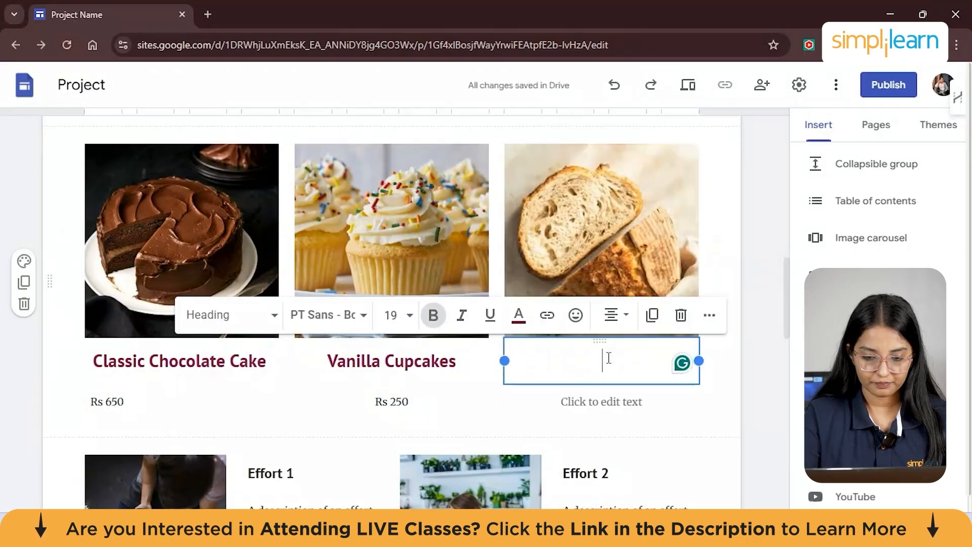
{"action": "type", "text": "Sour"}
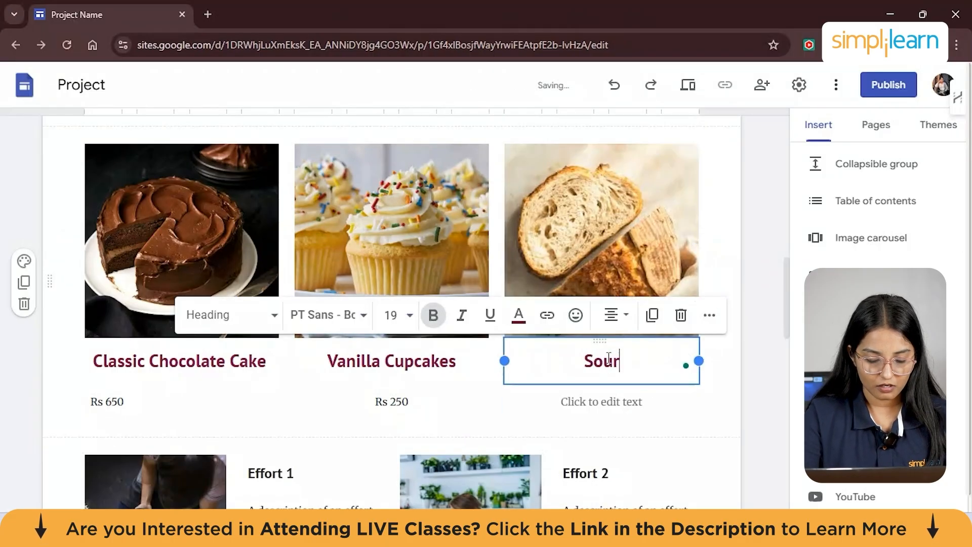
{"action": "type", "text": "Dough"}
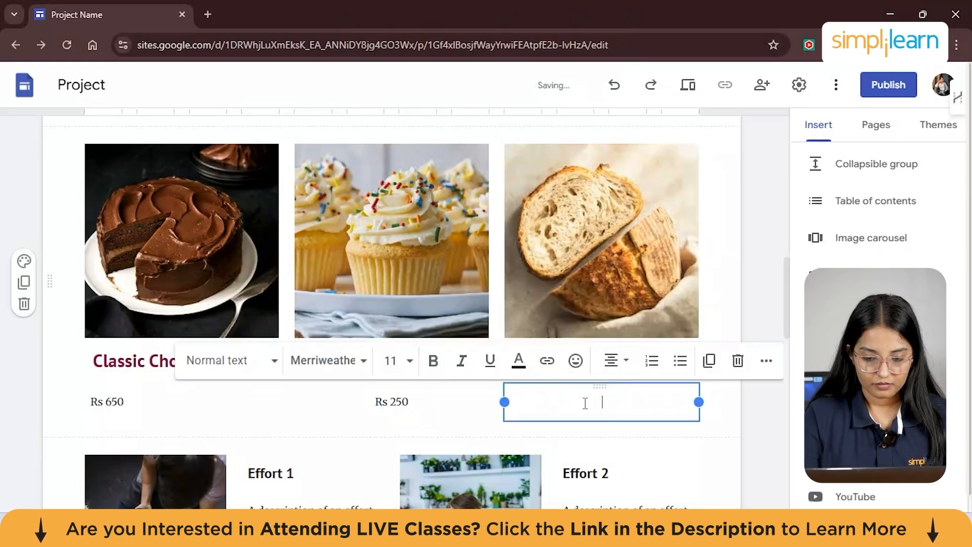
{"action": "type", "text": "Rs"}
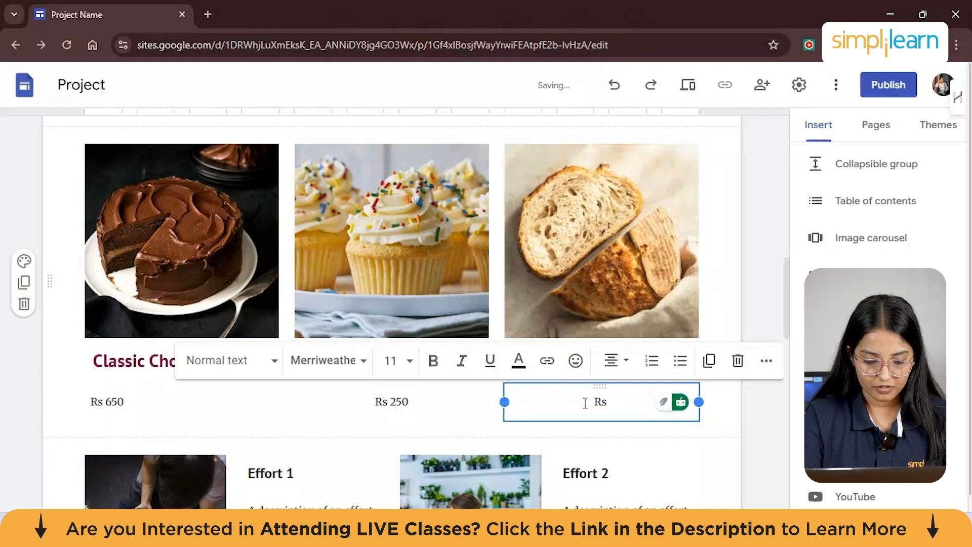
{"action": "type", "text": "200"}
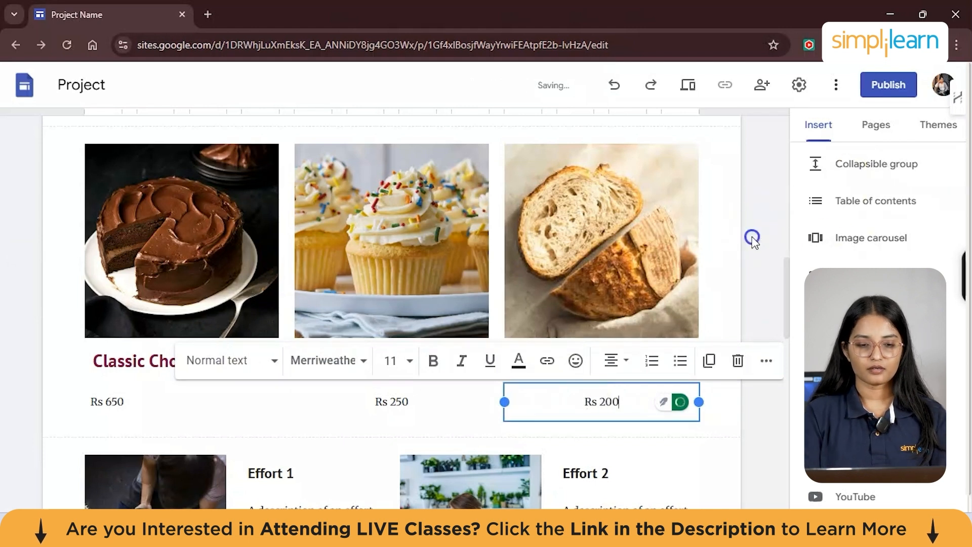
{"action": "scroll", "scroll_direction": "up", "scroll_amount": 3}
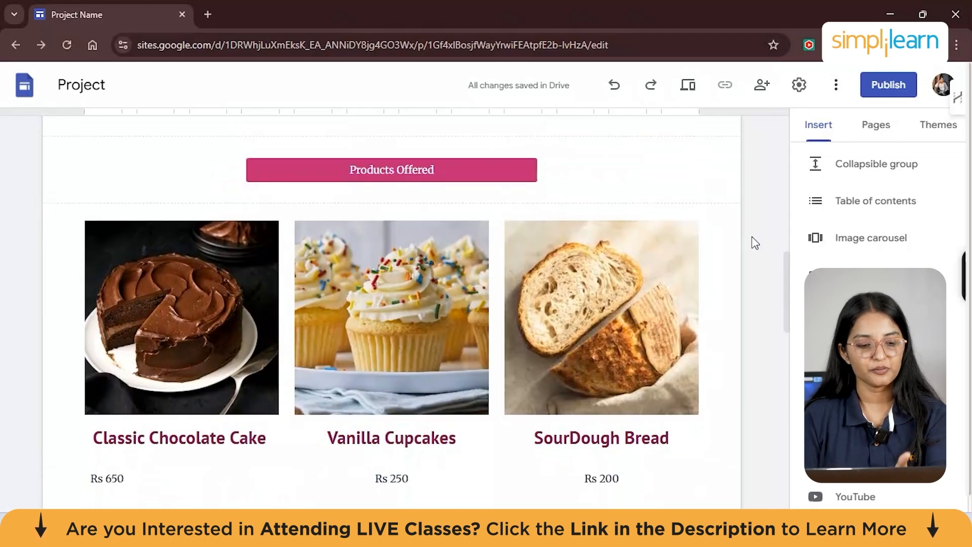
{"action": "scroll", "scroll_direction": "down", "scroll_amount": 3}
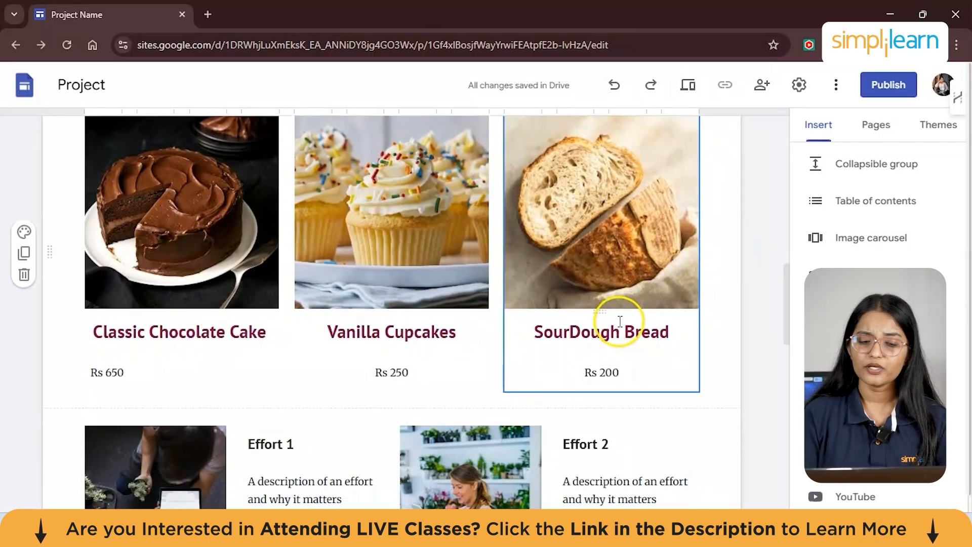
{"action": "mouse_move", "coordinate": [600, 322]}
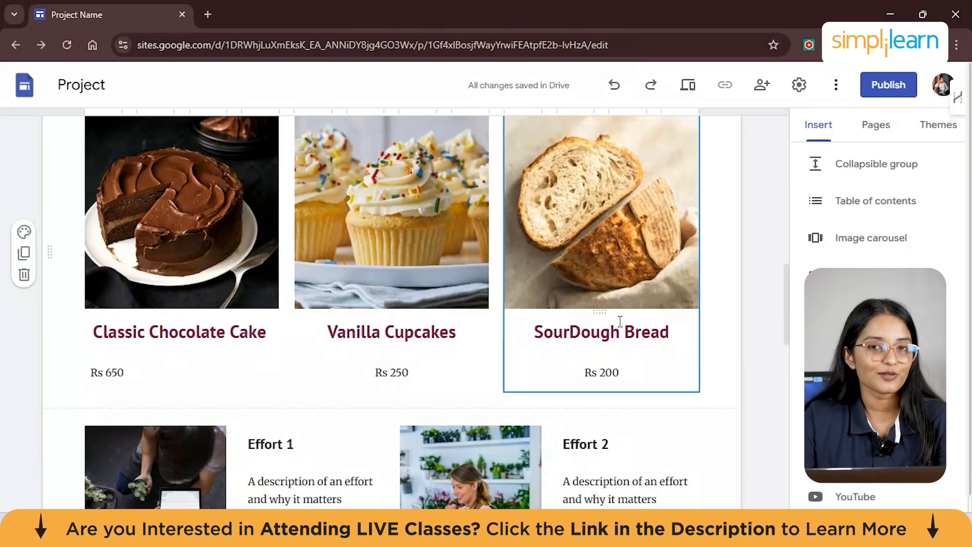
{"action": "mouse_move", "coordinate": [531, 388]}
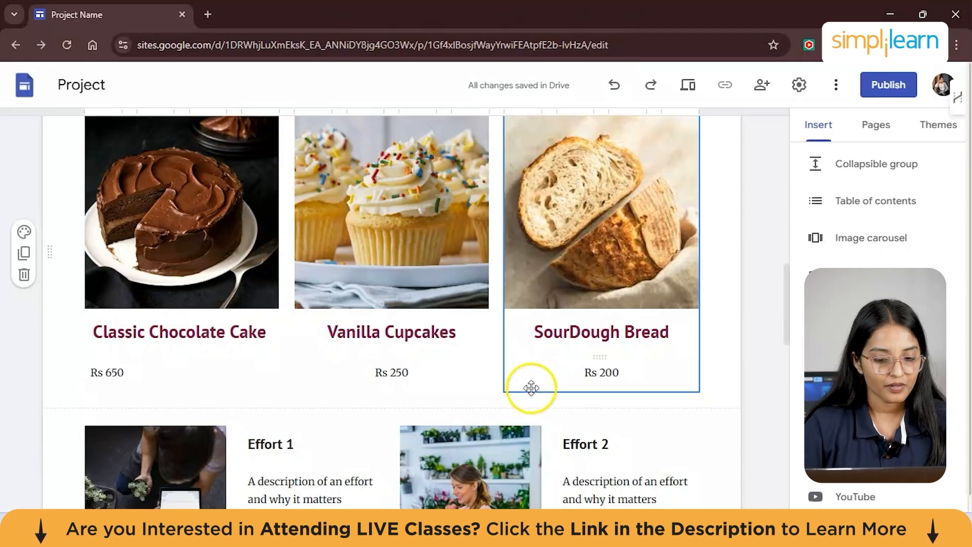
{"action": "scroll", "scroll_direction": "down", "scroll_amount": 3}
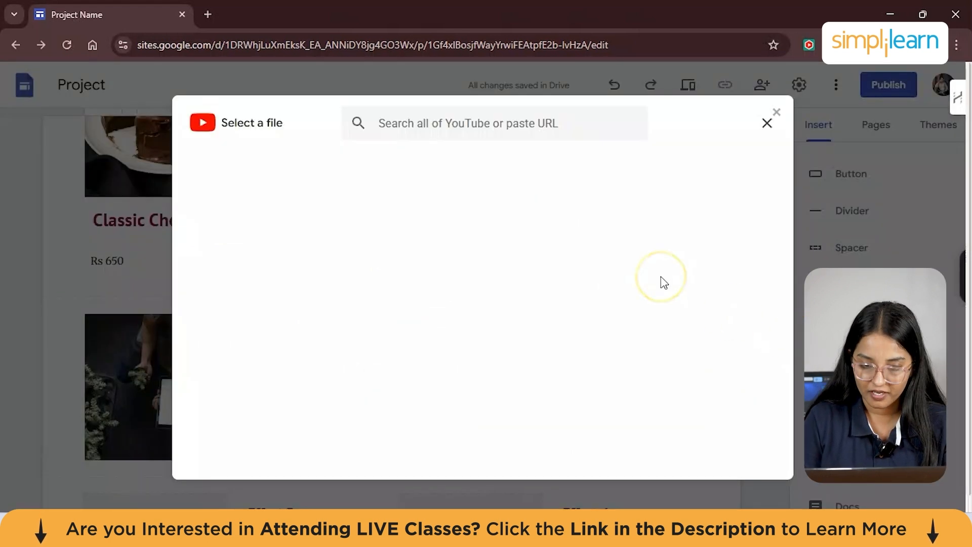
{"action": "left_click", "coordinate": [496, 123]}
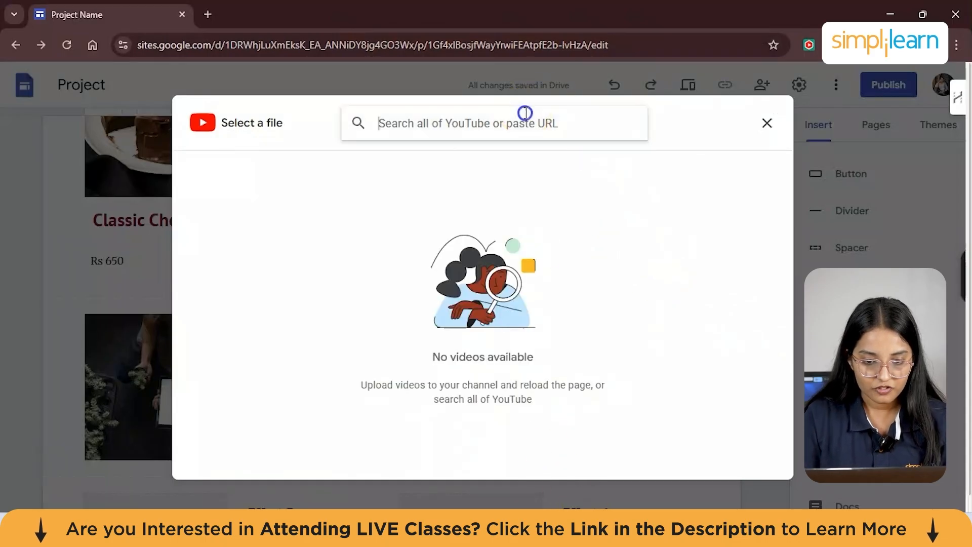
{"action": "type", "text": "https://www.youtube.com/watch?v=xVWwDc5aNDM"}
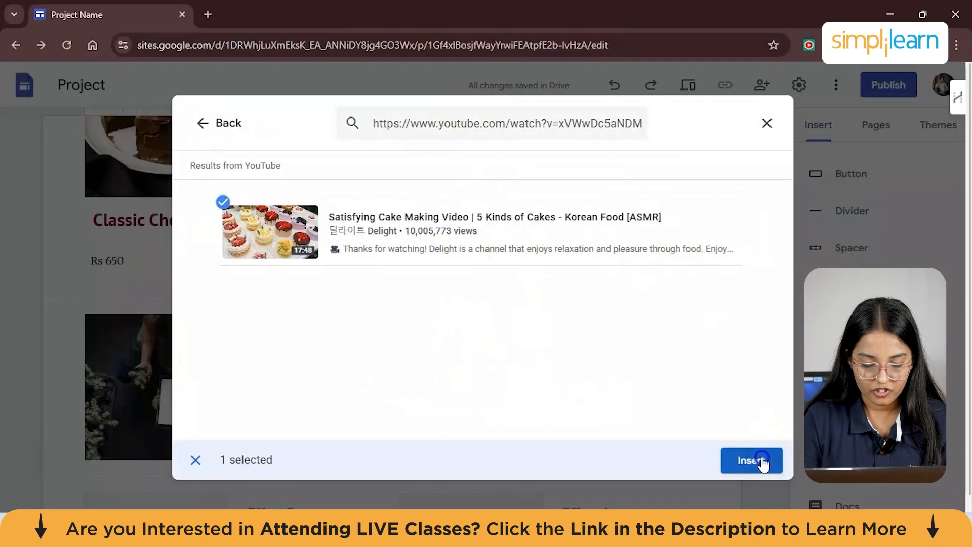
{"action": "left_click", "coordinate": [751, 460]}
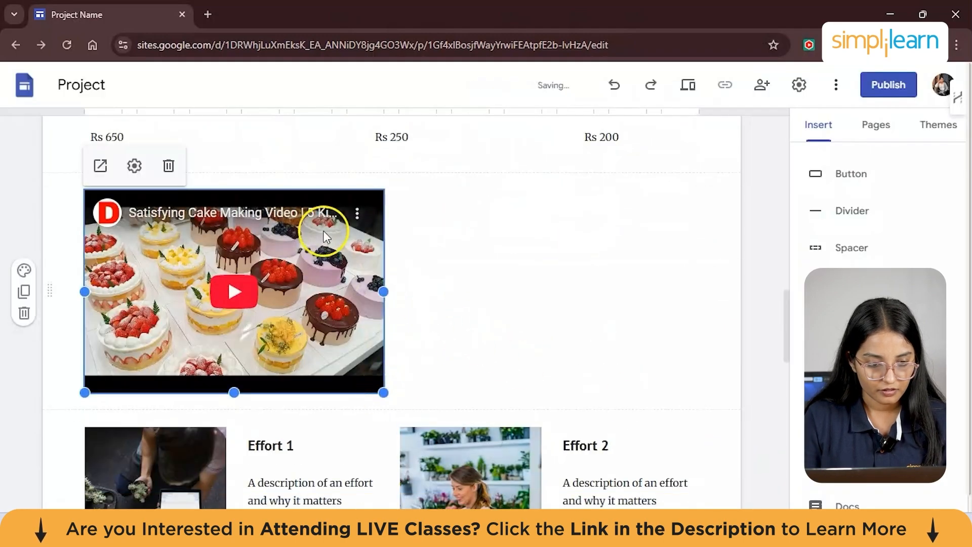
{"action": "mouse_move", "coordinate": [384, 392]}
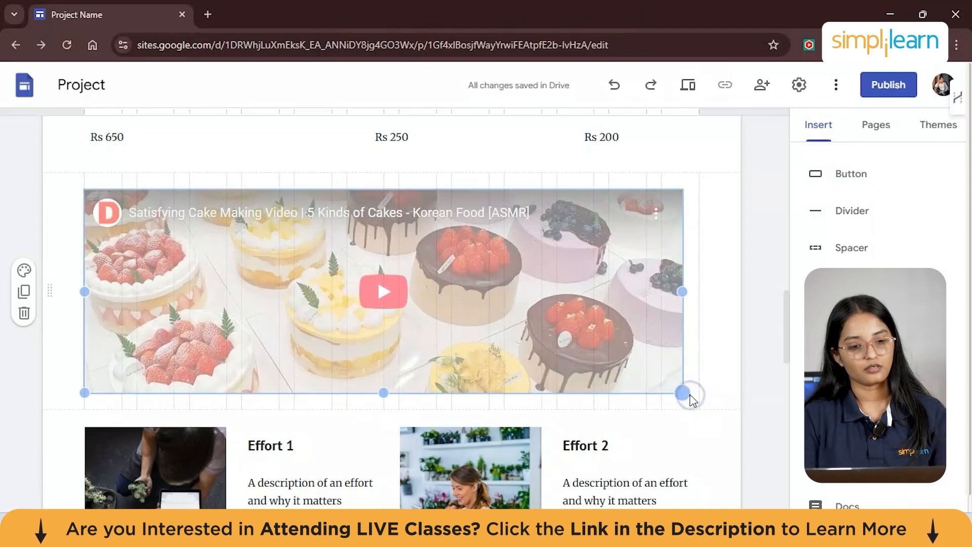
{"action": "mouse_move", "coordinate": [736, 301]}
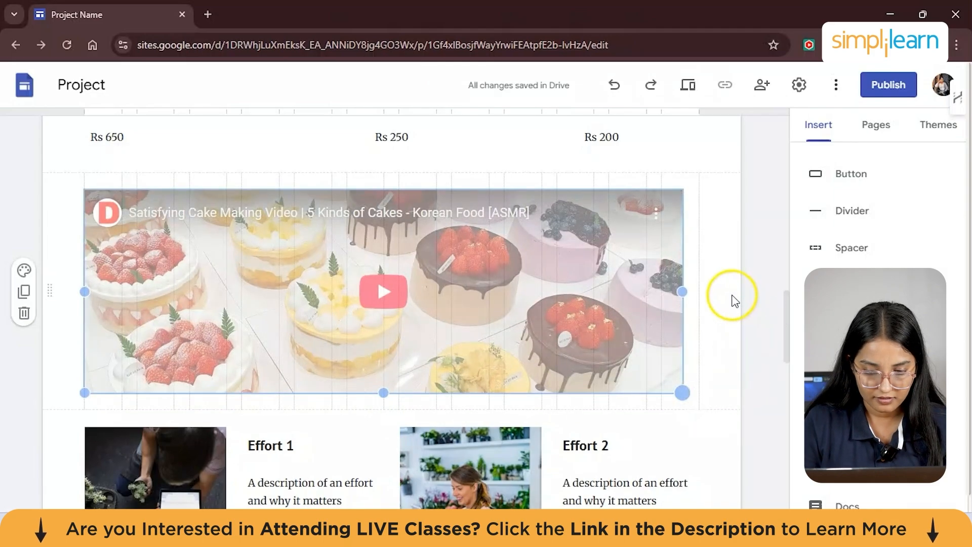
{"action": "left_click", "coordinate": [383, 292]}
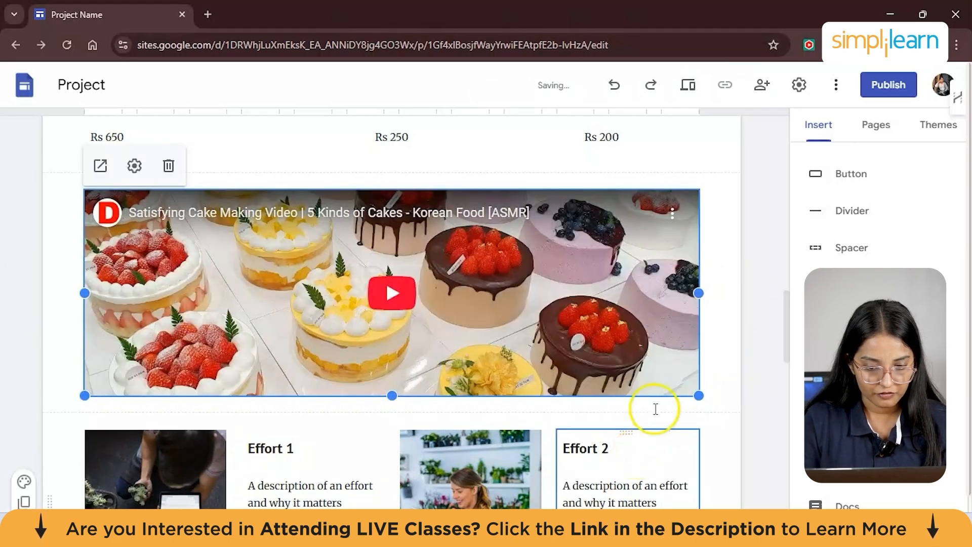
Select and delete the empty Effort 3/Effort 4 row, leaving Effort 1 and 2 above Questions
{"action": "scroll", "scroll_direction": "down", "scroll_amount": 3}
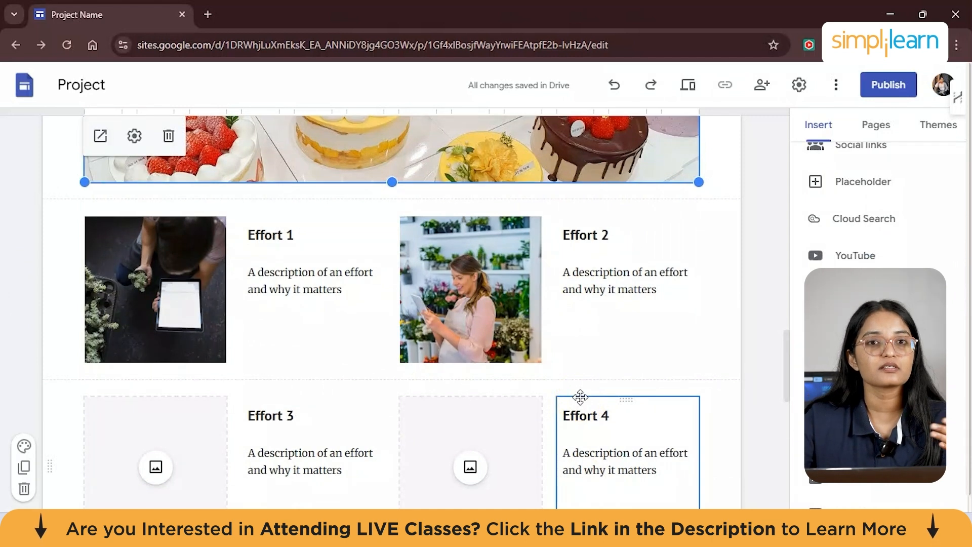
{"action": "scroll", "scroll_direction": "down", "scroll_amount": 3}
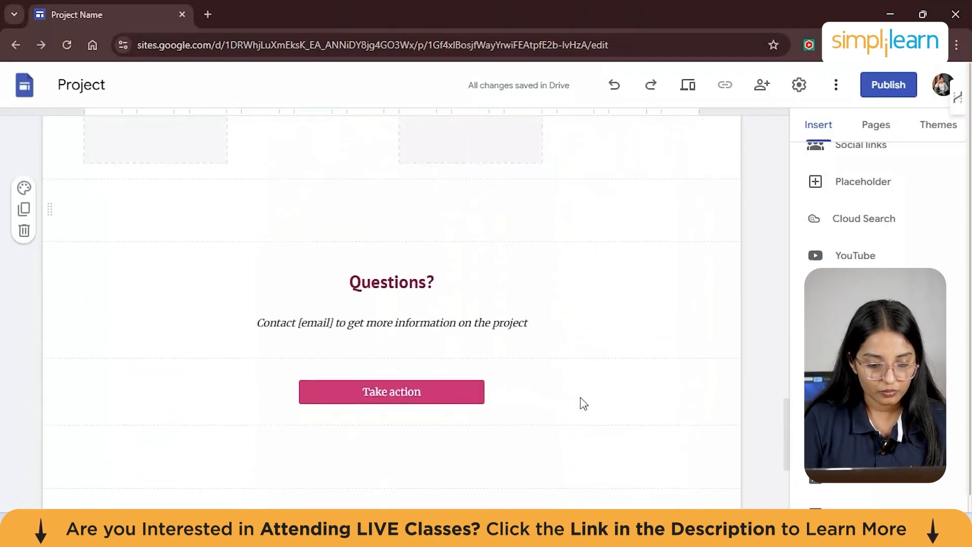
{"action": "scroll", "scroll_direction": "up", "scroll_amount": 3}
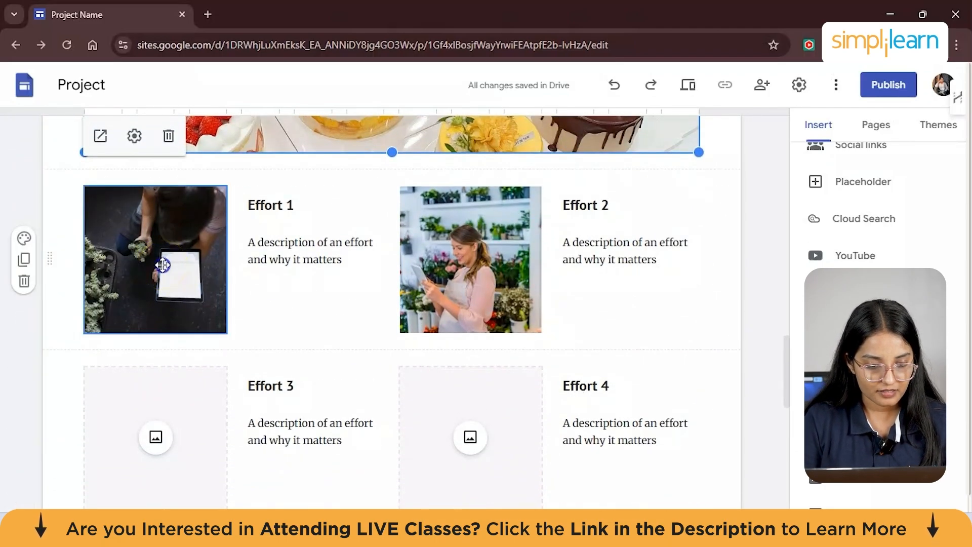
{"action": "left_click", "coordinate": [155, 260]}
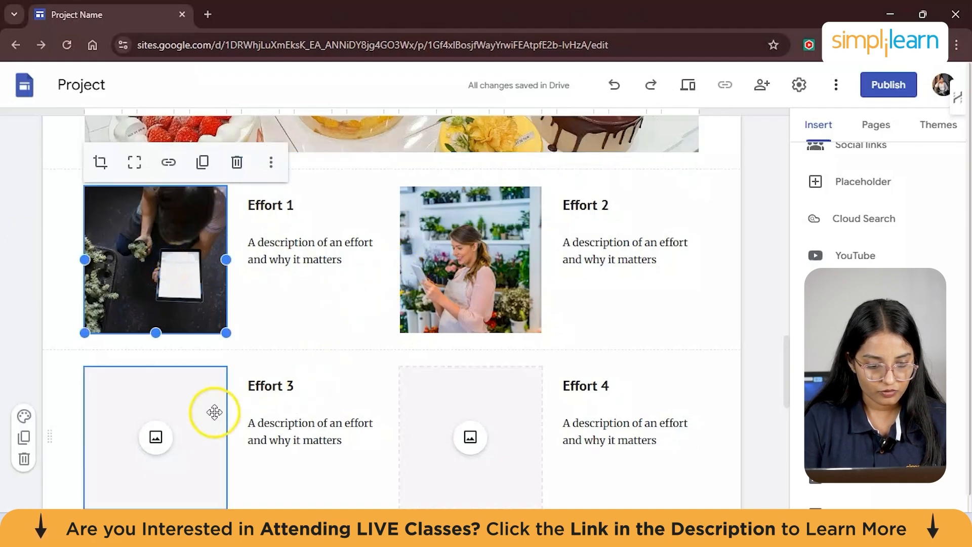
{"action": "left_click", "coordinate": [470, 438]}
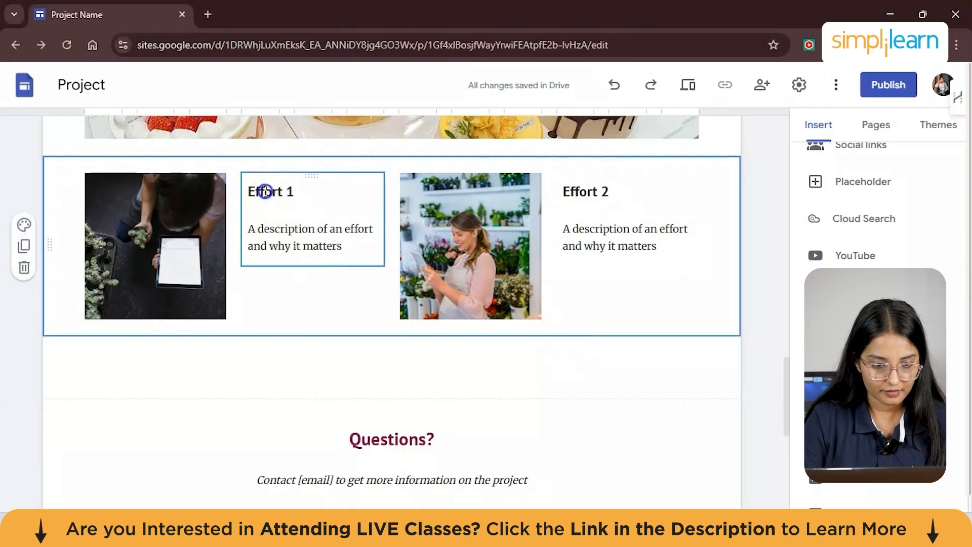
Head the first effort block 'What Our Customers Say' with a top-quality products and services paragraph
{"action": "type", "text": "What Our Customers Say 1"}
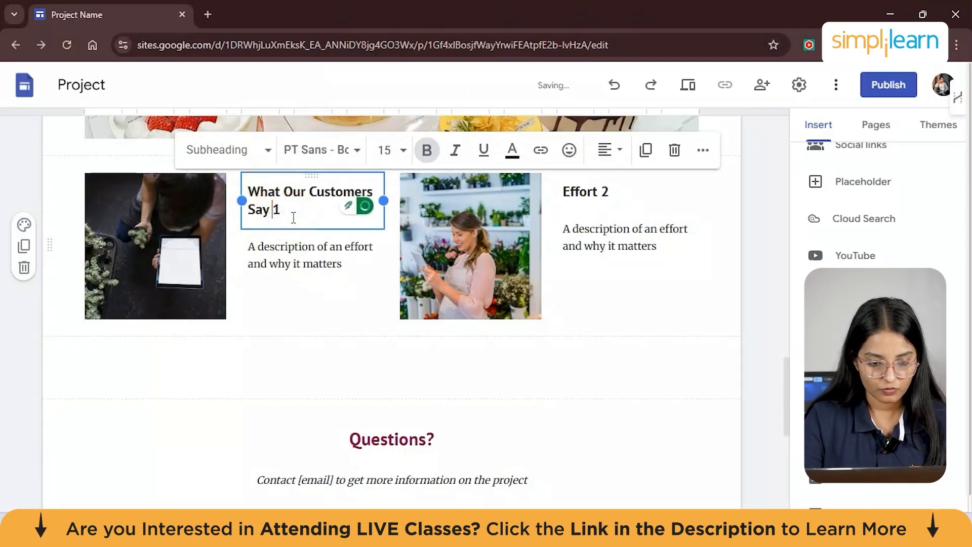
{"action": "left_click", "coordinate": [312, 255]}
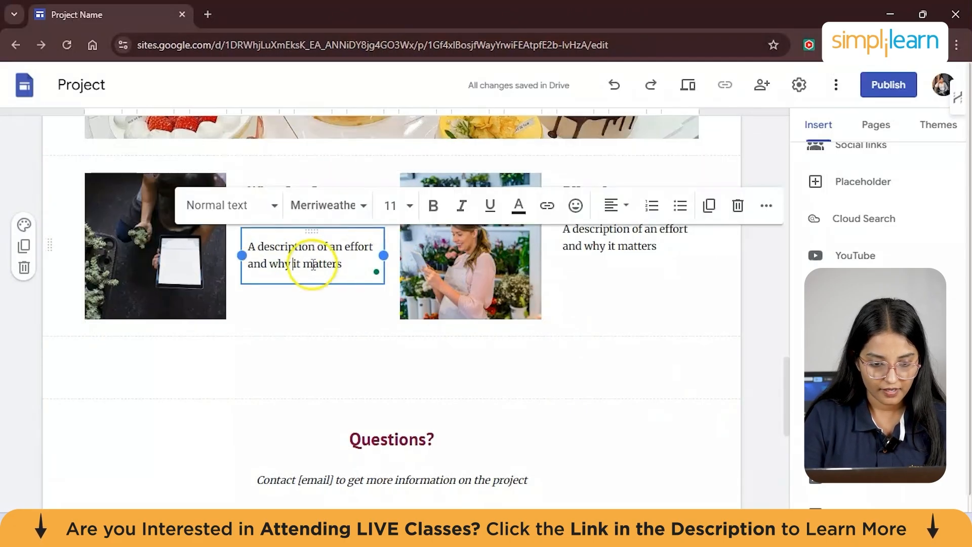
{"action": "type", "text": "We take pride in delivering top-quality products and services to our customers. Here's what they have to say about us."}
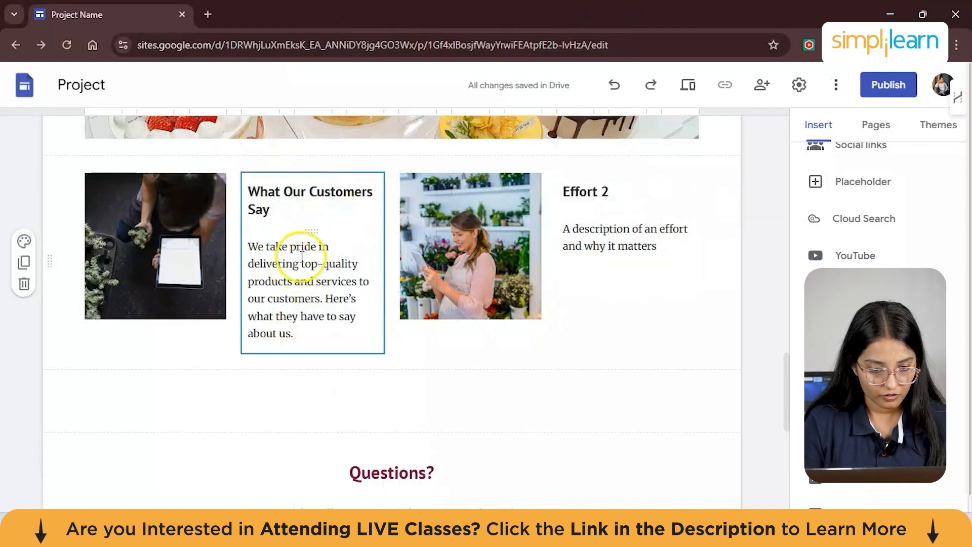
{"action": "left_click", "coordinate": [342, 304]}
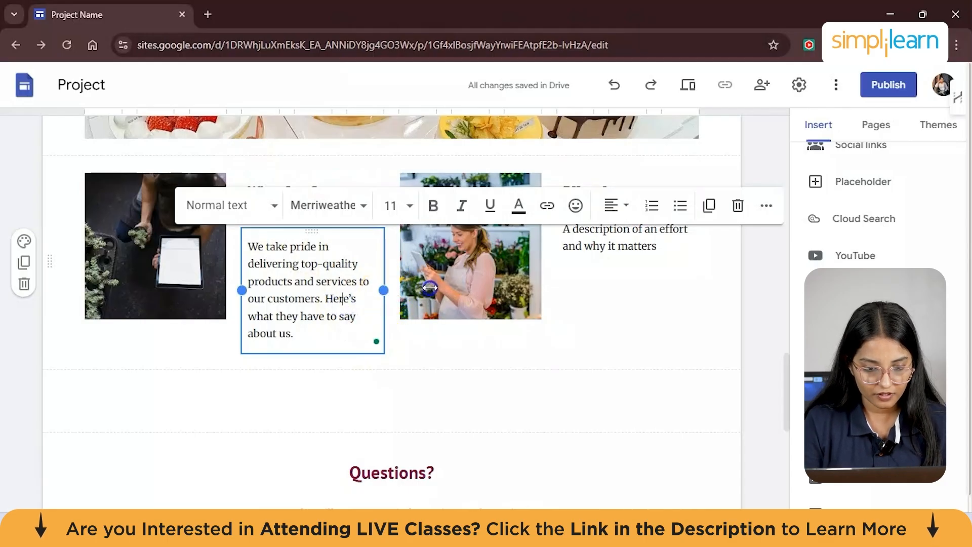
{"action": "left_click", "coordinate": [444, 275]}
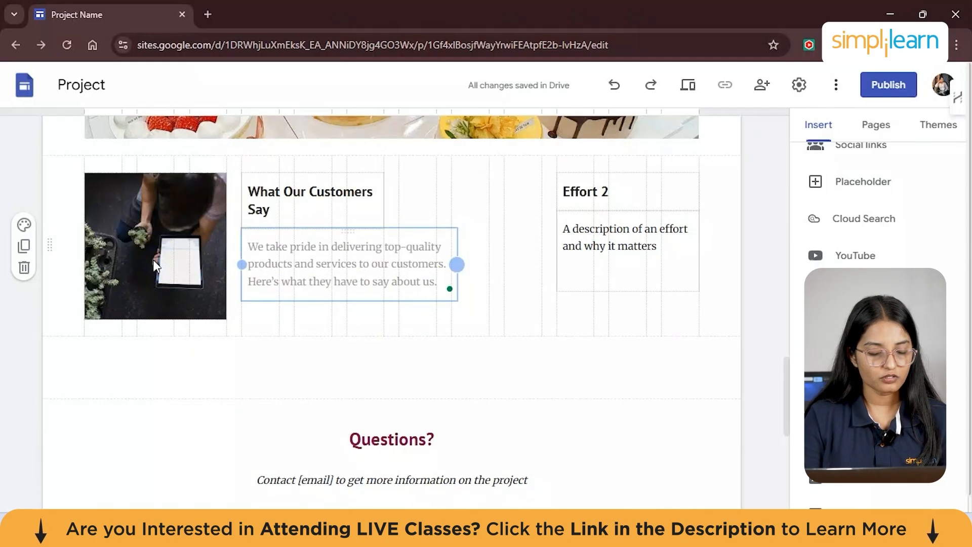
Widen the testimonial text, delete the tablet photo and upload the delivery-man photo in its place
{"action": "left_click", "coordinate": [347, 263]}
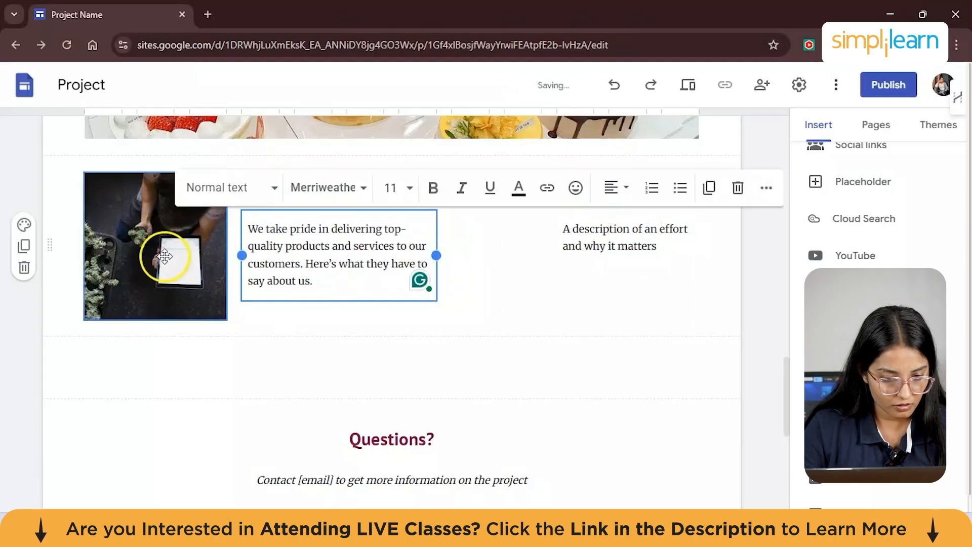
{"action": "left_click", "coordinate": [155, 246]}
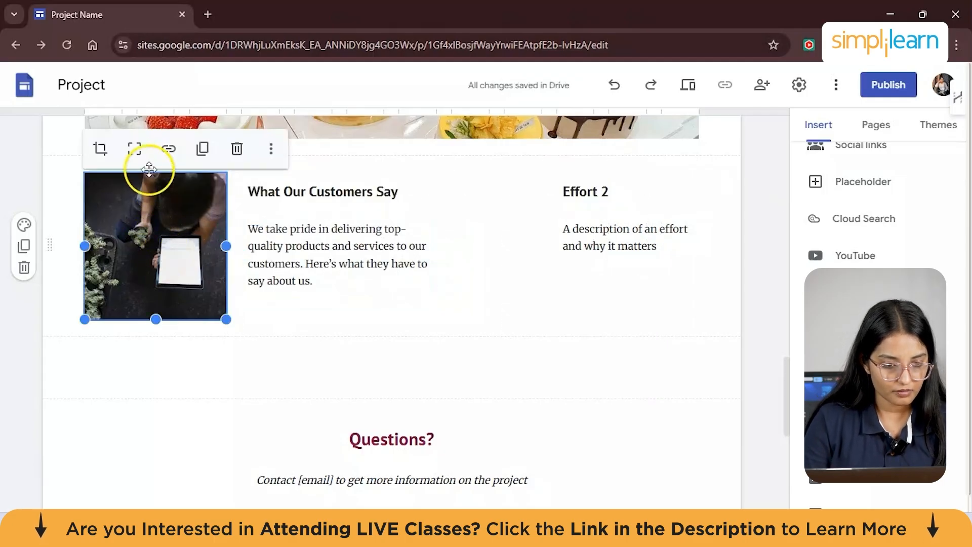
{"action": "mouse_move", "coordinate": [169, 149]}
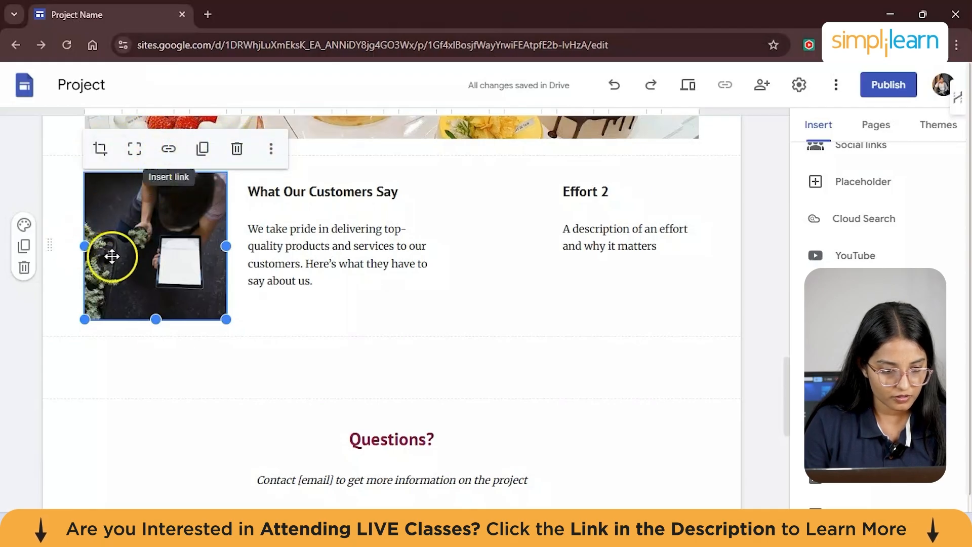
{"action": "left_click", "coordinate": [236, 147]}
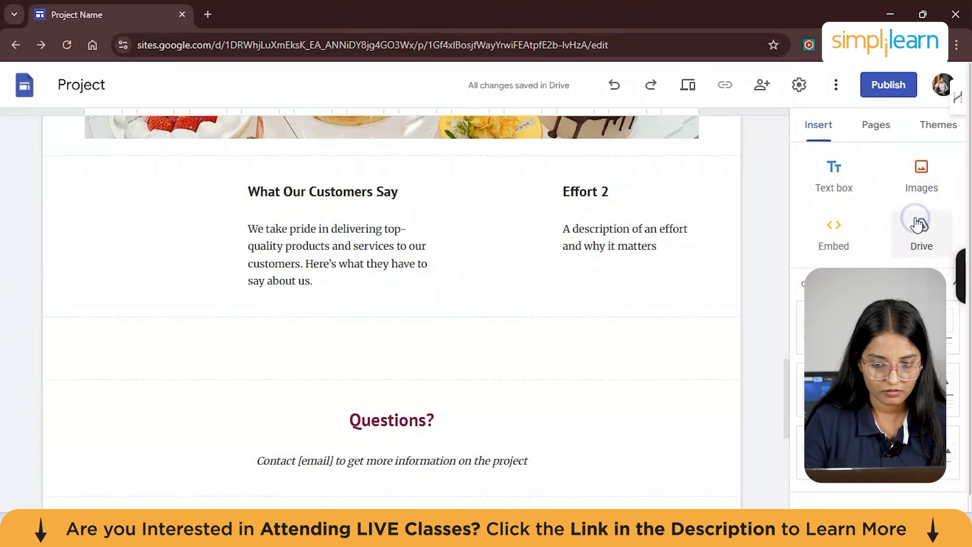
{"action": "left_click", "coordinate": [921, 174]}
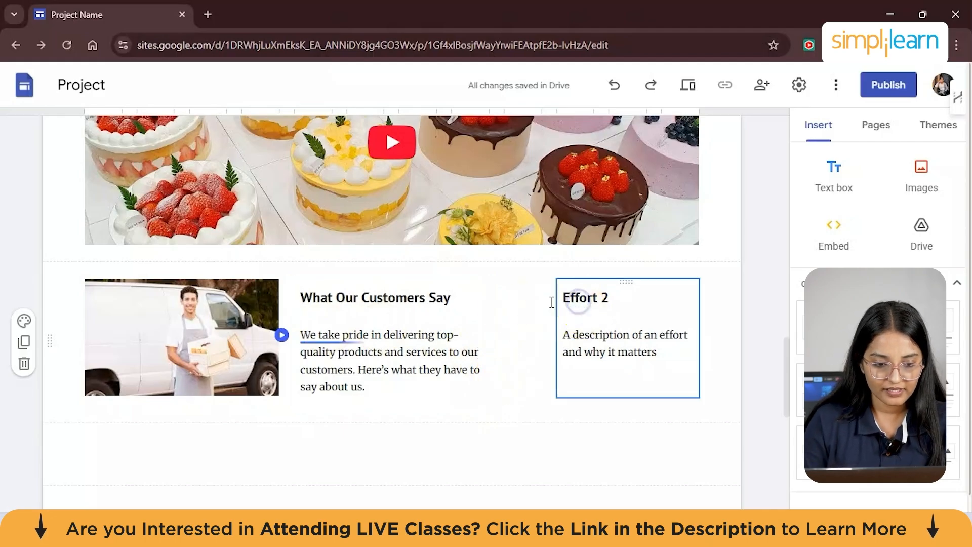
Retitle Effort 2 'Custom Cakes' with 'We create bespoke cakes designed to meet your taste and vision.'
{"action": "left_click", "coordinate": [585, 298]}
{"action": "type", "text": "C"}
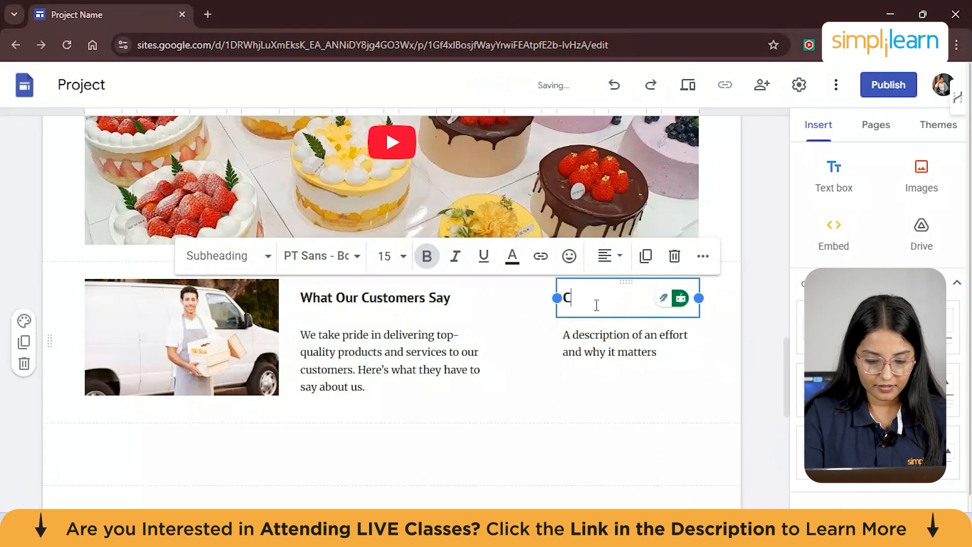
{"action": "type", "text": "ustom Cka"}
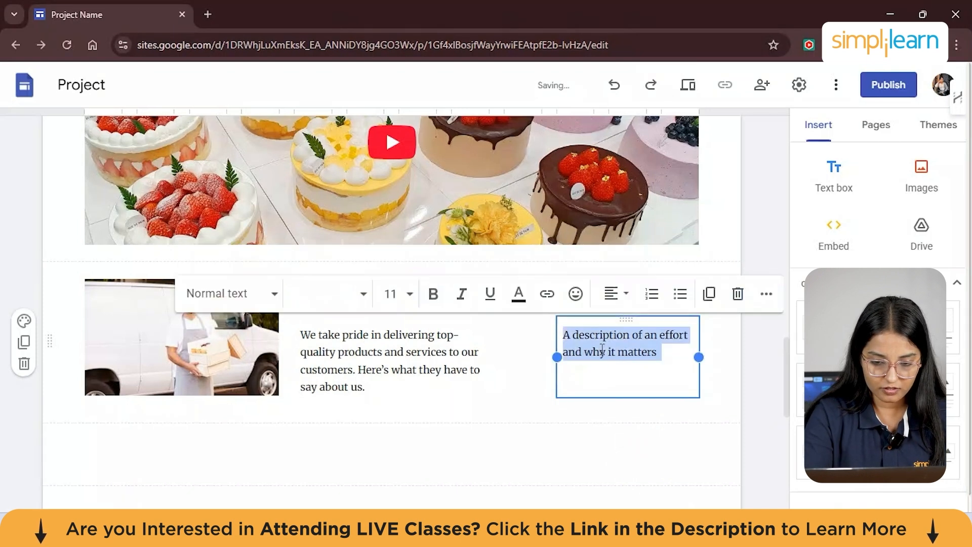
{"action": "type", "text": "We create bespoke cakes designed to meet your taste and vision."}
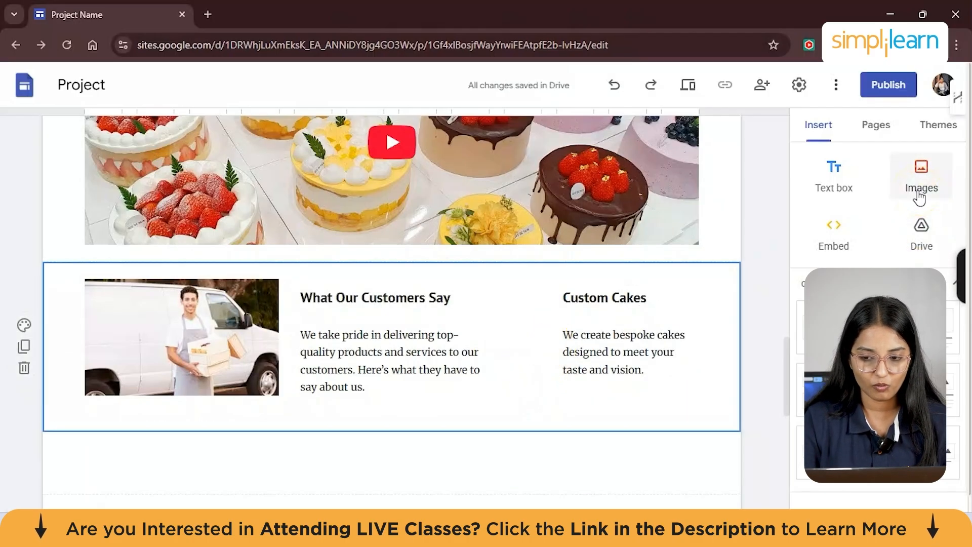
Upload the custom cakes photo from Downloads beside the Custom Cakes text
{"action": "left_click", "coordinate": [920, 176]}
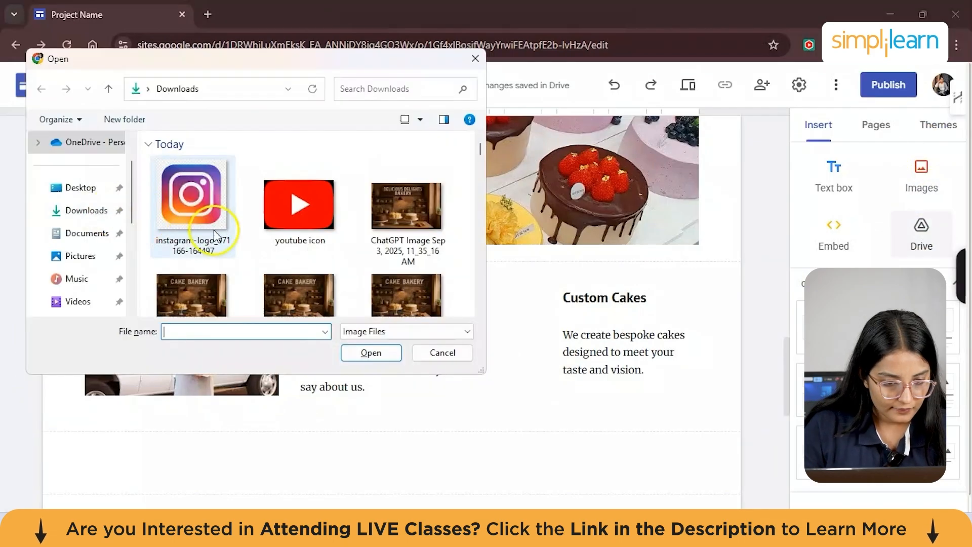
{"action": "scroll", "scroll_direction": "down", "scroll_amount": 3}
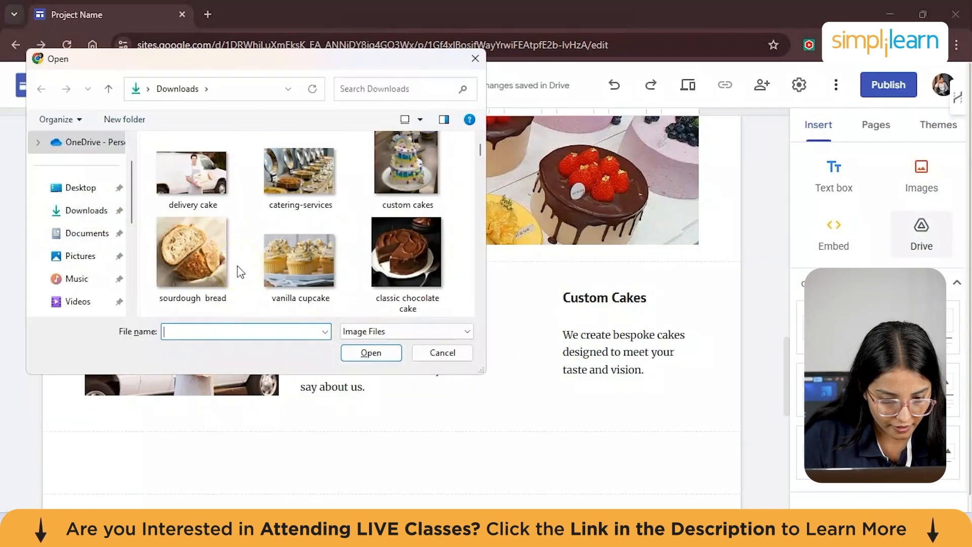
{"action": "left_click", "coordinate": [408, 158]}
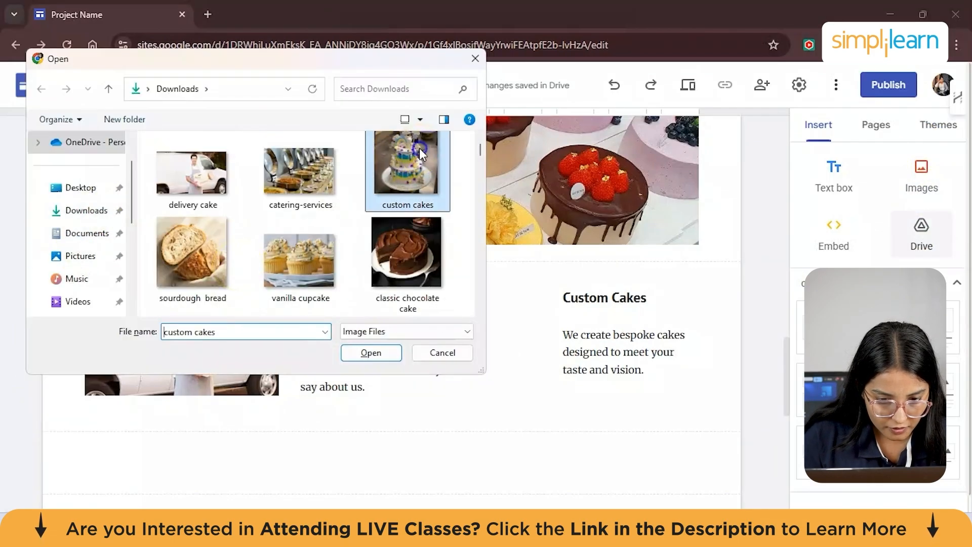
{"action": "left_click", "coordinate": [371, 353]}
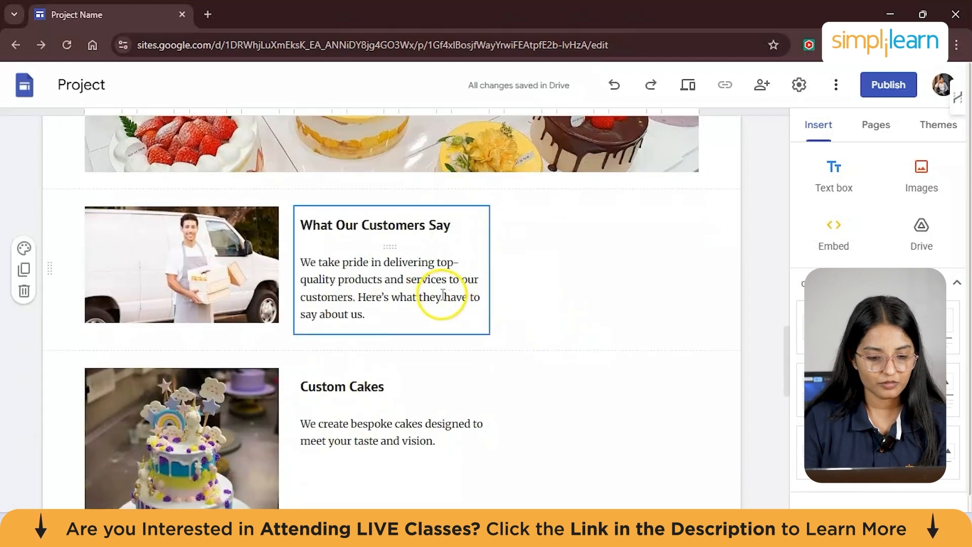
Insert a 'Services' button linking to the History page between the testimonial and Custom Cakes rows
{"action": "scroll", "scroll_direction": "down", "scroll_amount": 3}
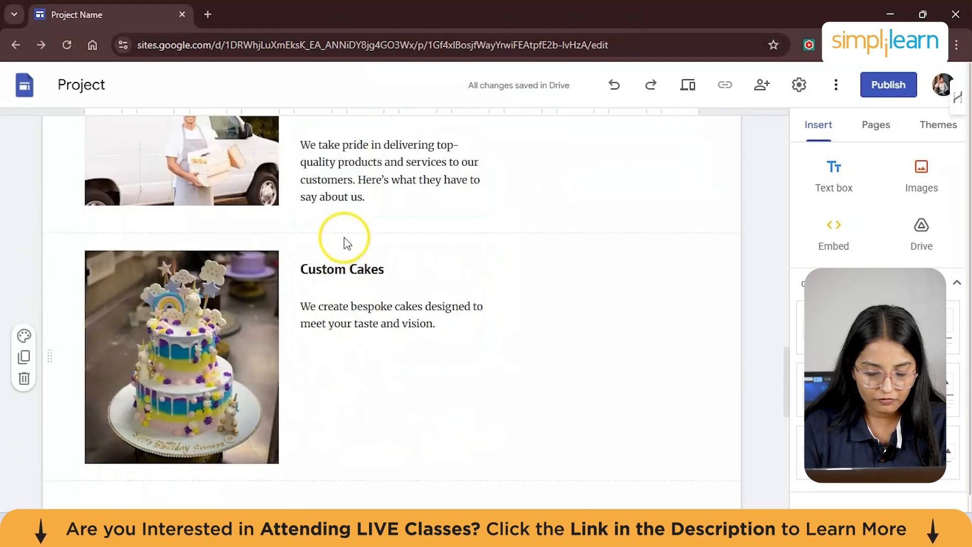
{"action": "scroll", "scroll_direction": "down", "scroll_amount": 3}
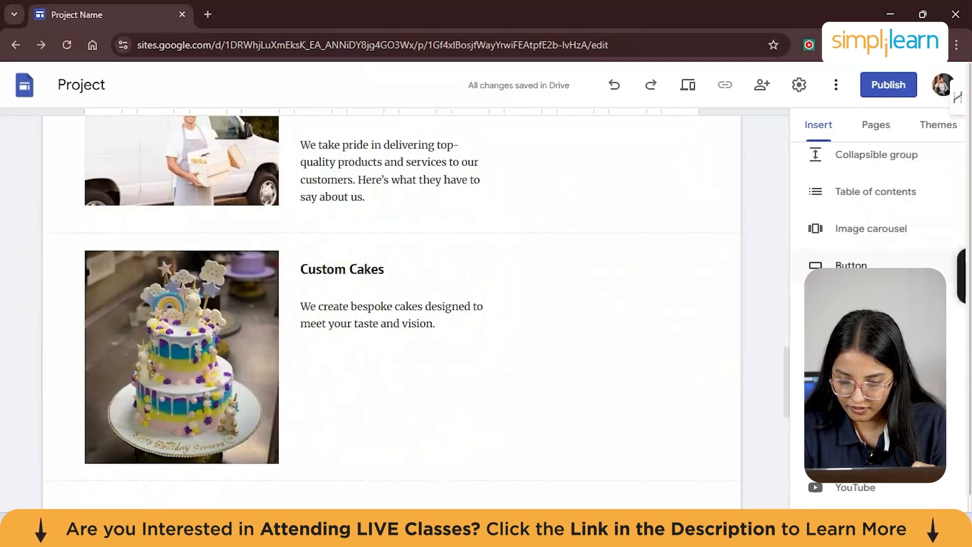
{"action": "left_click", "coordinate": [851, 264]}
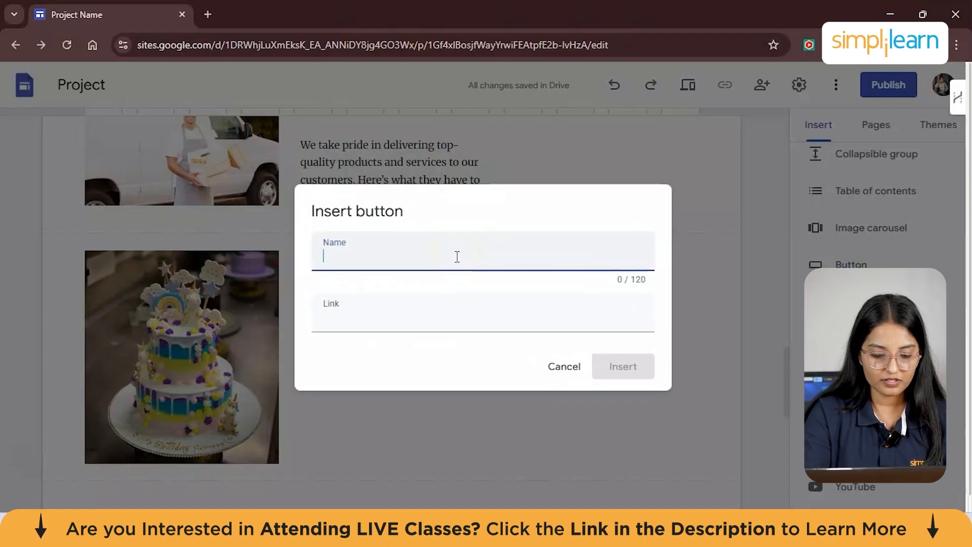
{"action": "type", "text": "S"}
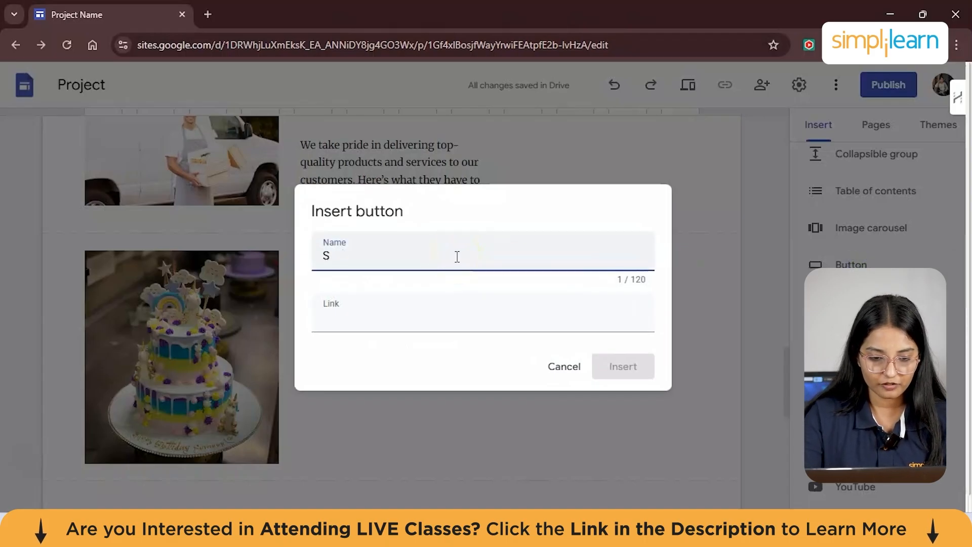
{"action": "type", "text": "ervices"}
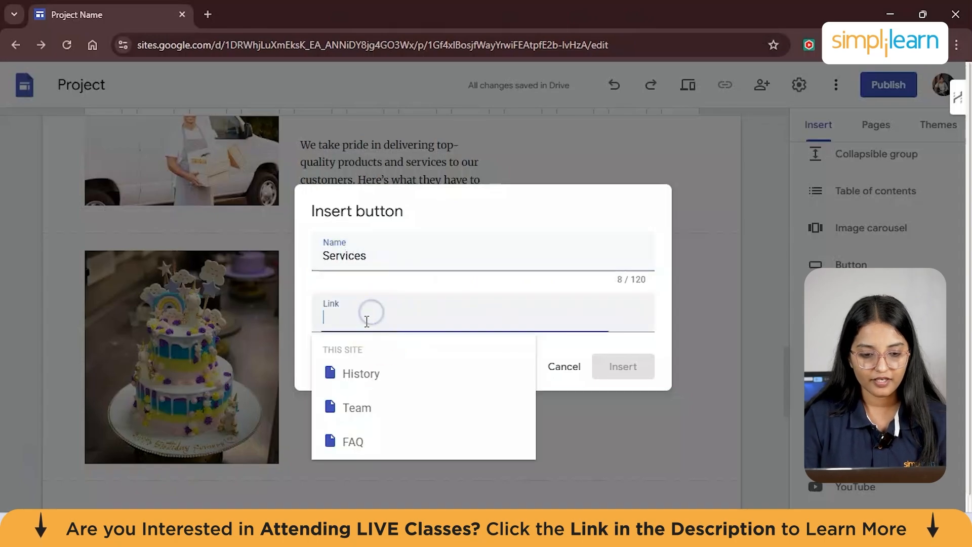
{"action": "type", "text": "create bespoke cakes designed to meet your taste and vision."}
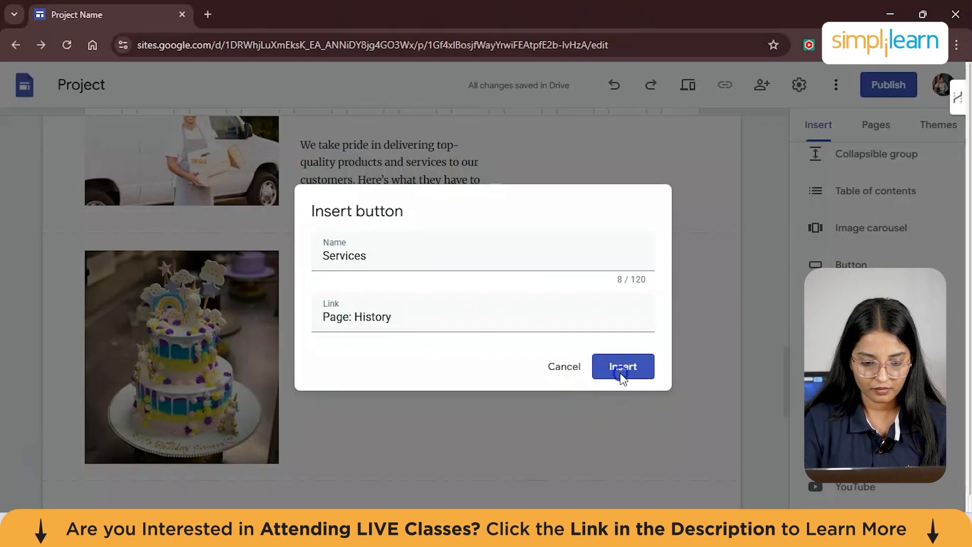
{"action": "left_click", "coordinate": [623, 366]}
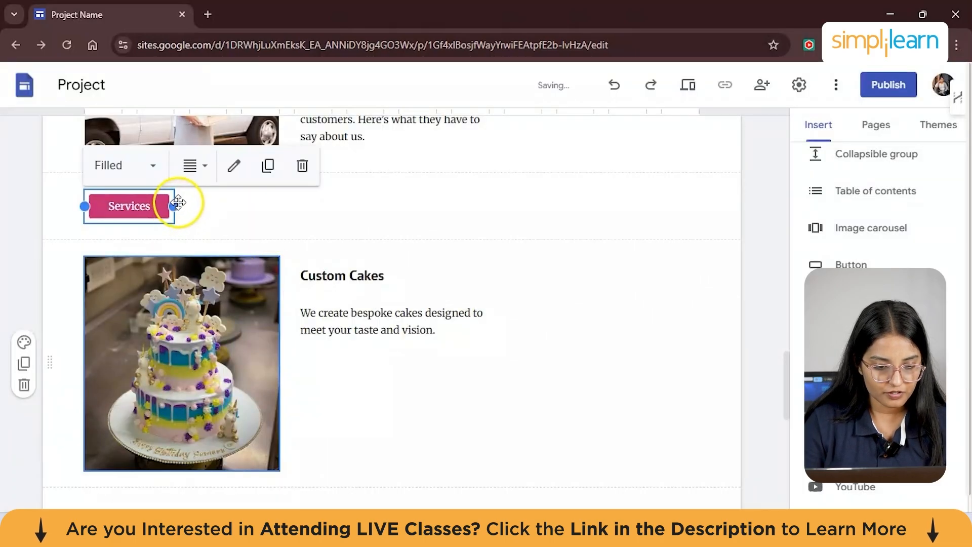
{"action": "left_click", "coordinate": [390, 313]}
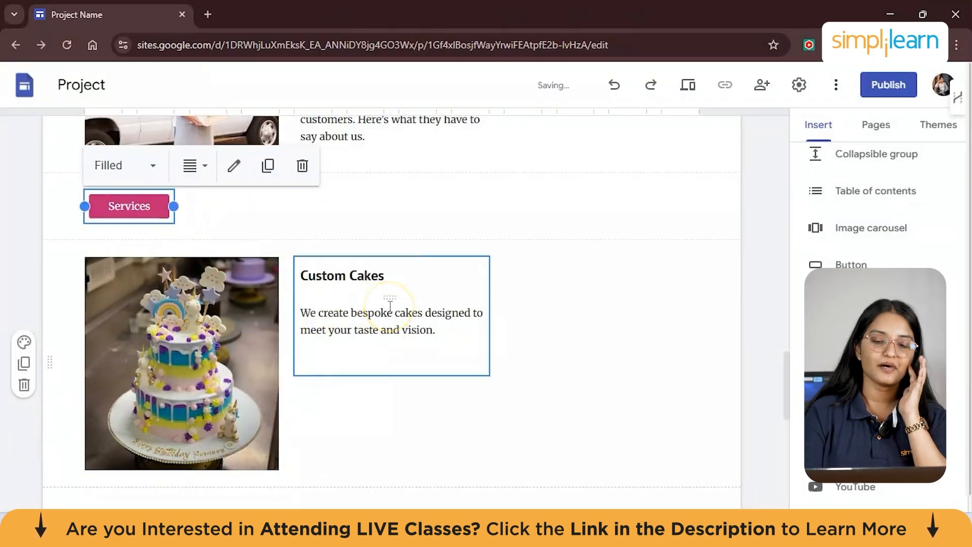
{"action": "scroll", "scroll_direction": "up", "scroll_amount": 3}
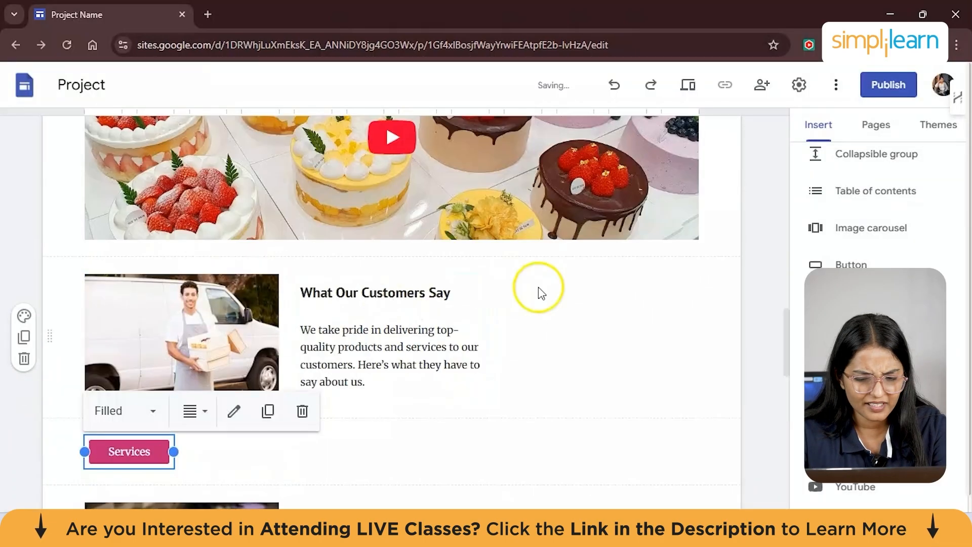
Embed a map of HSR Layout, Bengaluru below the Products Offered button
{"action": "scroll", "scroll_direction": "up", "scroll_amount": 3}
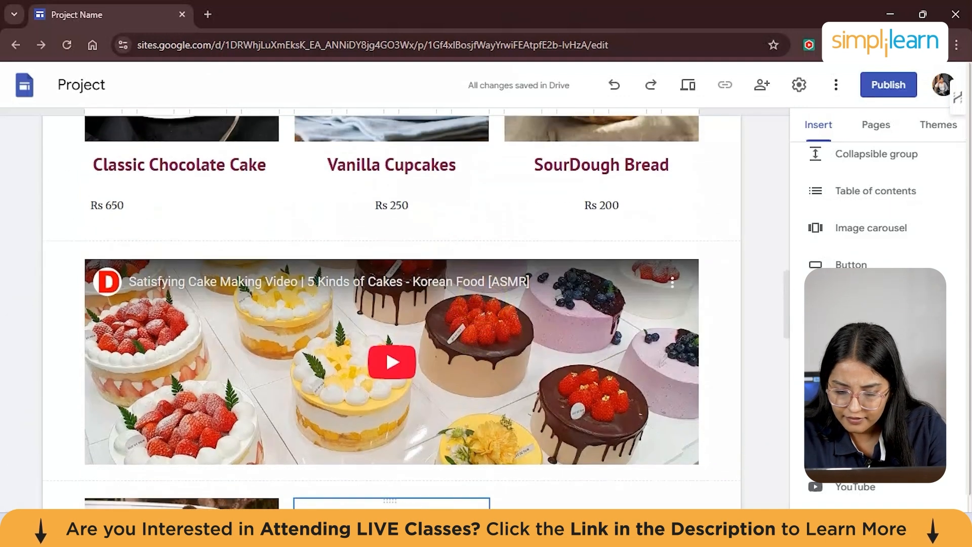
{"action": "scroll", "scroll_direction": "up", "scroll_amount": 3}
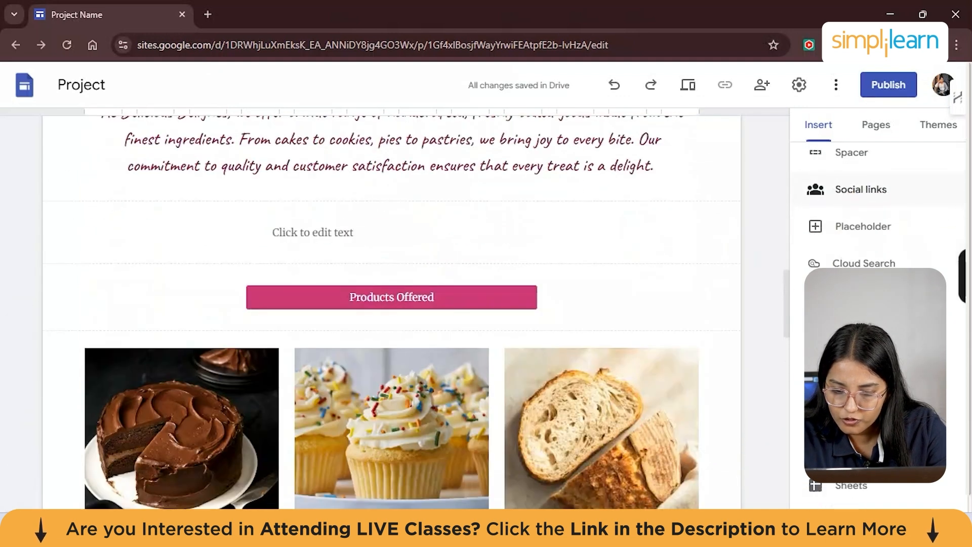
{"action": "scroll", "scroll_direction": "down", "scroll_amount": 3}
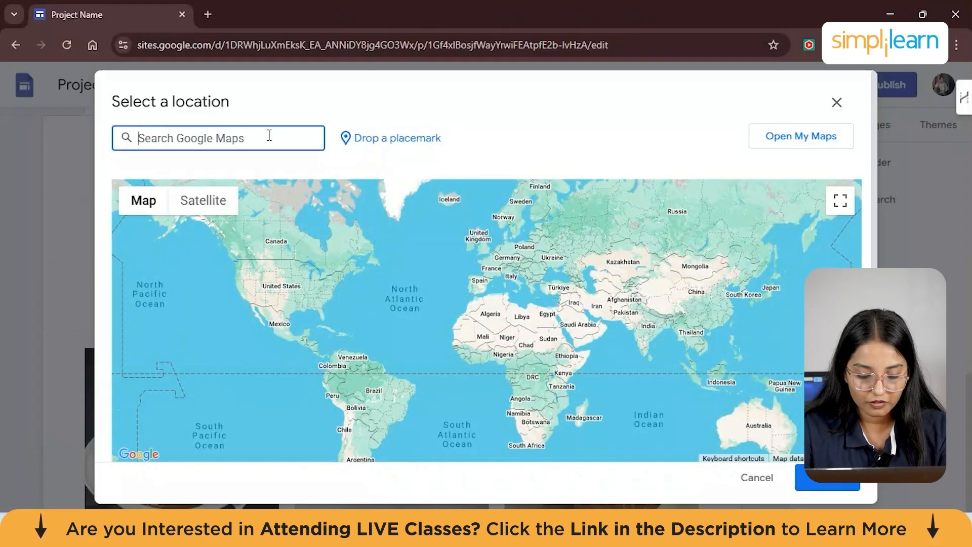
{"action": "type", "text": "go"}
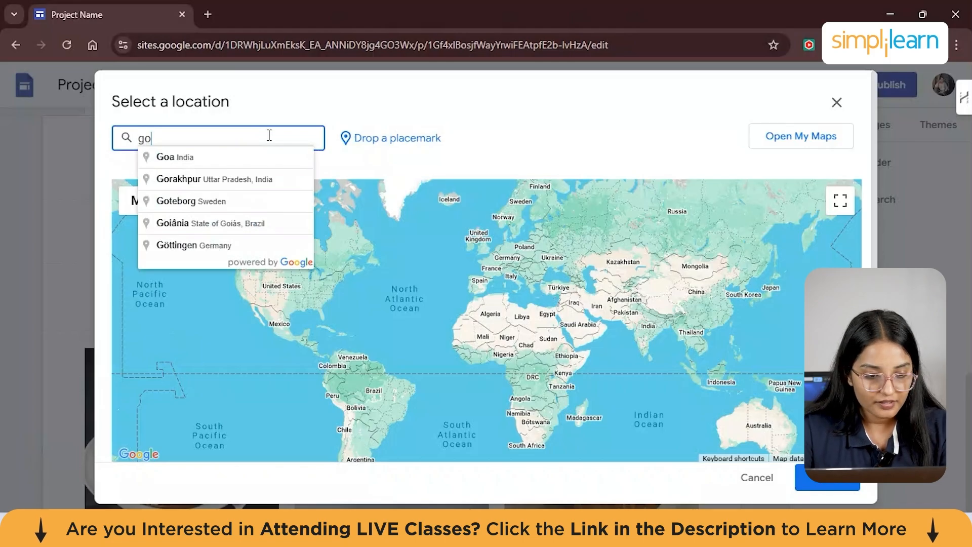
{"action": "key", "text": "Backspace"}
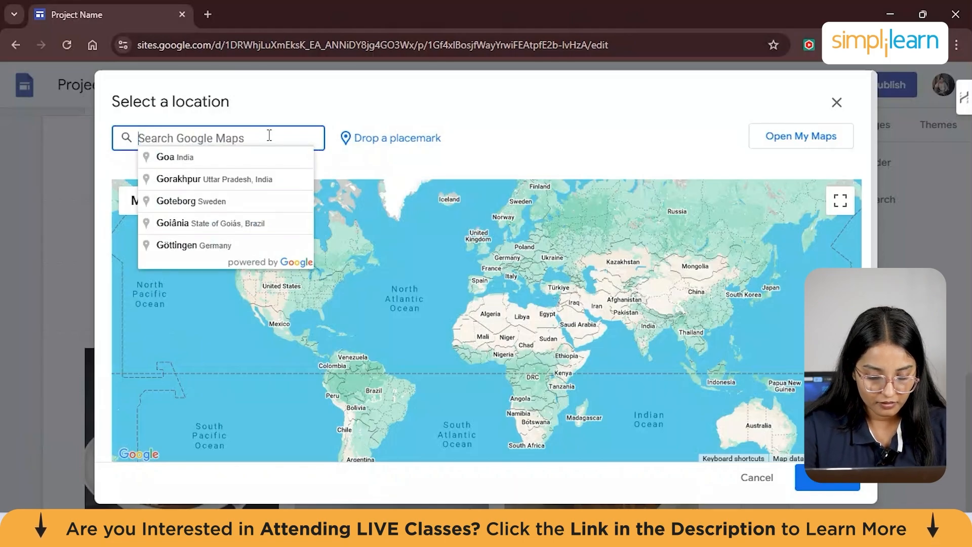
{"action": "type", "text": "hsr"}
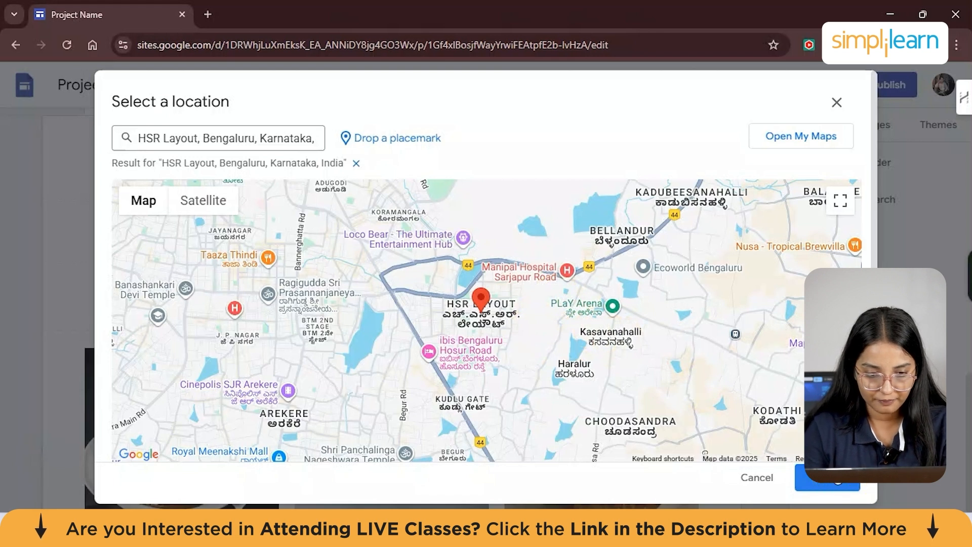
{"action": "left_click", "coordinate": [755, 477]}
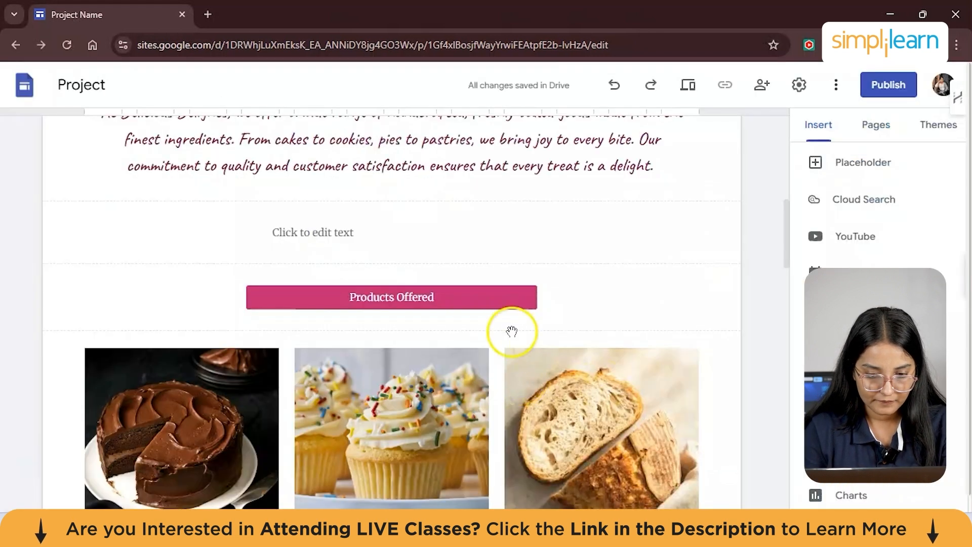
{"action": "left_click", "coordinate": [313, 232]}
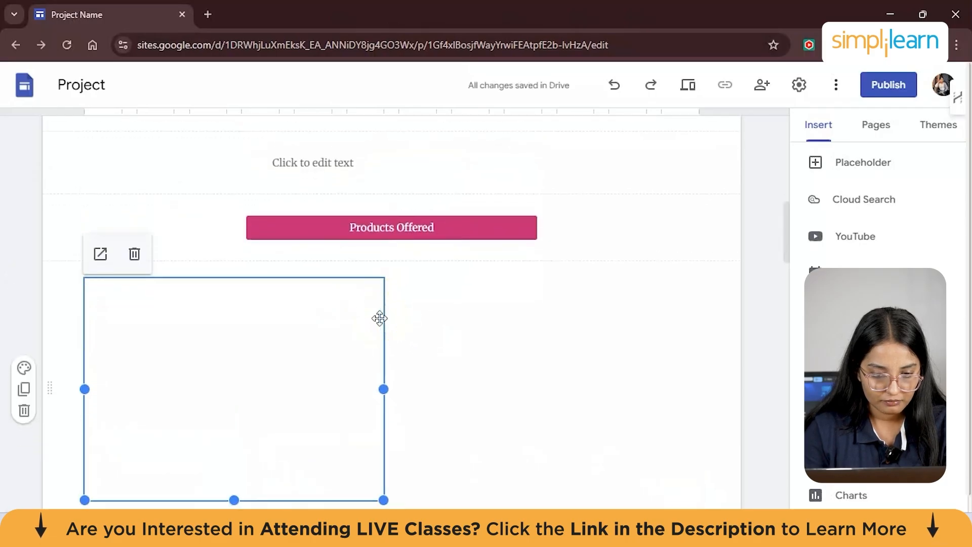
{"action": "mouse_move", "coordinate": [404, 316]}
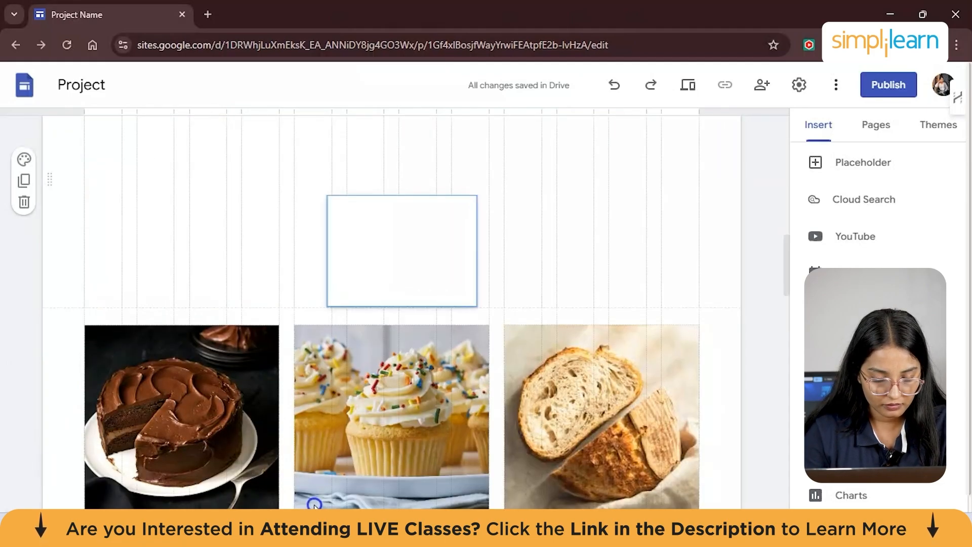
{"action": "scroll", "scroll_direction": "down", "scroll_amount": 3}
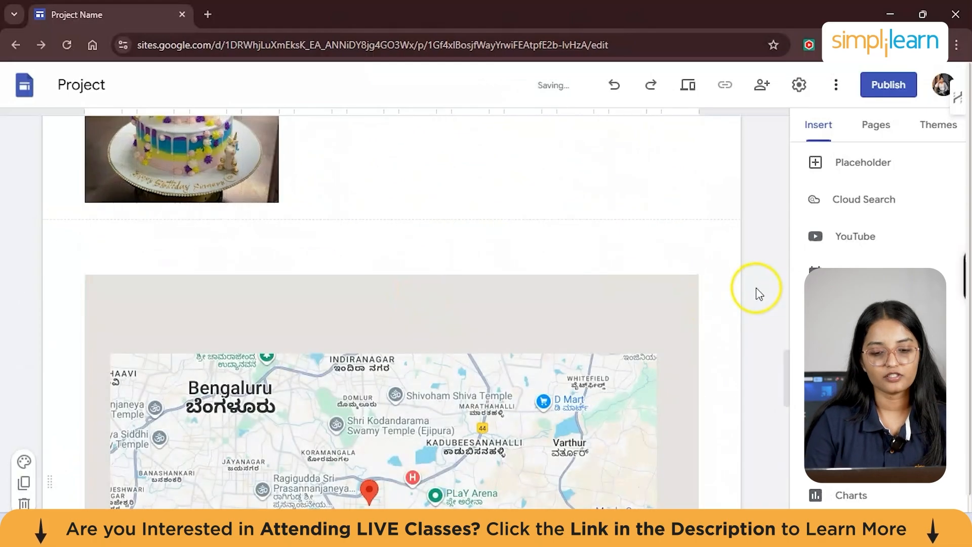
{"action": "scroll", "scroll_direction": "down", "scroll_amount": 3}
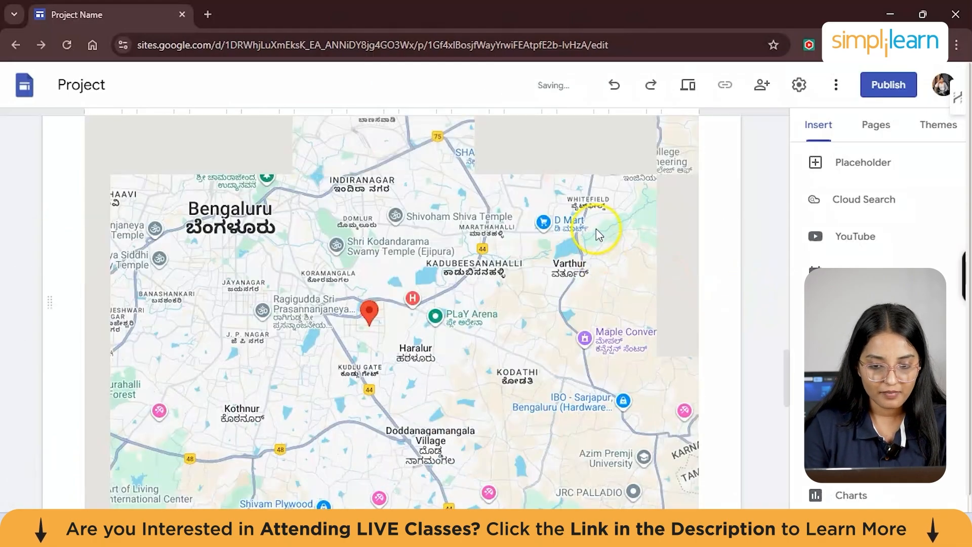
{"action": "scroll", "scroll_direction": "down", "scroll_amount": 3}
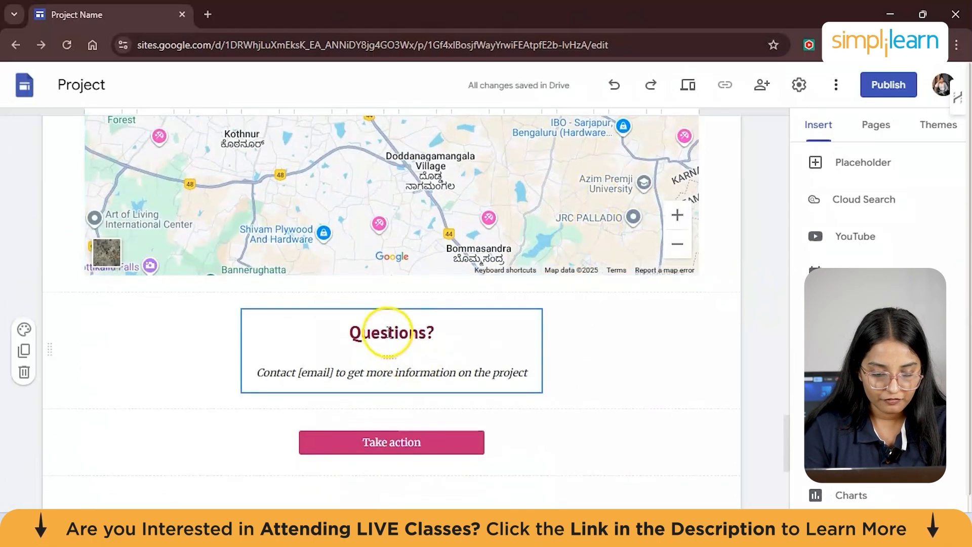
{"action": "scroll", "scroll_direction": "down", "scroll_amount": 3}
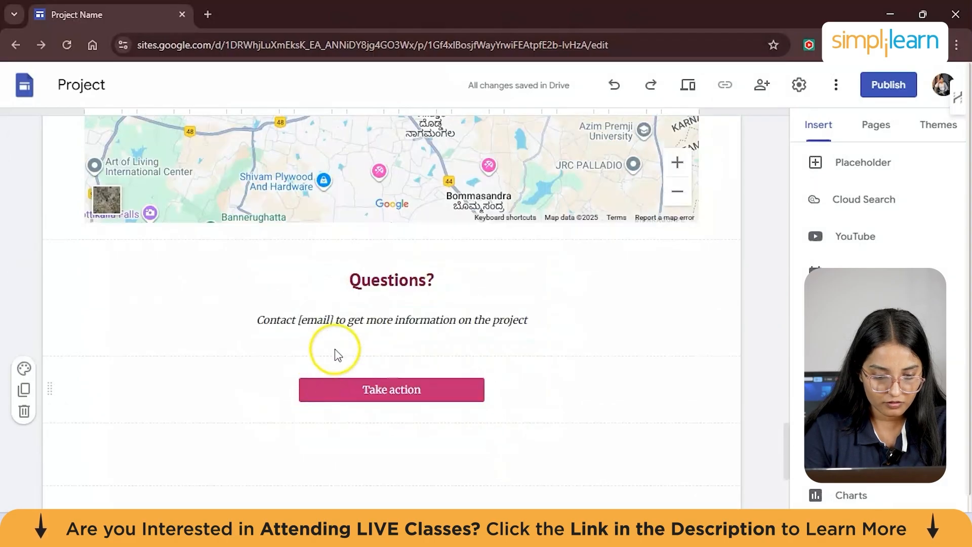
{"action": "left_click", "coordinate": [391, 320]}
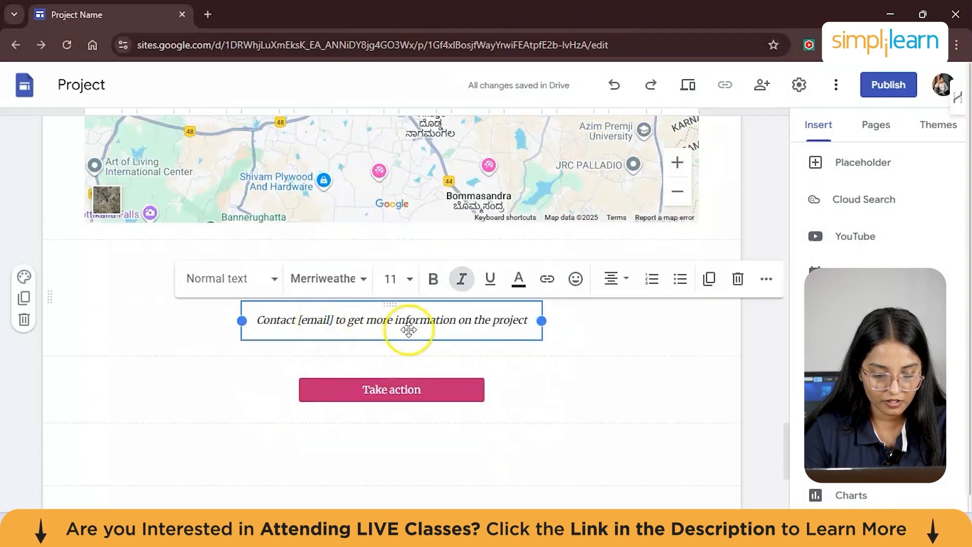
{"action": "scroll", "scroll_direction": "down", "scroll_amount": 3}
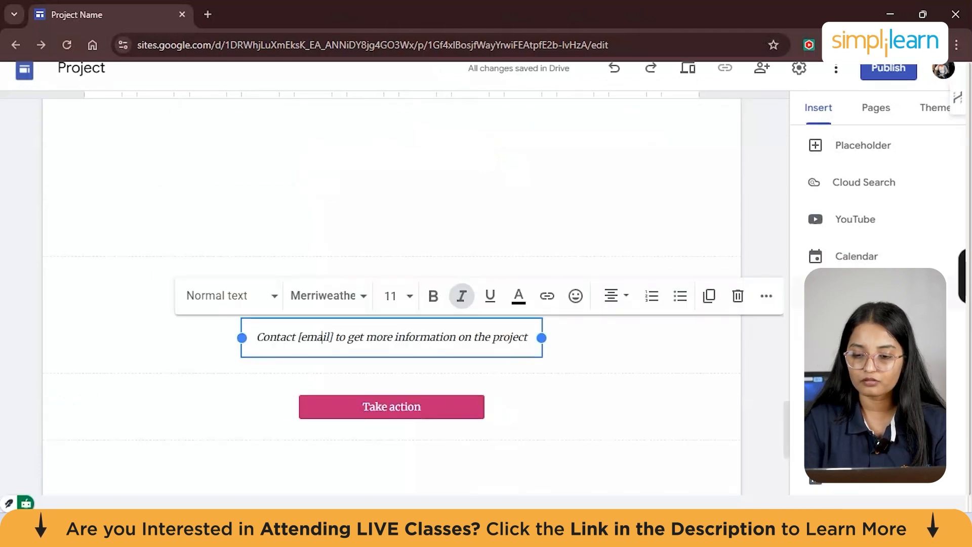
{"action": "scroll", "scroll_direction": "down", "scroll_amount": 3}
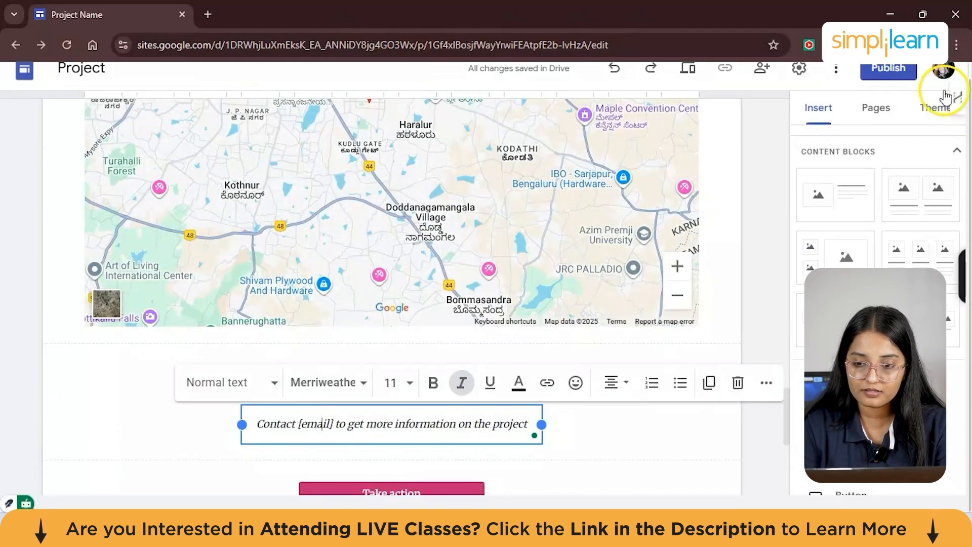
Review the site's page list, checking the History page against Home
{"action": "left_click", "coordinate": [876, 107]}
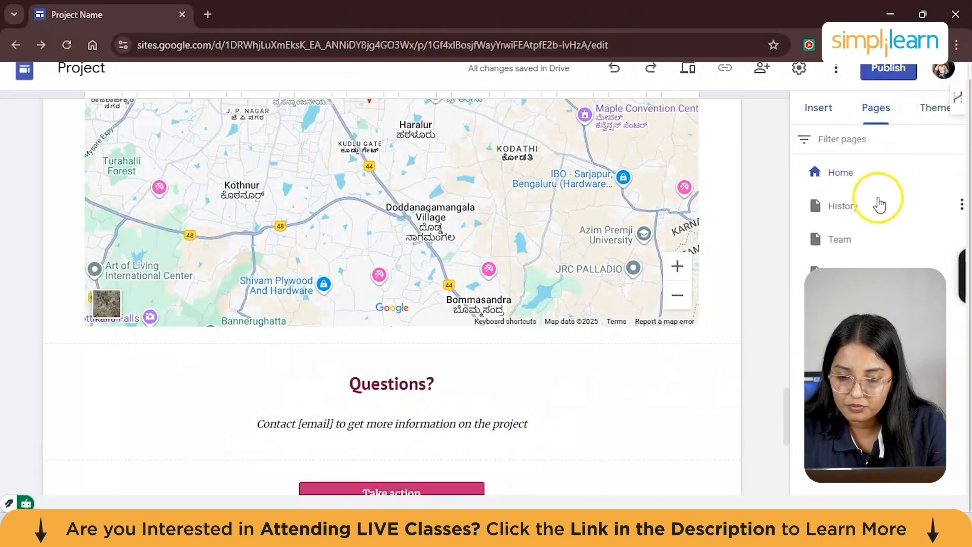
{"action": "scroll", "scroll_direction": "up", "scroll_amount": 3}
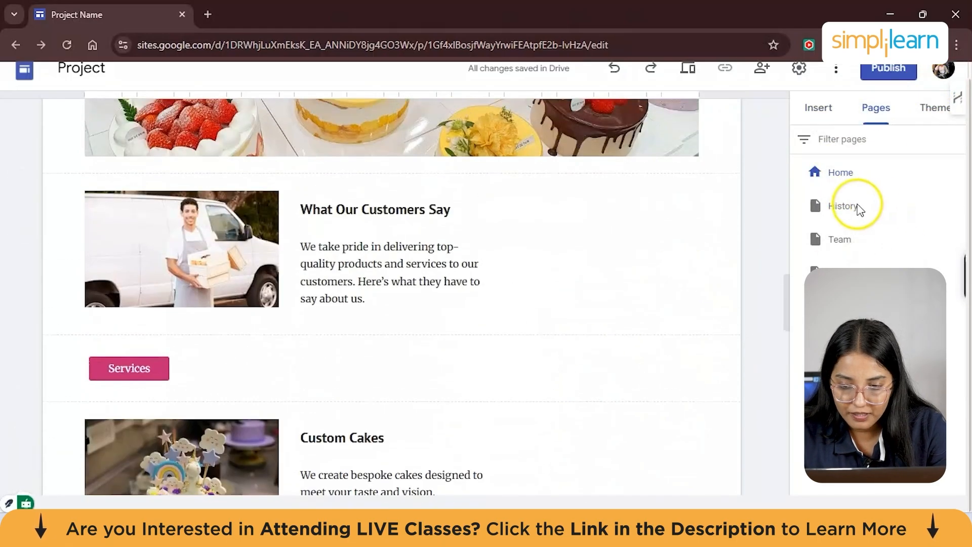
{"action": "left_click", "coordinate": [842, 205]}
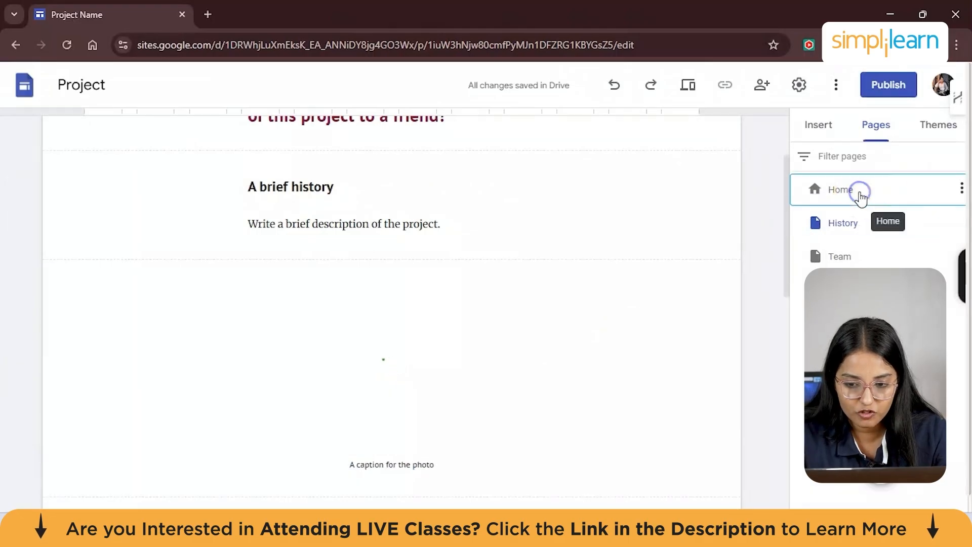
{"action": "left_click", "coordinate": [840, 190]}
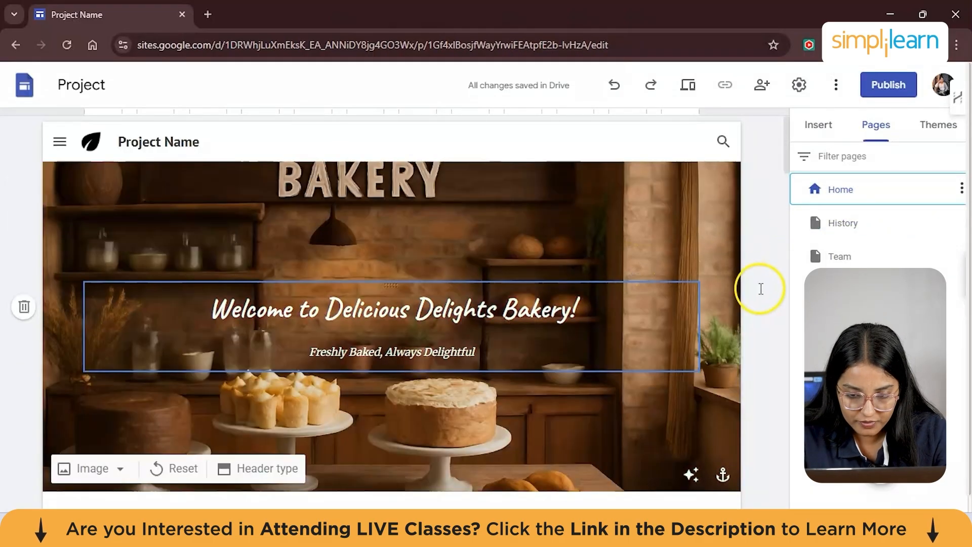
{"action": "left_click", "coordinate": [842, 223]}
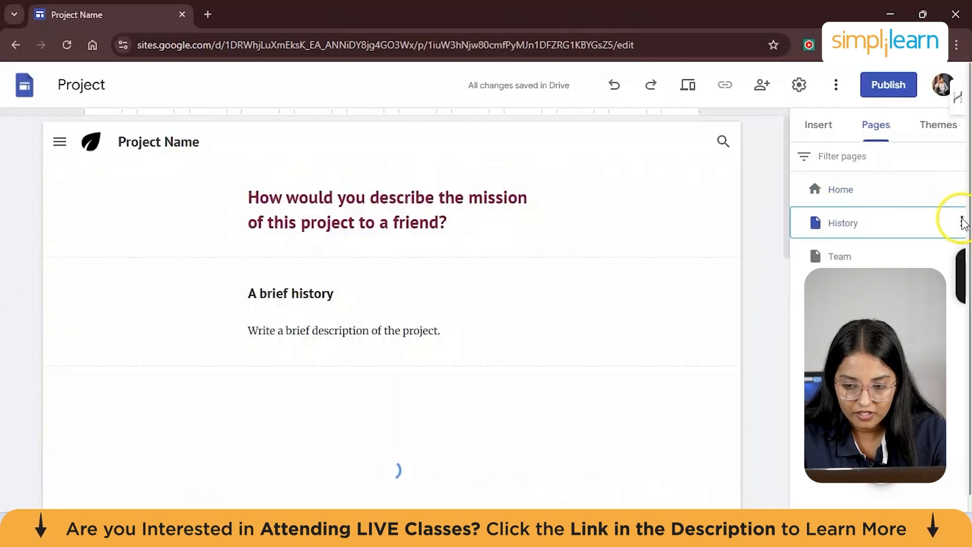
Delete the History and Team pages, leaving only Home and FAQ
{"action": "left_click", "coordinate": [959, 223]}
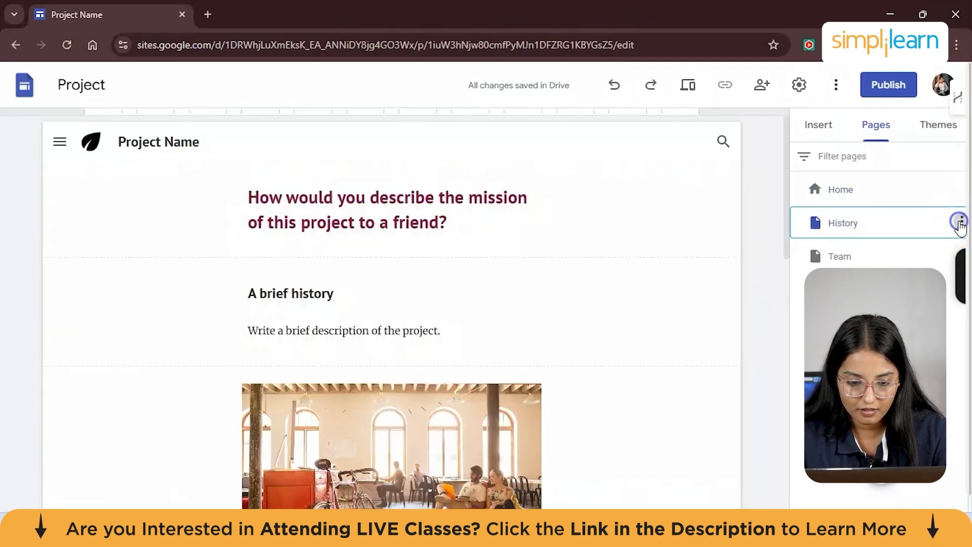
{"action": "left_click", "coordinate": [959, 222]}
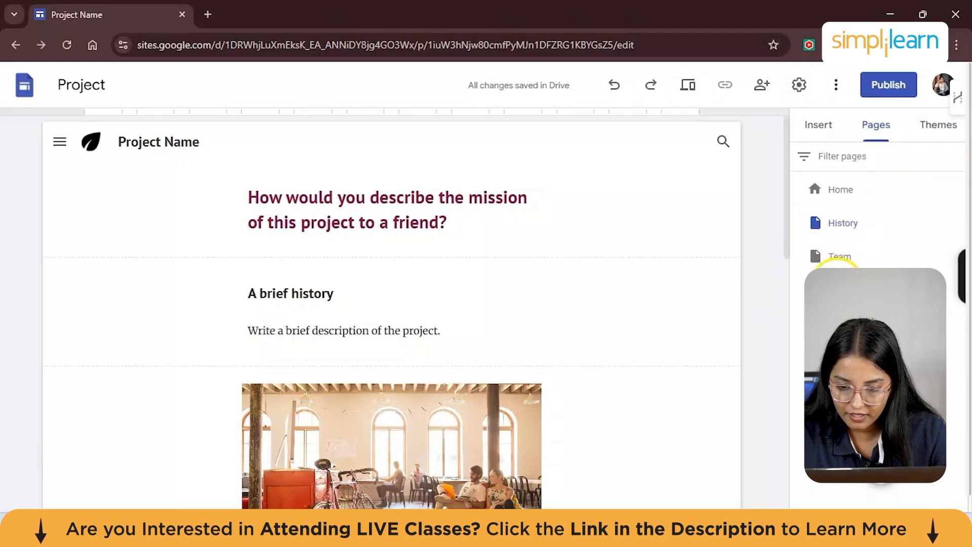
{"action": "mouse_move", "coordinate": [962, 221]}
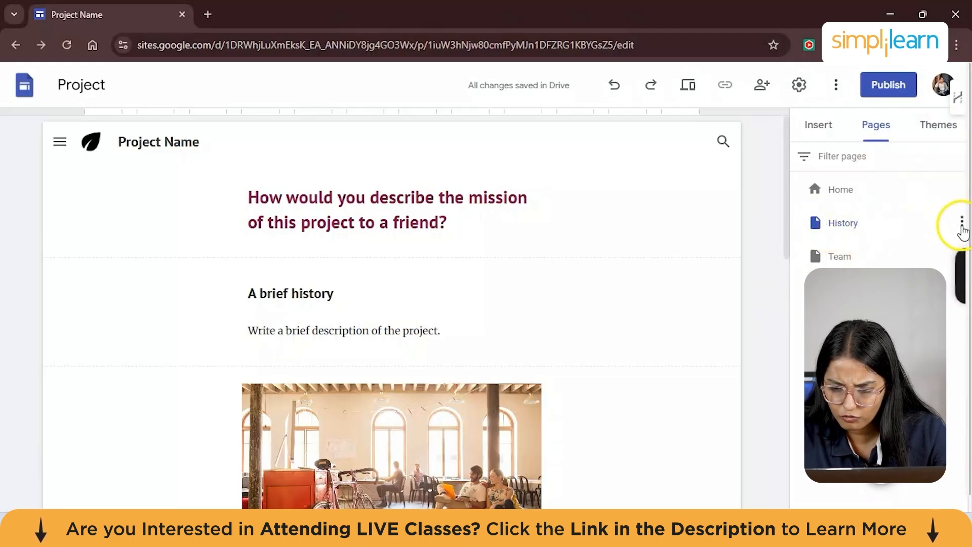
{"action": "left_click", "coordinate": [962, 220]}
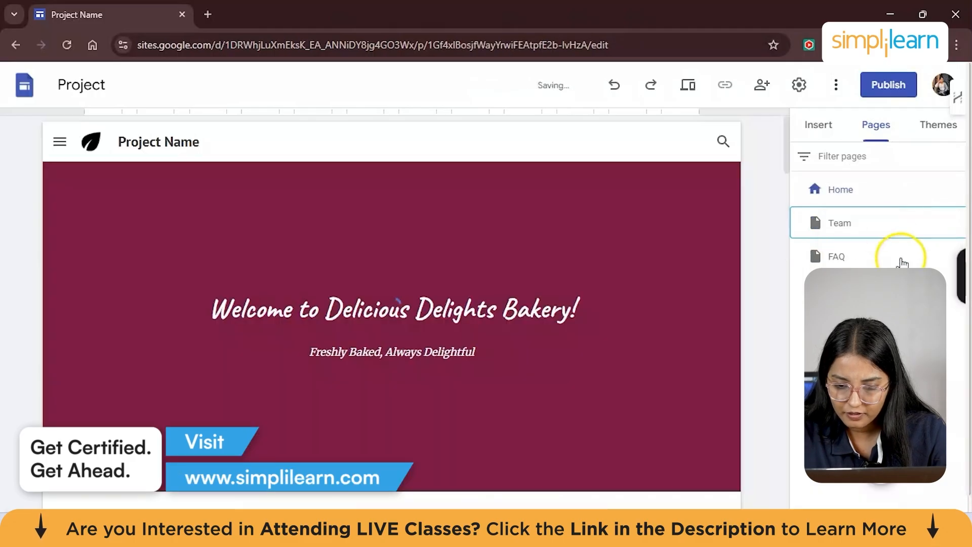
{"action": "left_click", "coordinate": [957, 222]}
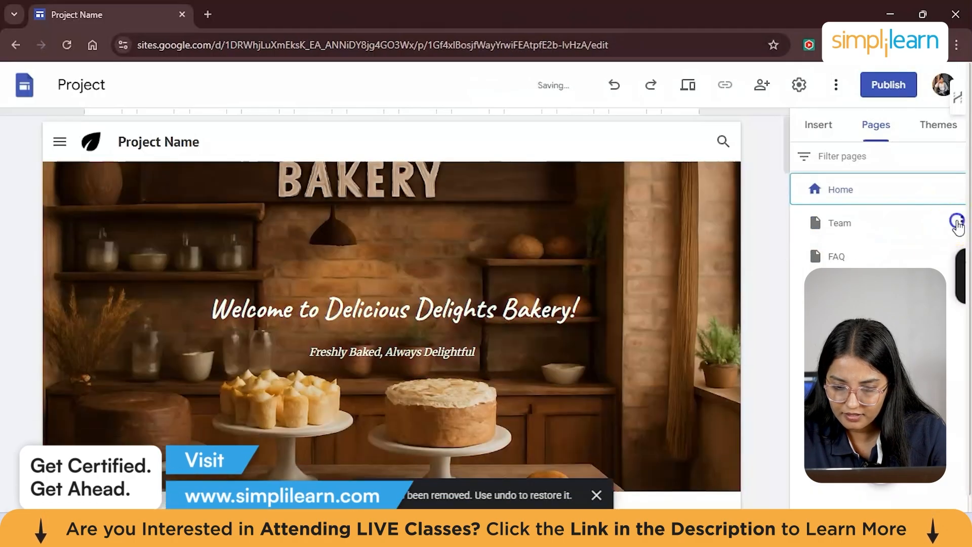
{"action": "left_click", "coordinate": [958, 223]}
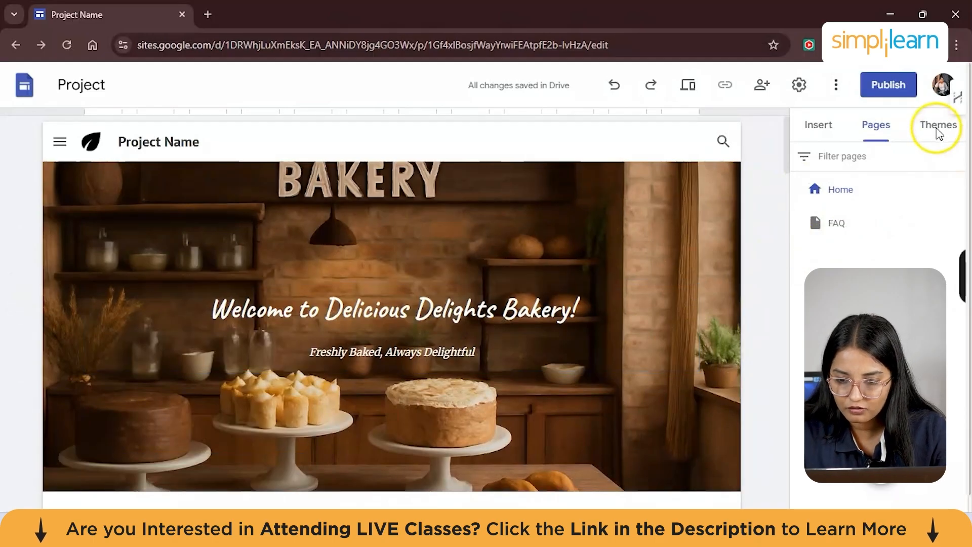
Show the theme gallery with custom options and Google-created themes
{"action": "left_click", "coordinate": [937, 124]}
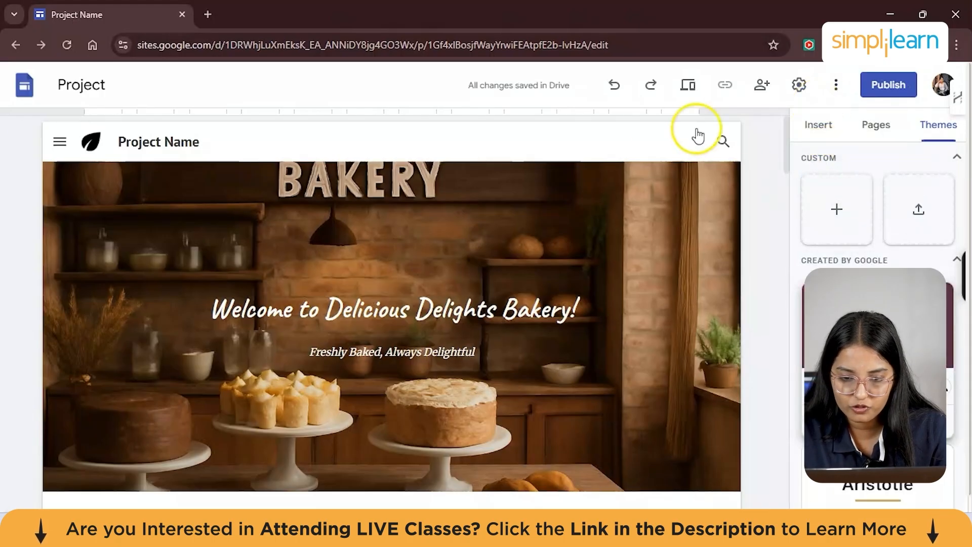
{"action": "mouse_move", "coordinate": [687, 85]}
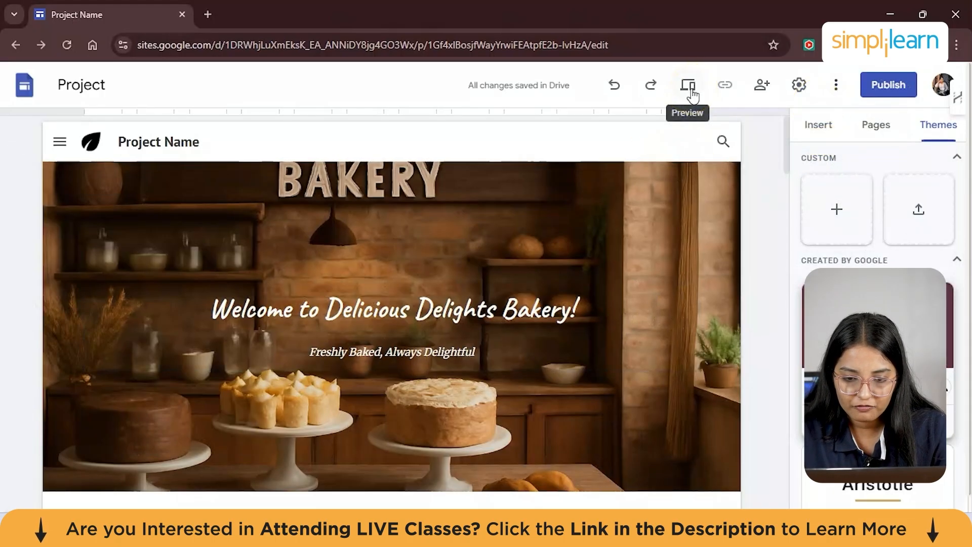
{"action": "left_click", "coordinate": [687, 85]}
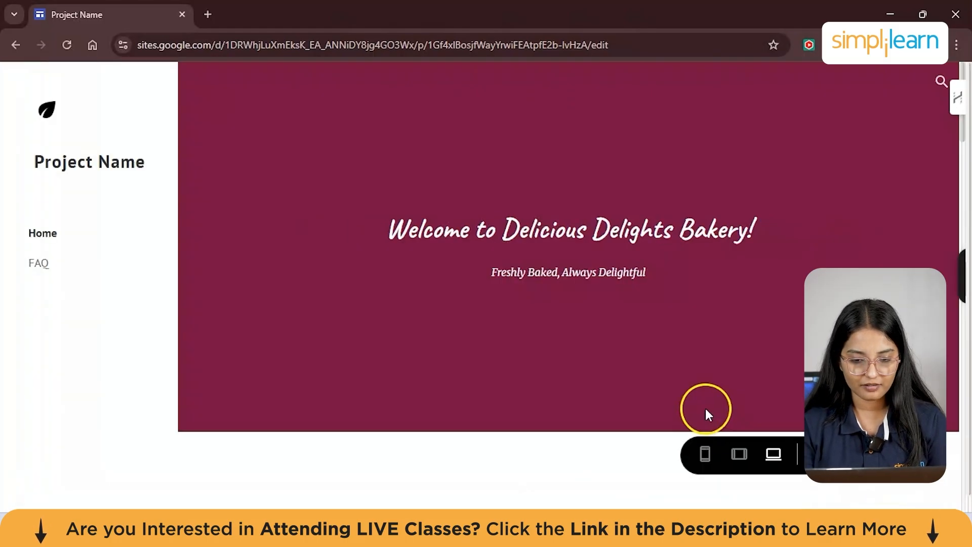
{"action": "scroll", "scroll_direction": "down", "scroll_amount": 3}
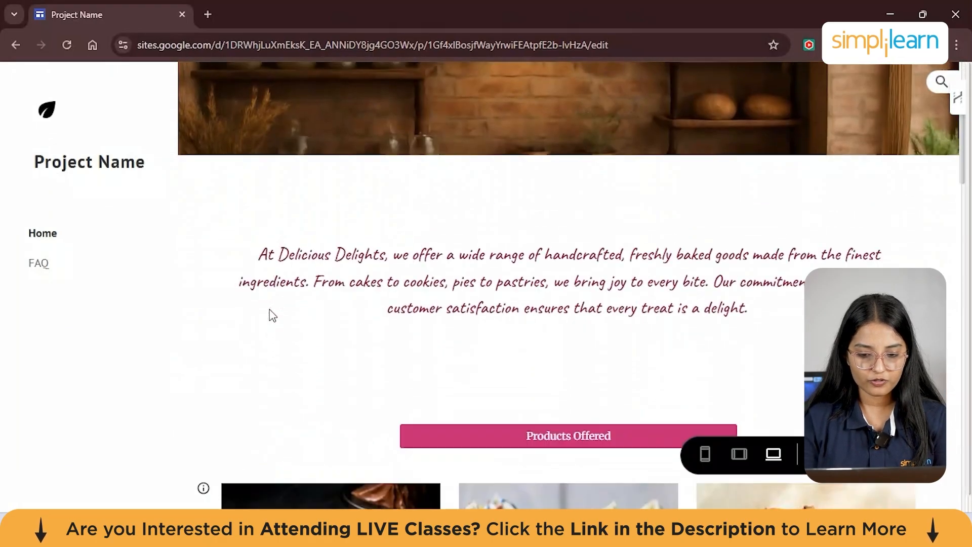
{"action": "mouse_move", "coordinate": [772, 455]}
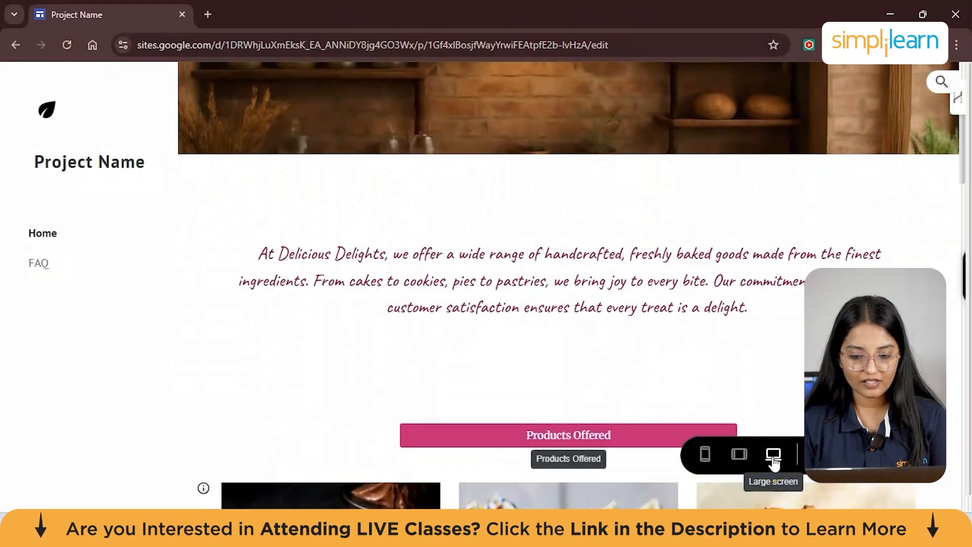
{"action": "mouse_move", "coordinate": [740, 454]}
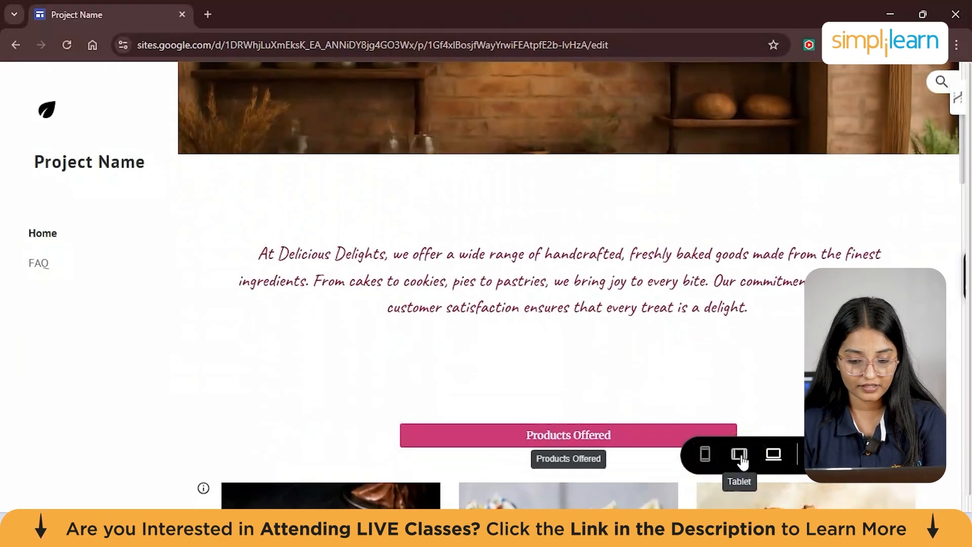
{"action": "mouse_move", "coordinate": [705, 454]}
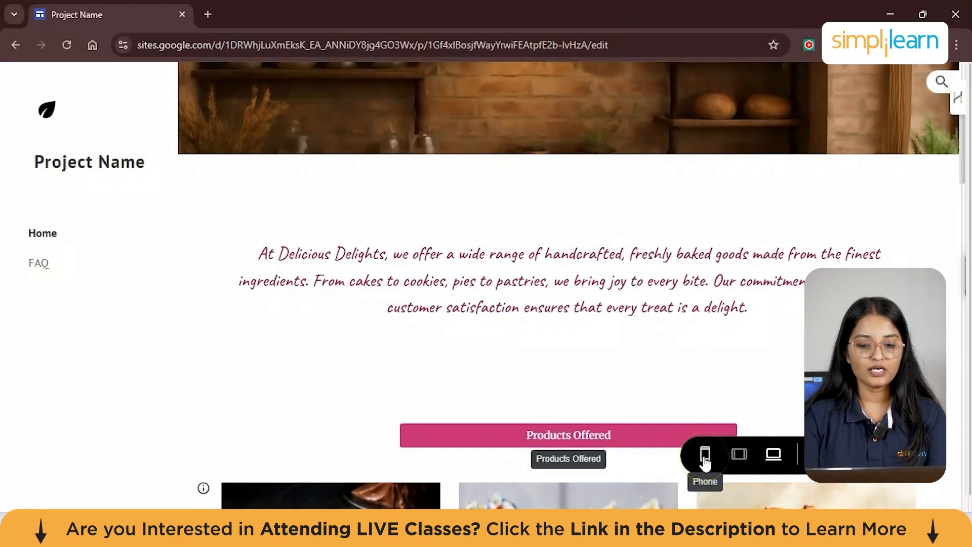
Preview the Home page at phone size and check its hamburger navigation menu
{"action": "left_click", "coordinate": [704, 454]}
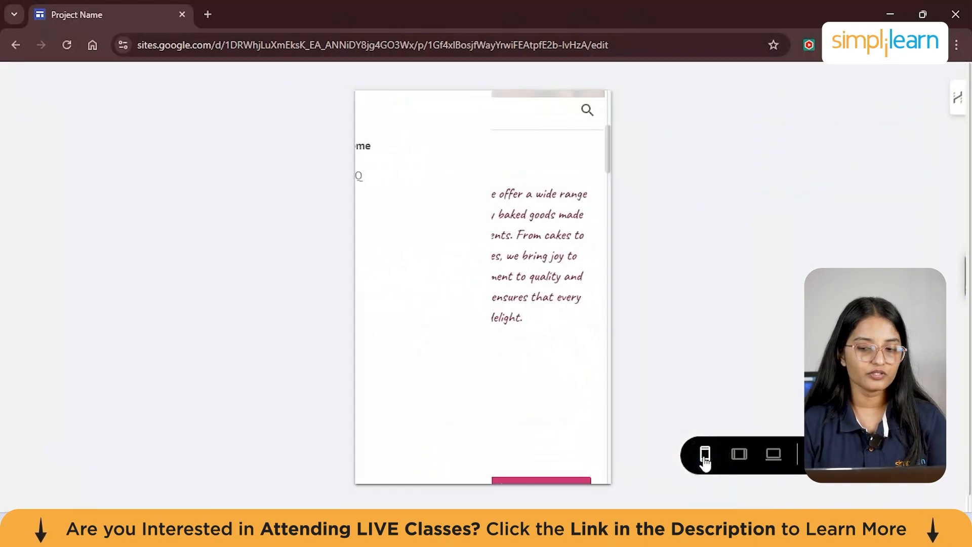
{"action": "scroll", "scroll_direction": "up", "scroll_amount": 3}
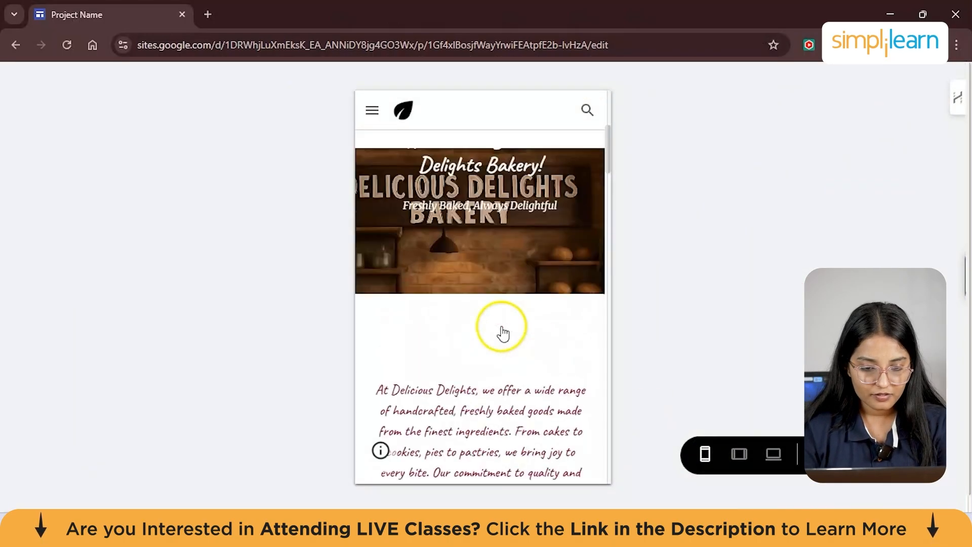
{"action": "scroll", "scroll_direction": "down", "scroll_amount": 3}
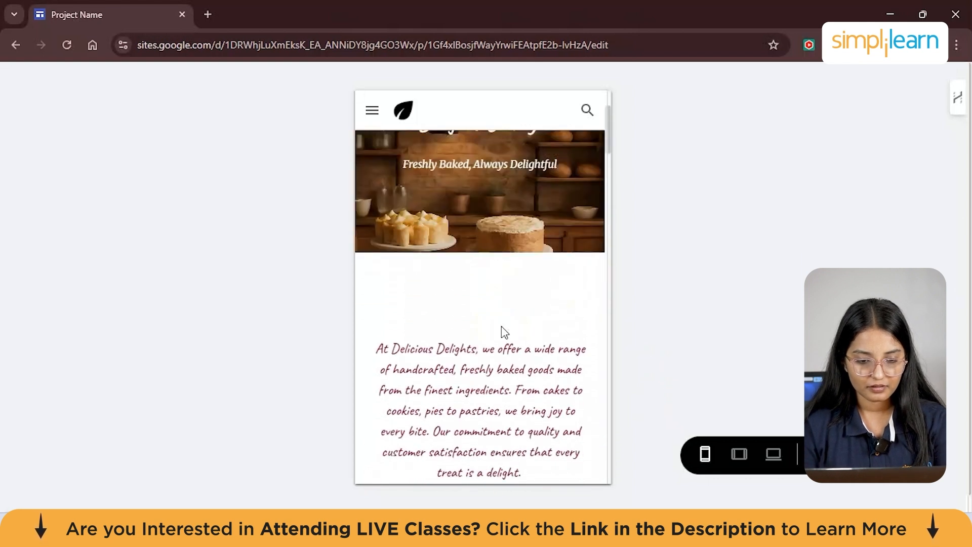
{"action": "scroll", "scroll_direction": "up", "scroll_amount": 3}
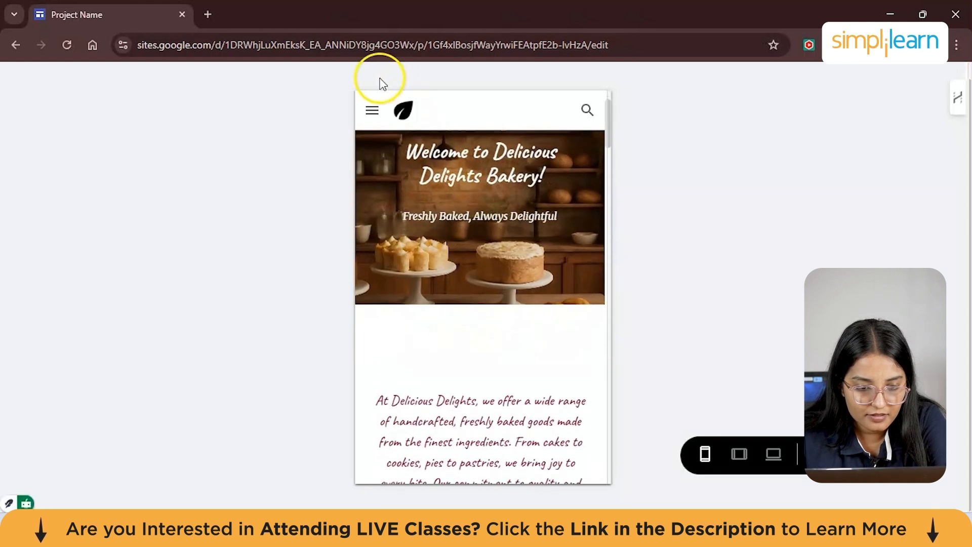
{"action": "left_click", "coordinate": [372, 110]}
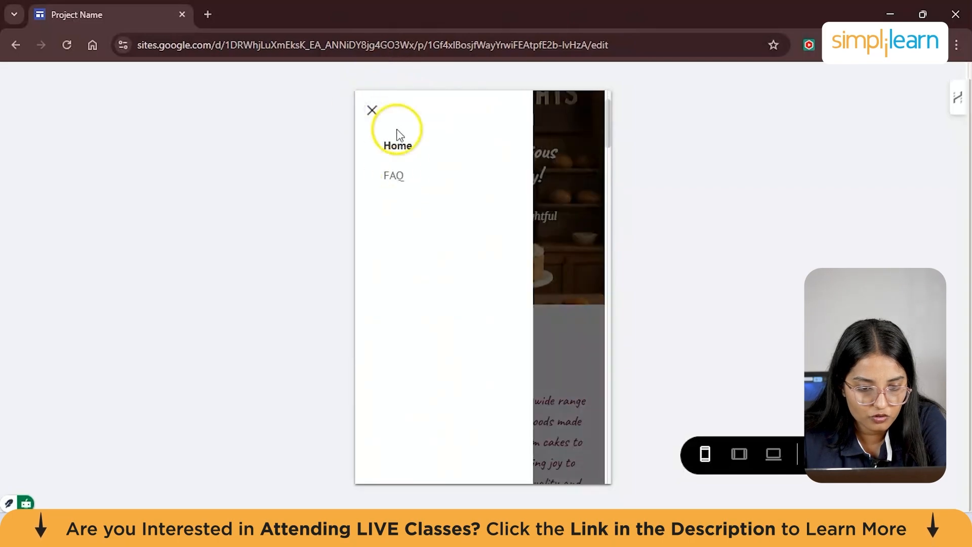
{"action": "left_click", "coordinate": [371, 109]}
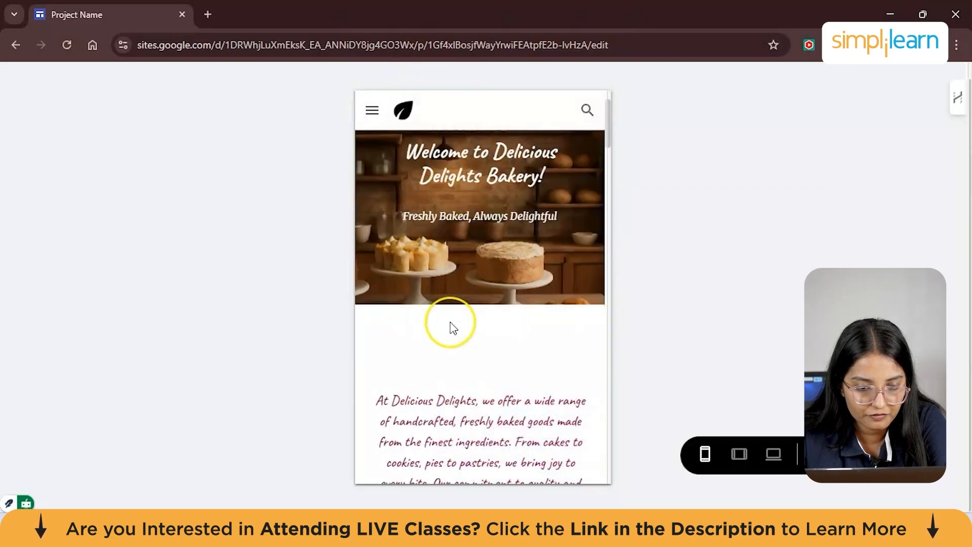
Scroll the phone preview through the products, video and Services section
{"action": "scroll", "scroll_direction": "down", "scroll_amount": 3}
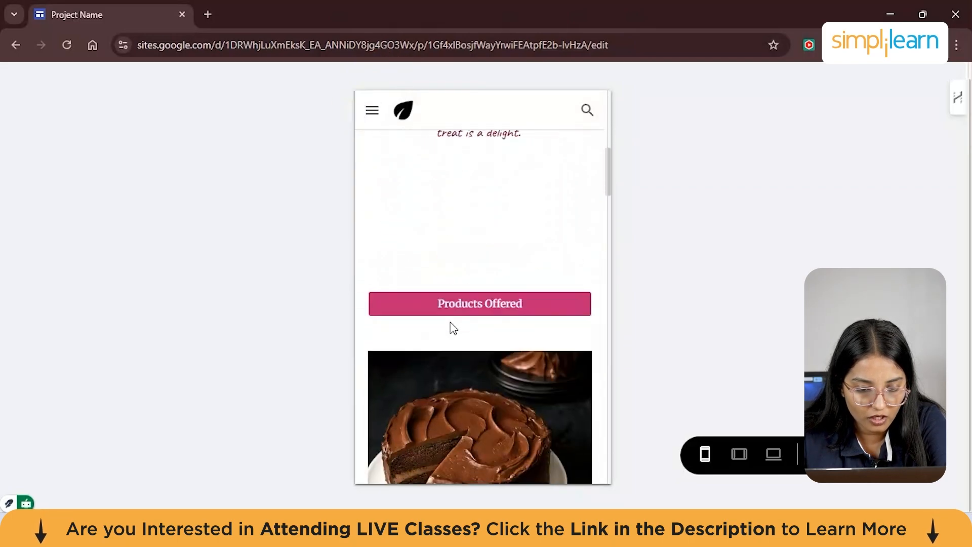
{"action": "scroll", "scroll_direction": "down", "scroll_amount": 3}
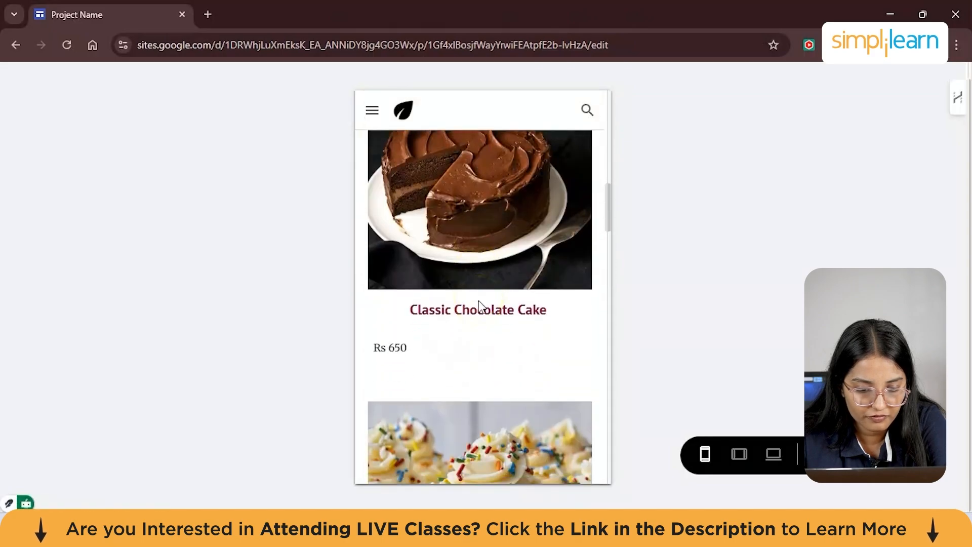
{"action": "scroll", "scroll_direction": "down", "scroll_amount": 3}
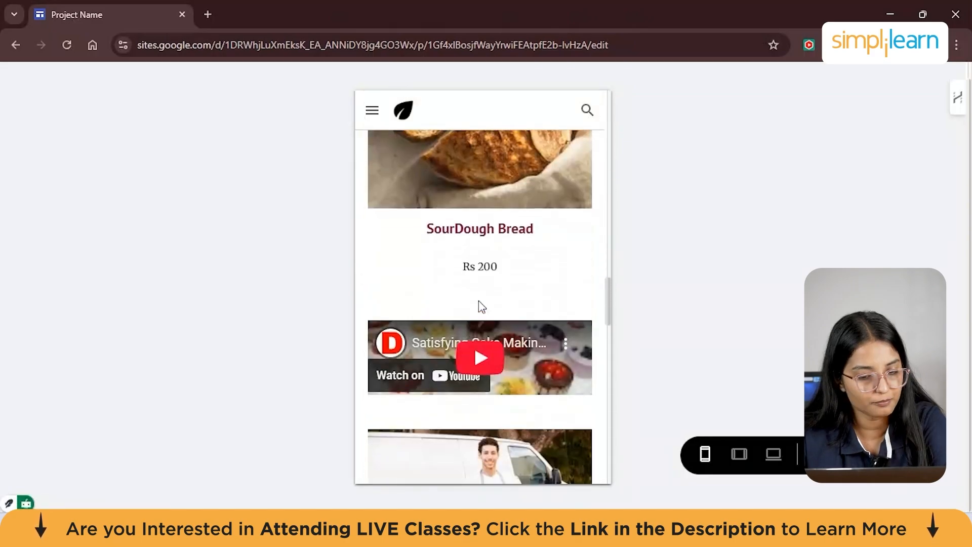
{"action": "scroll", "scroll_direction": "down", "scroll_amount": 3}
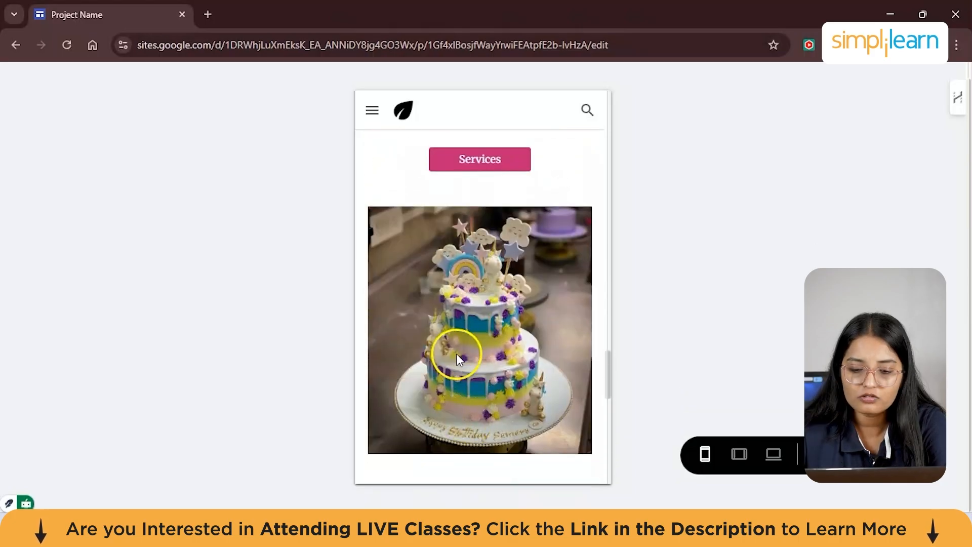
Preview the Home page at tablet size, scrolling through its sections
{"action": "left_click", "coordinate": [739, 454]}
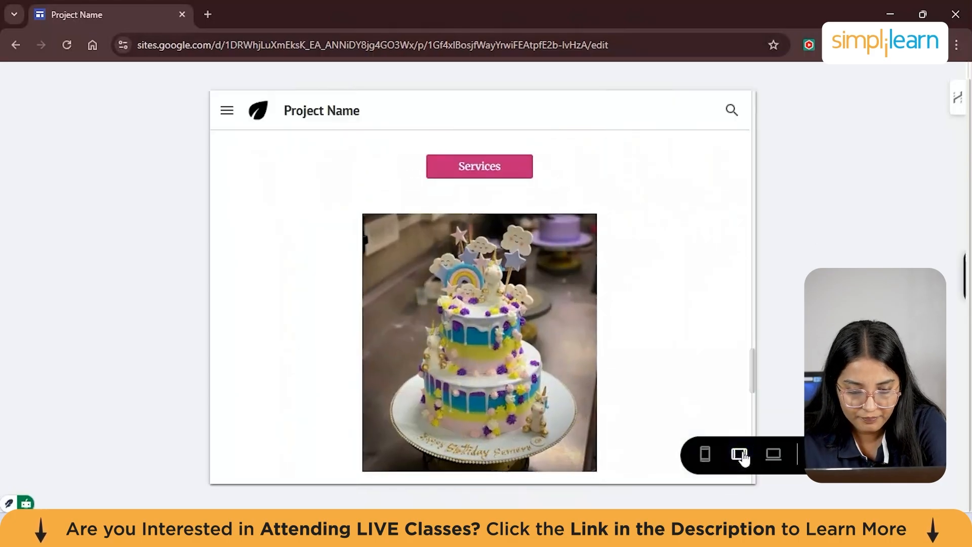
{"action": "scroll", "scroll_direction": "down", "scroll_amount": 3}
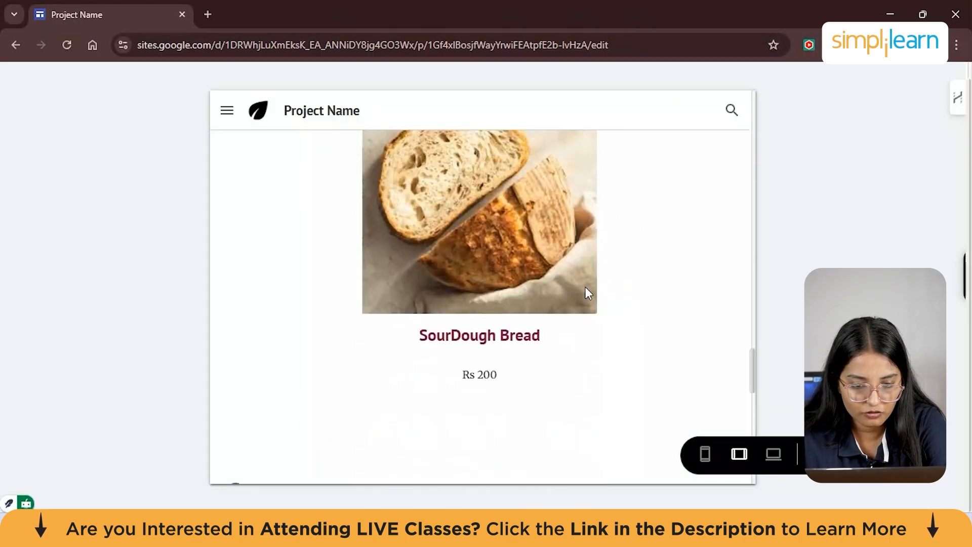
{"action": "scroll", "scroll_direction": "up", "scroll_amount": 3}
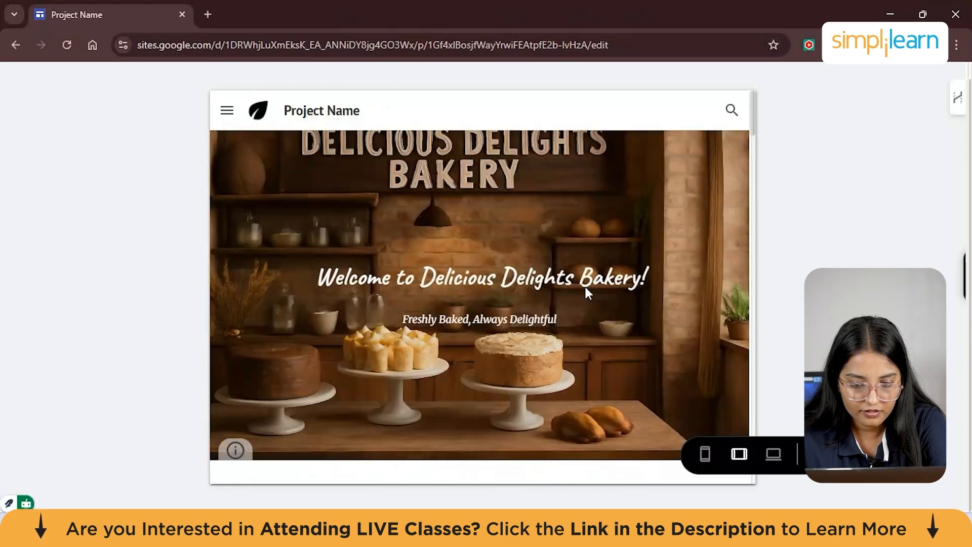
{"action": "scroll", "scroll_direction": "down", "scroll_amount": 3}
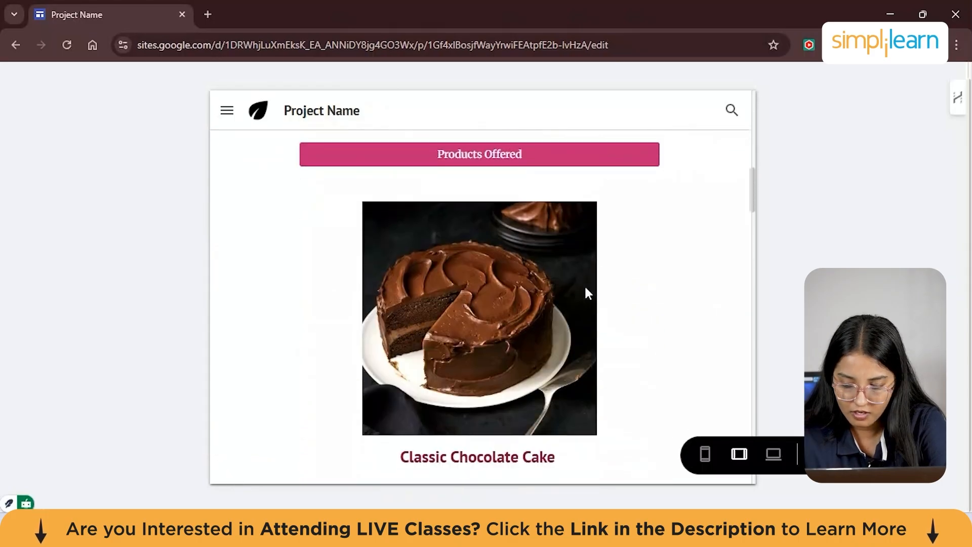
{"action": "scroll", "scroll_direction": "down", "scroll_amount": 3}
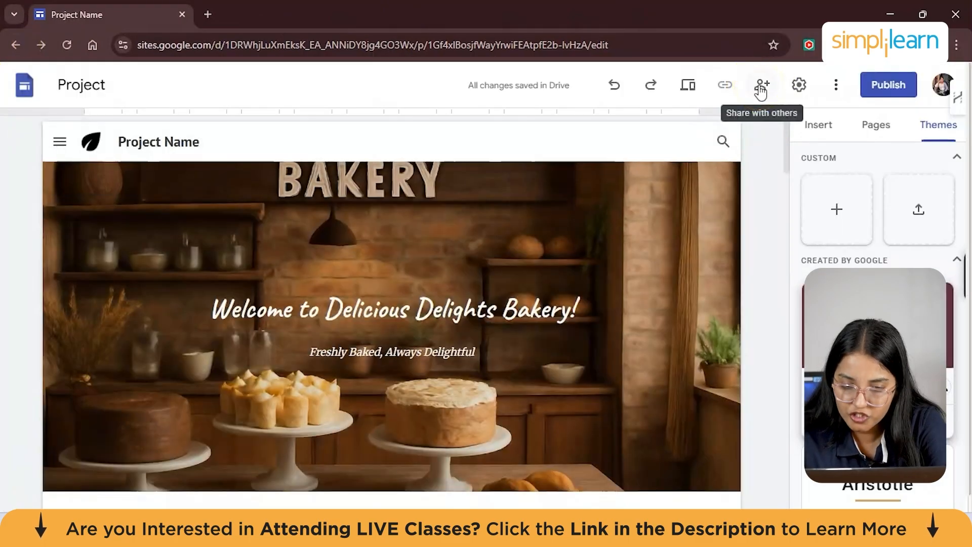
{"action": "mouse_move", "coordinate": [762, 85]}
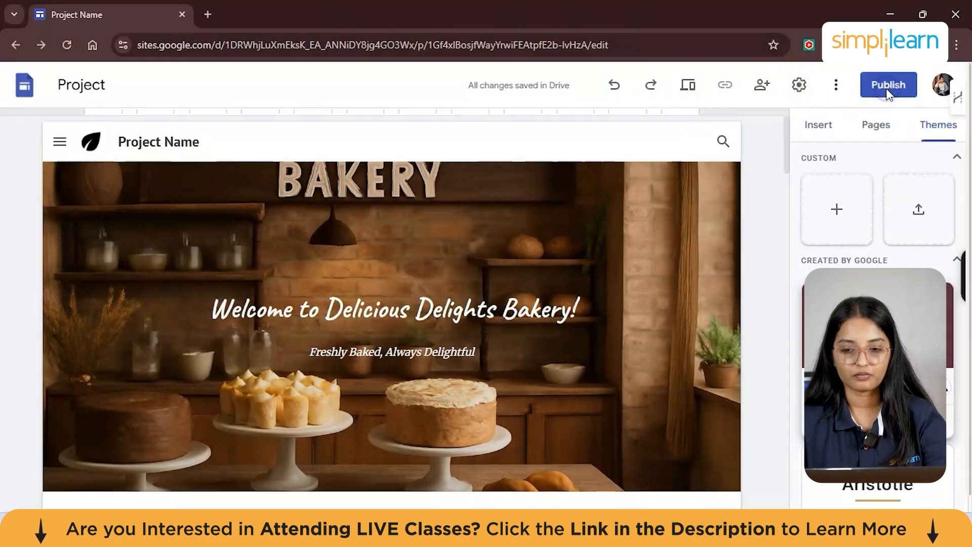
Set the publish web address to delicious-bakery and manage who can view the site
{"action": "left_click", "coordinate": [888, 85]}
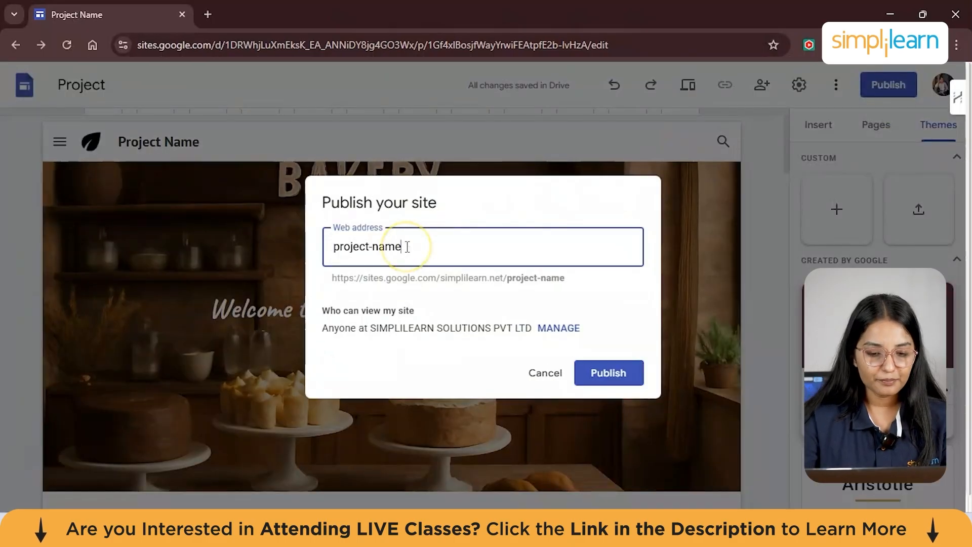
{"action": "type", "text": "delicious-bakery"}
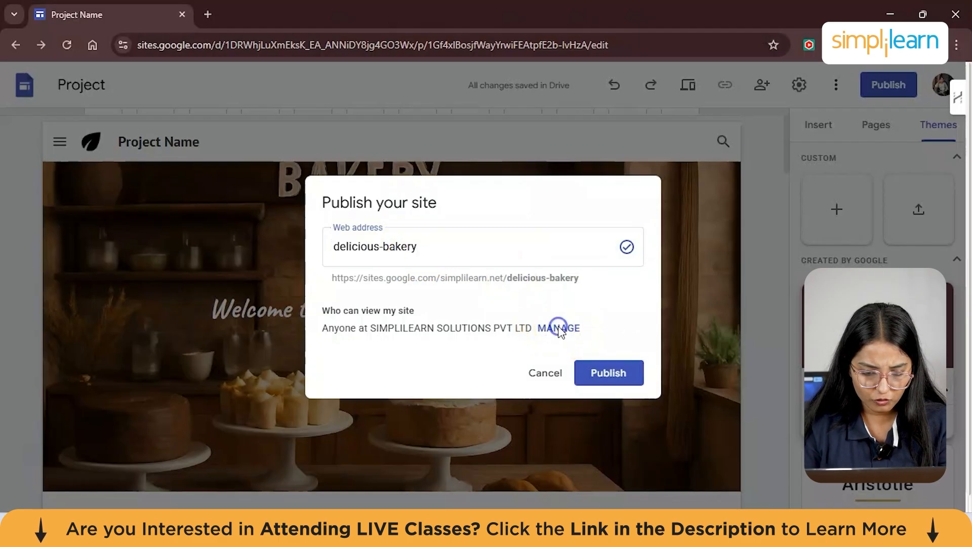
{"action": "left_click", "coordinate": [559, 327]}
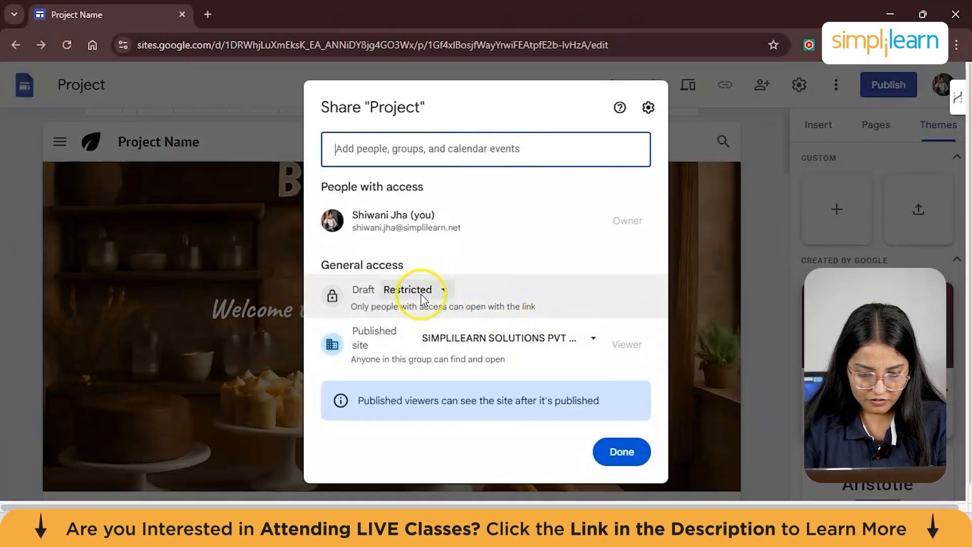
Let anyone with the link view the draft, then publish the site at delicious-bakery
{"action": "left_click", "coordinate": [414, 289]}
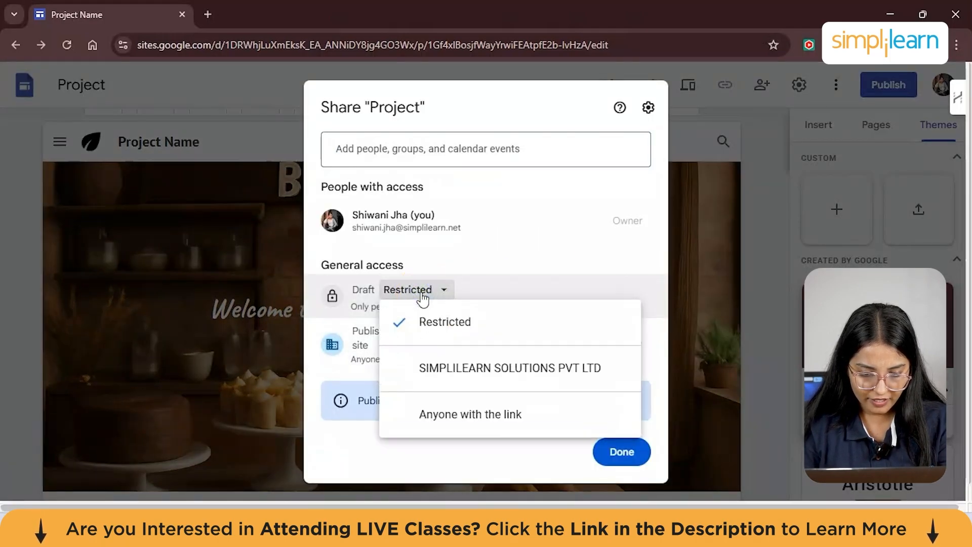
{"action": "left_click", "coordinate": [470, 414]}
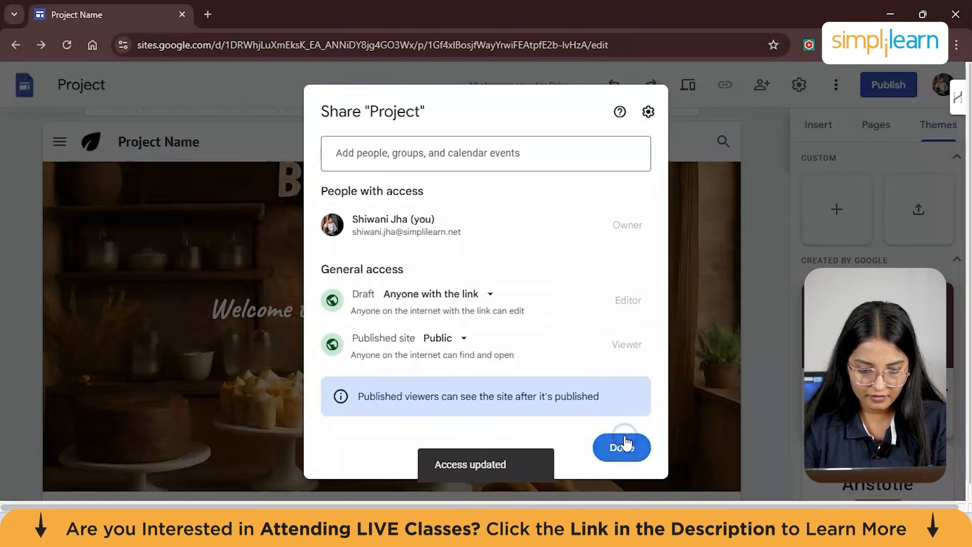
{"action": "left_click", "coordinate": [620, 446]}
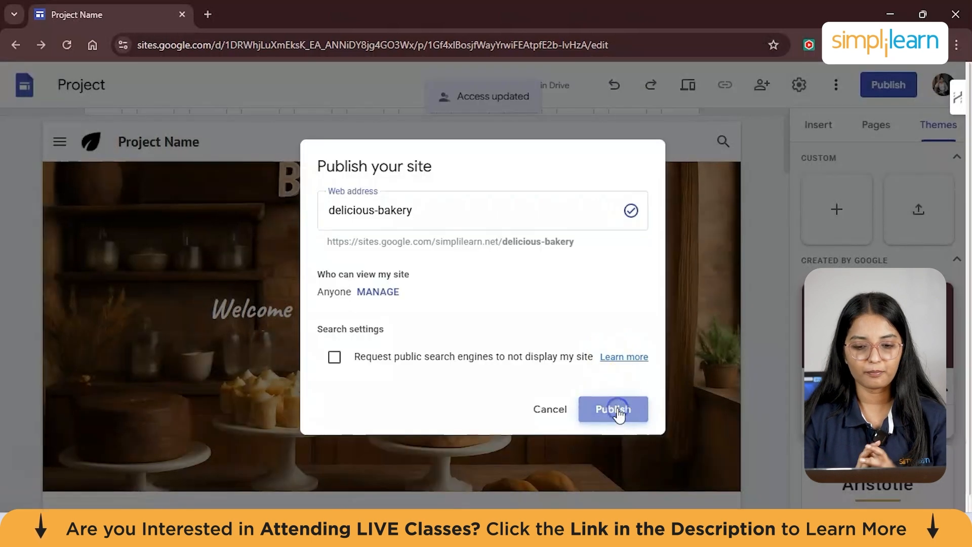
{"action": "left_click", "coordinate": [612, 409]}
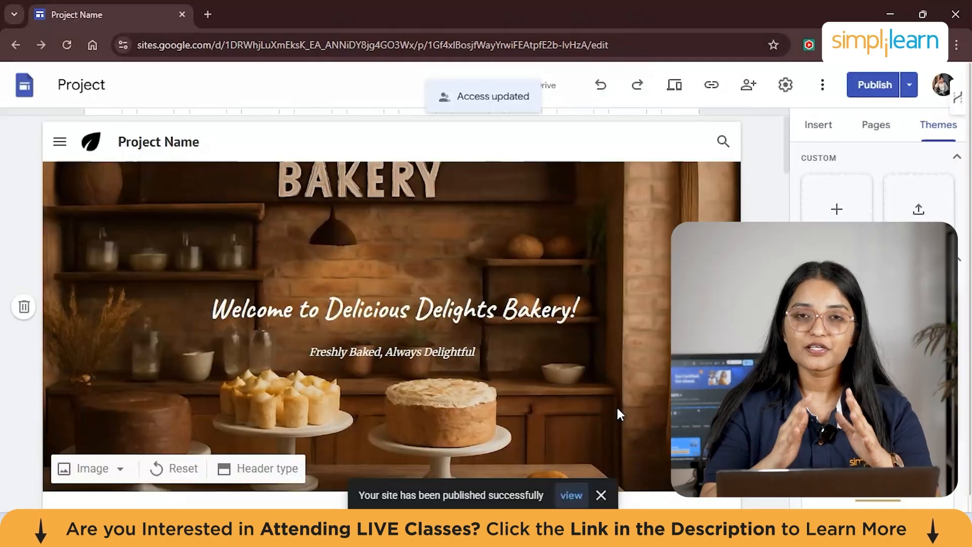